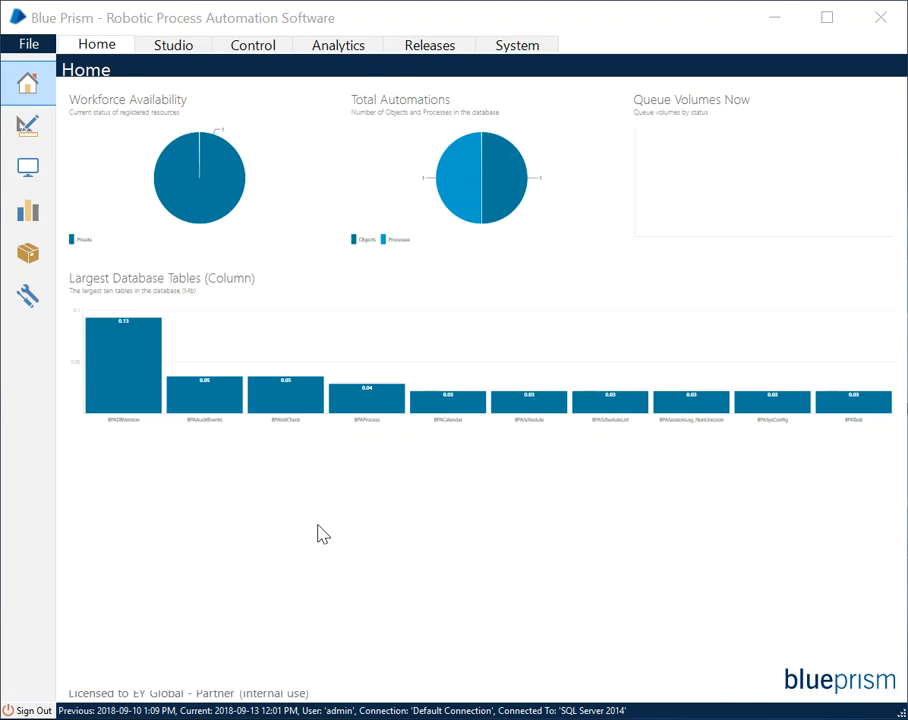
Step: Switch to the Studio area listing the Trial 1 process and business object
click(28, 126)
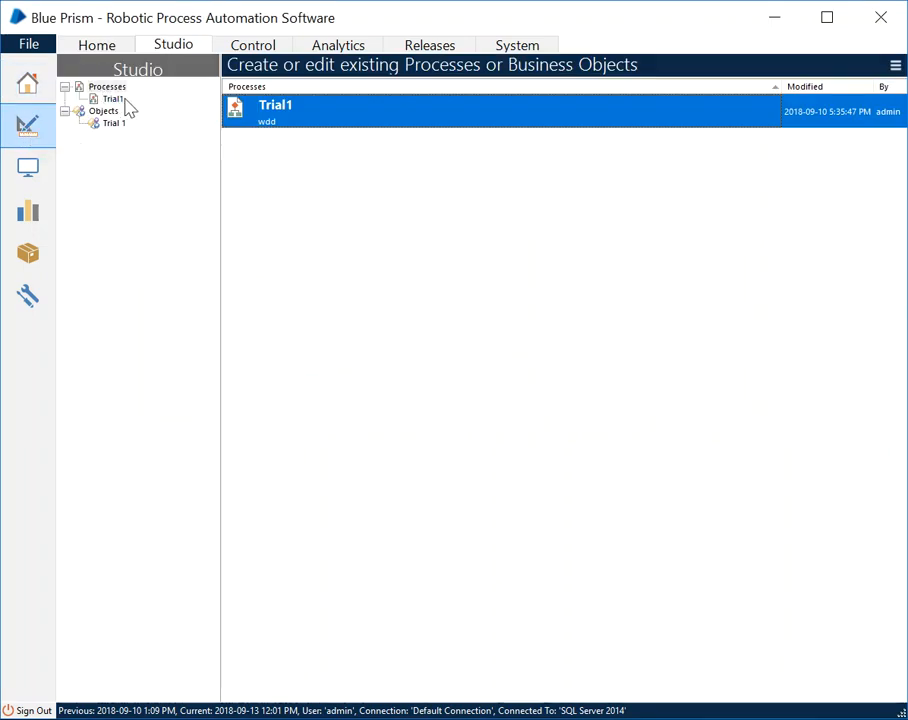
mouse_move(164, 112)
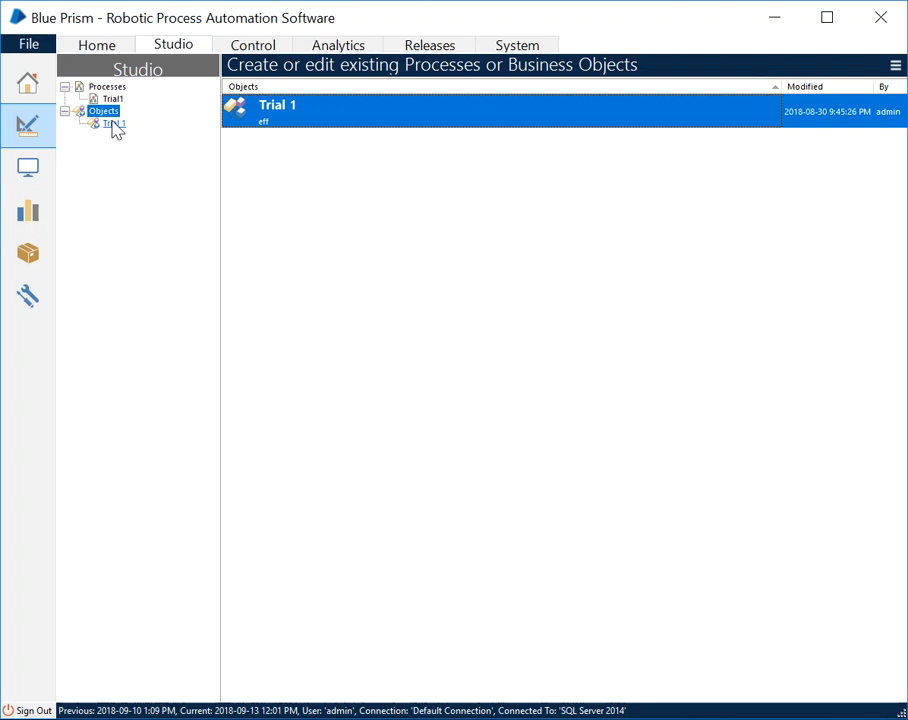
Step: Bring up the context menu on the Trial 1 object to edit it
right_click(104, 112)
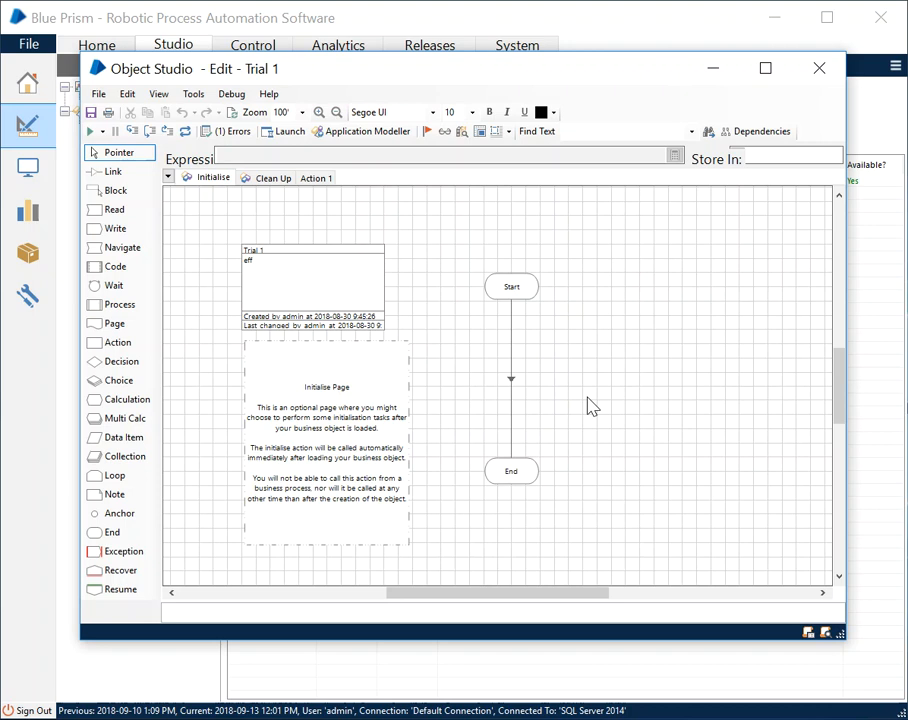
mouse_move(322, 196)
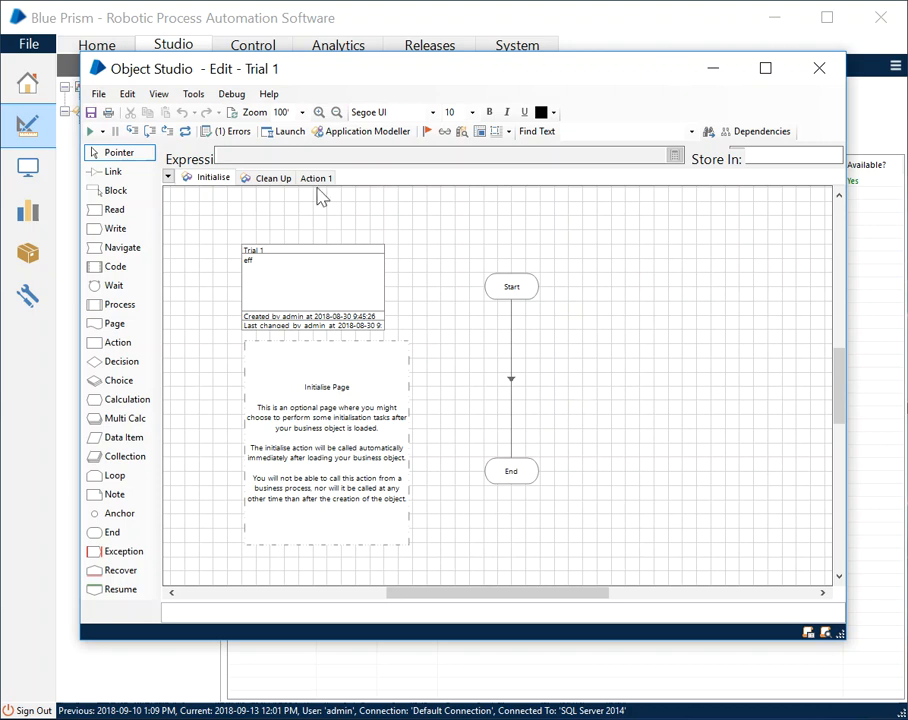
mouse_move(232, 400)
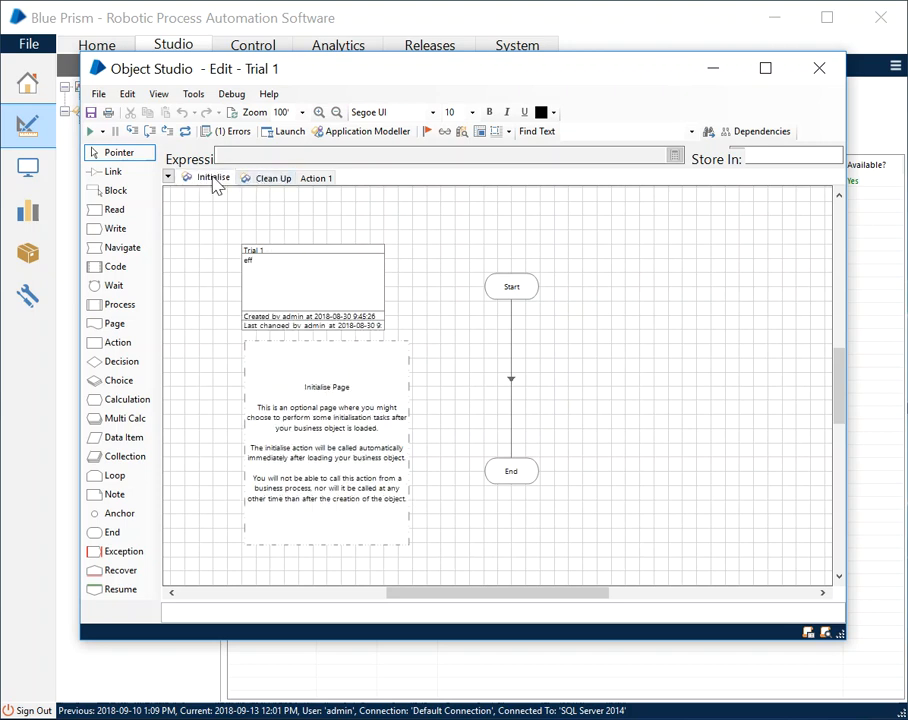
click(272, 176)
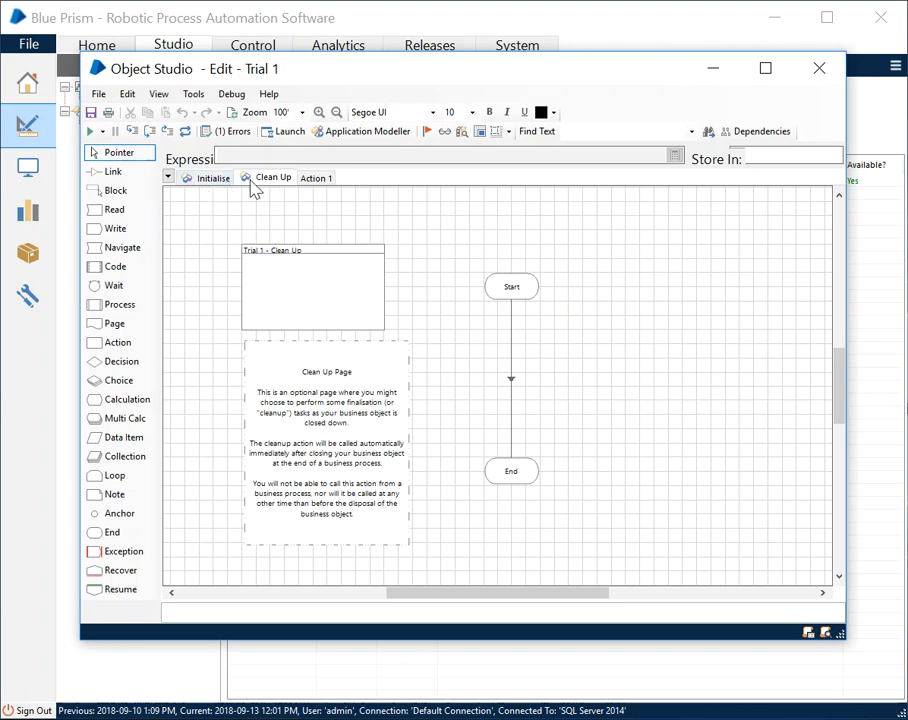
click(212, 176)
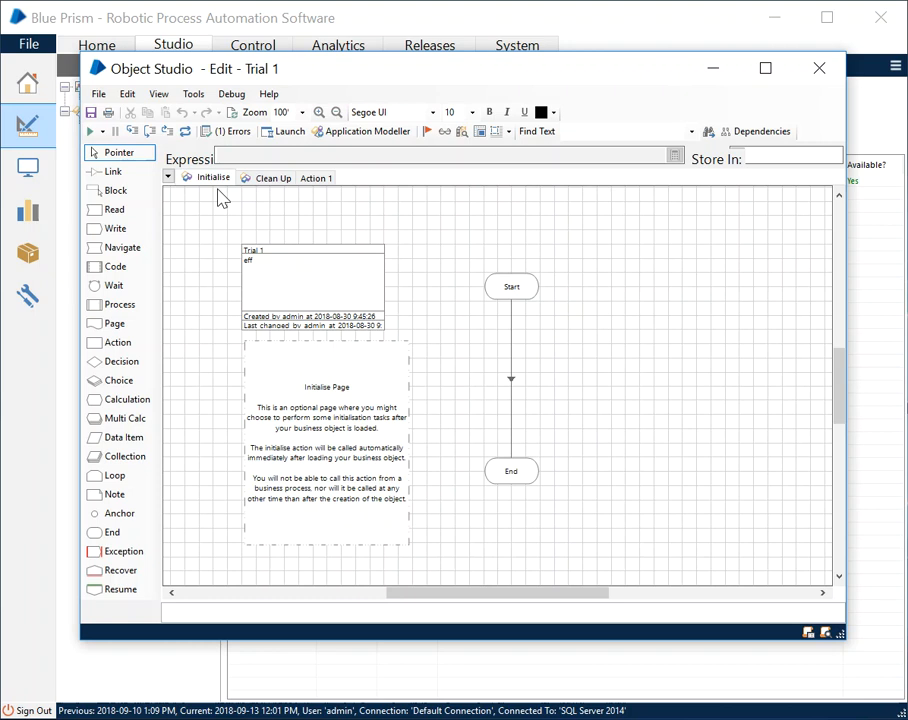
mouse_move(268, 216)
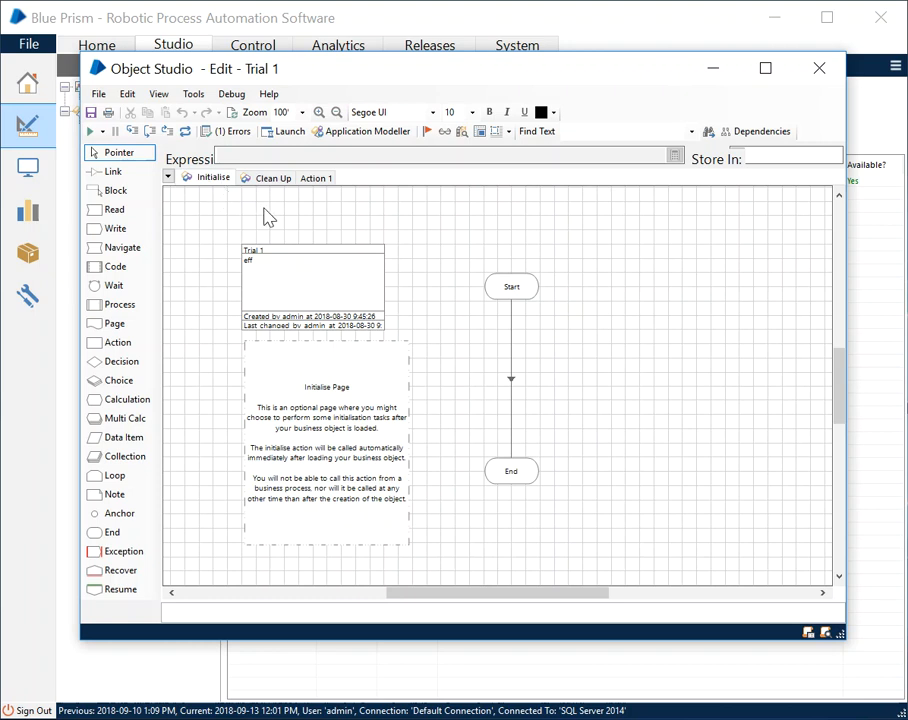
mouse_move(612, 378)
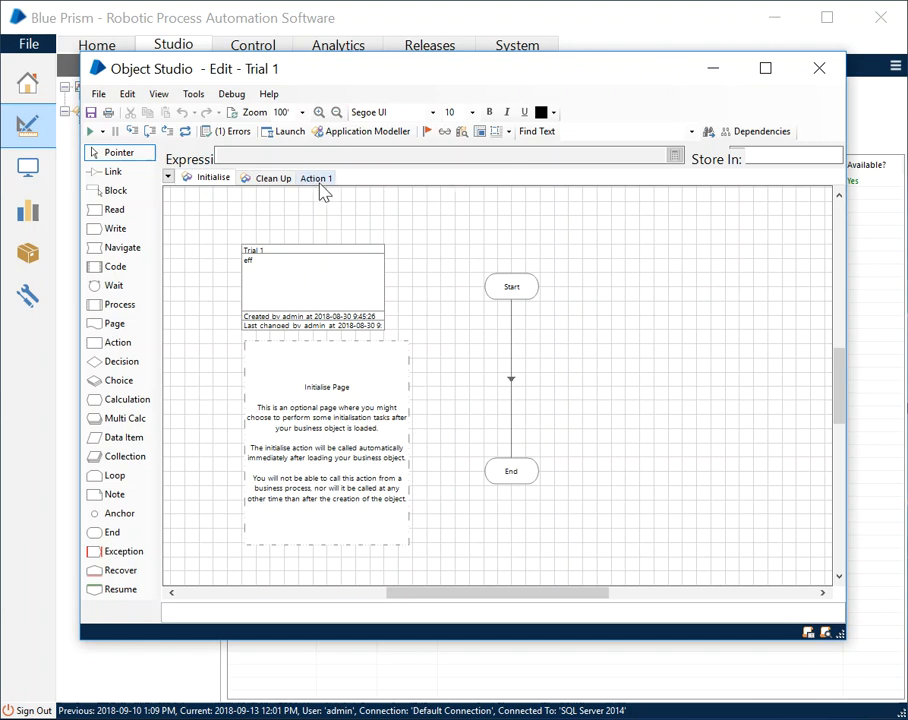
Step: Add a new Action 2 page from the Action 1 tab and return to Initialise
right_click(316, 176)
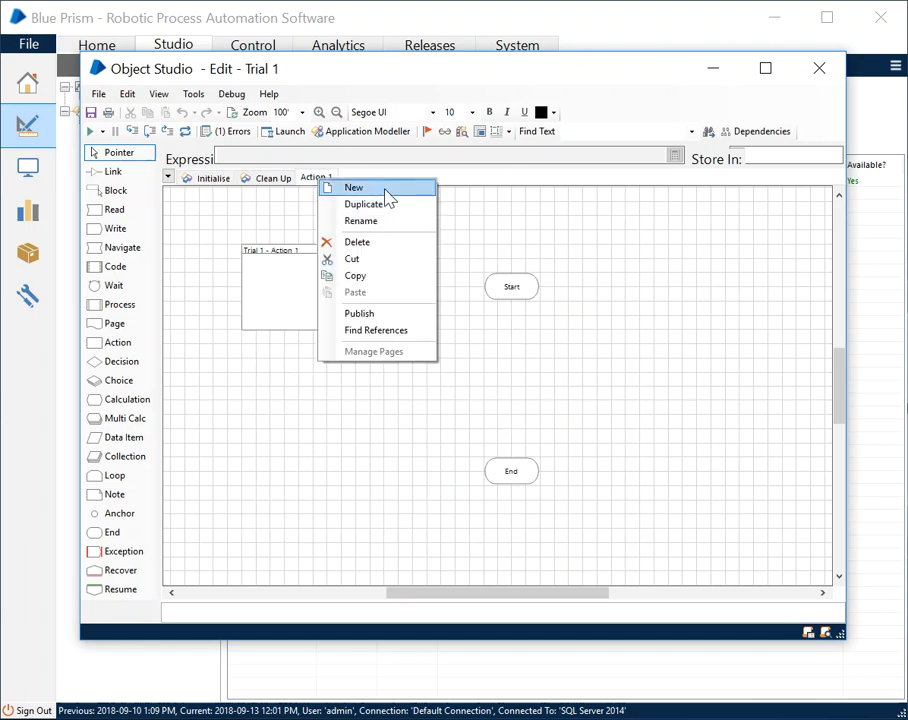
click(352, 188)
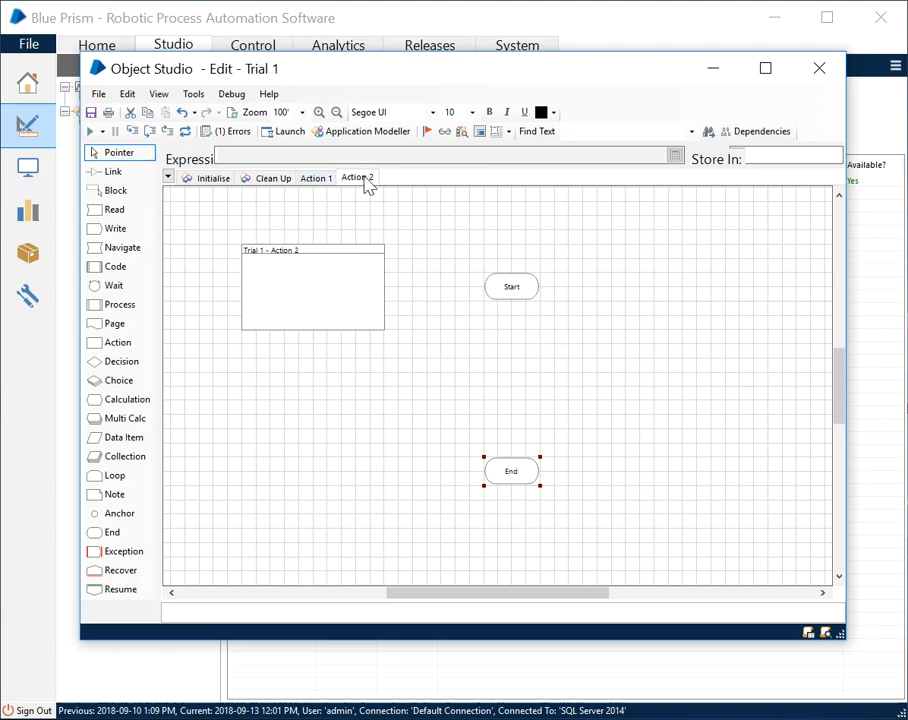
mouse_move(350, 212)
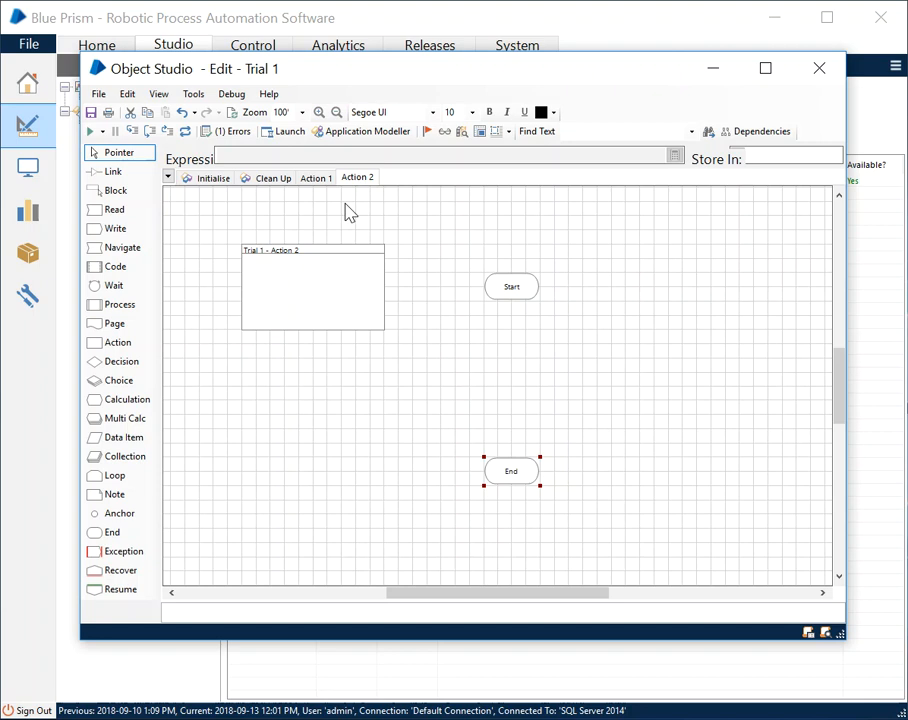
mouse_move(360, 184)
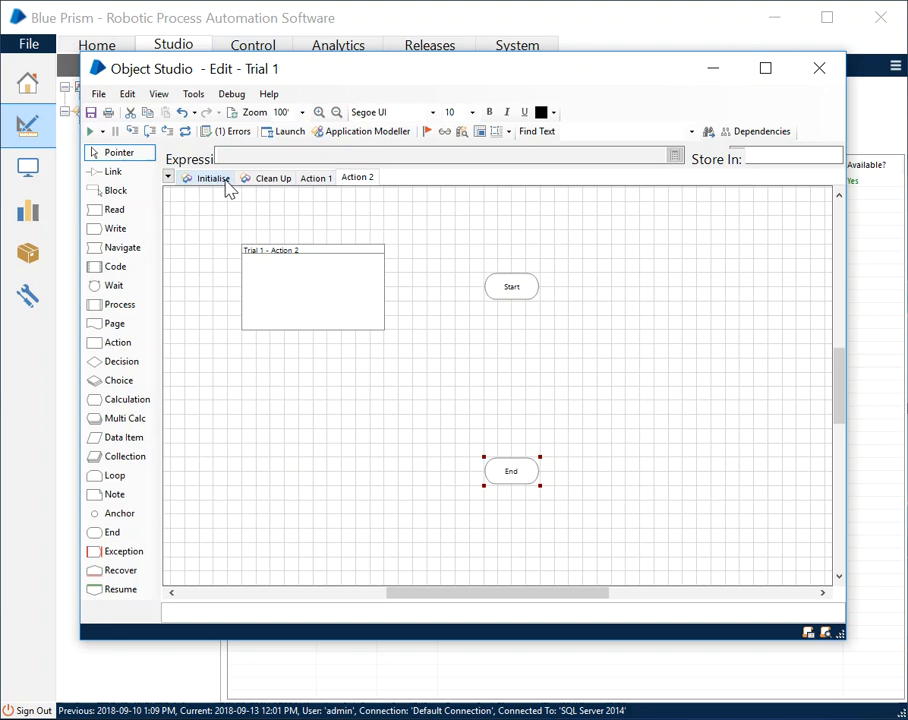
click(212, 178)
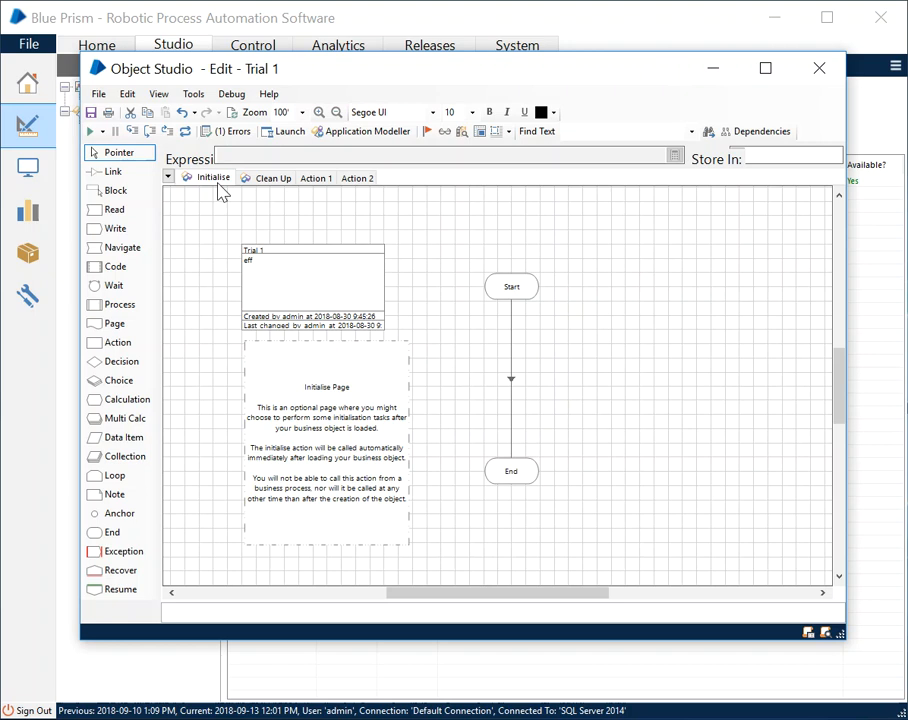
mouse_move(490, 200)
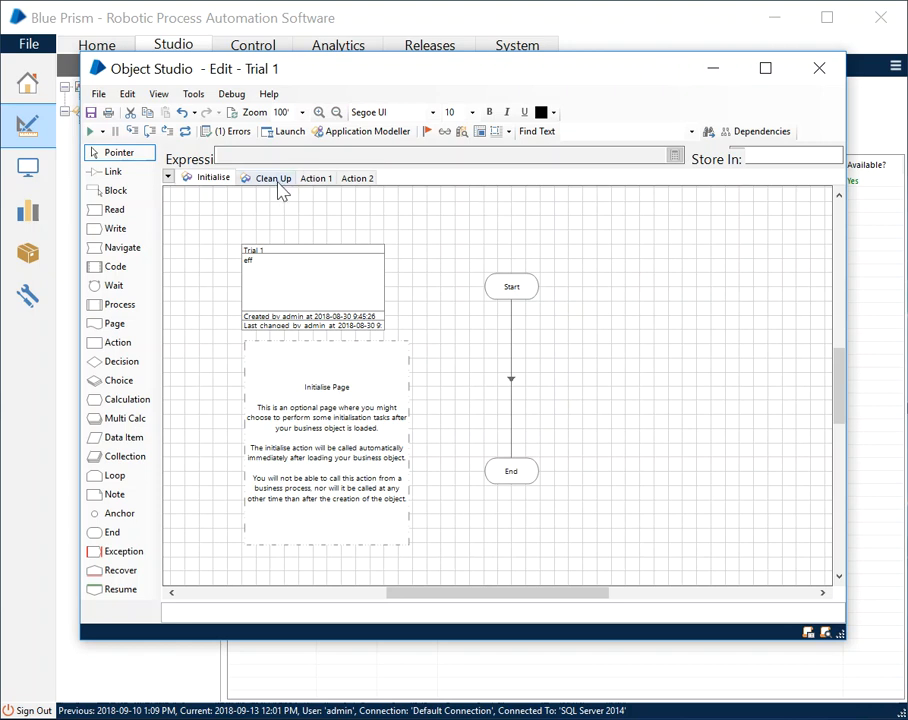
mouse_move(560, 250)
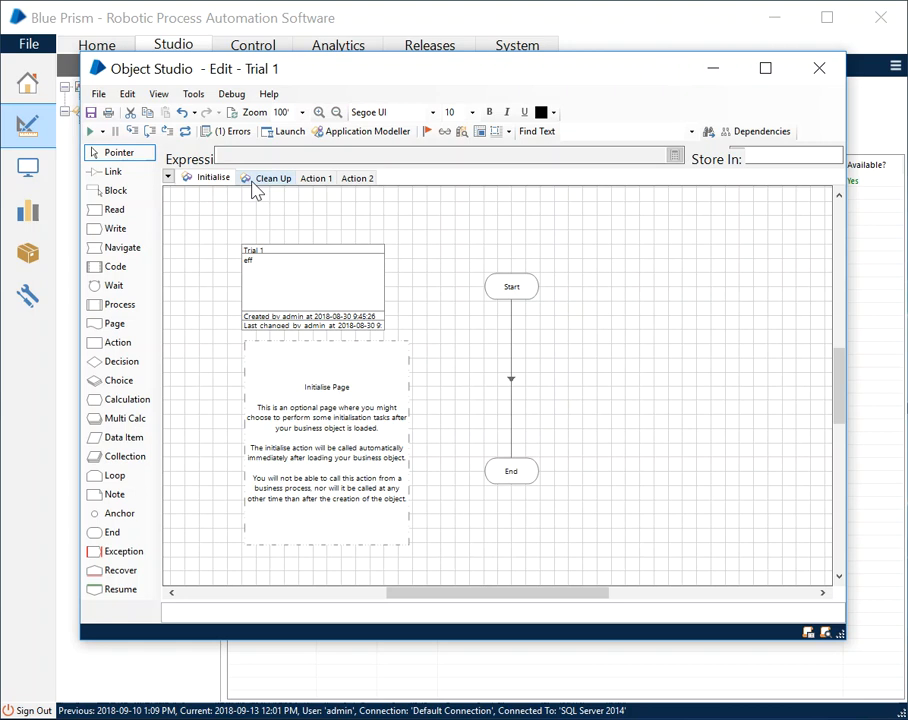
mouse_move(204, 190)
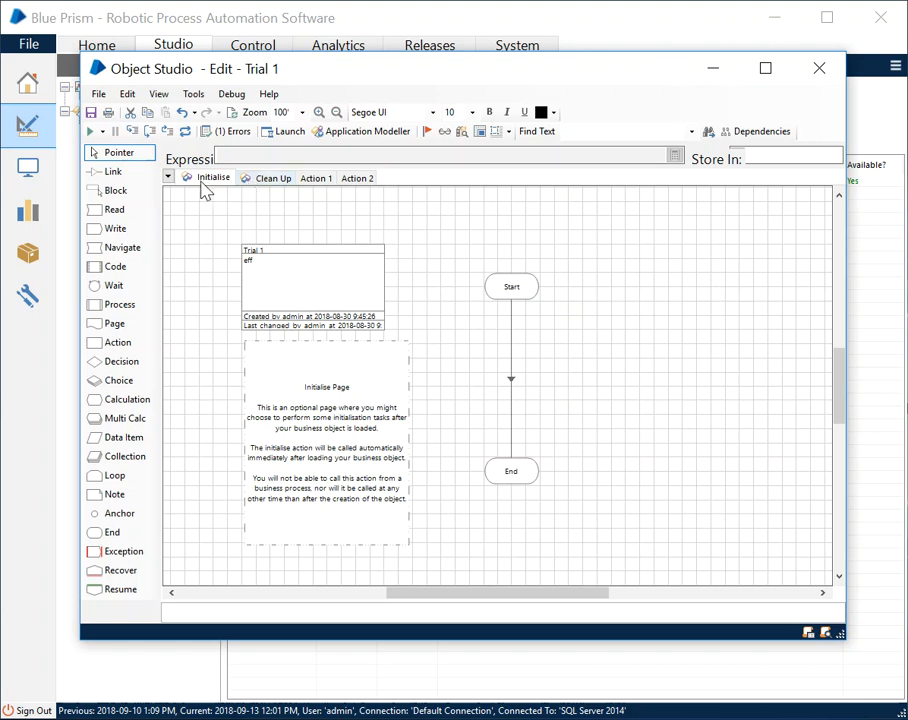
Step: Show the Action 1 page, selecting then deselecting its Start stage
click(316, 178)
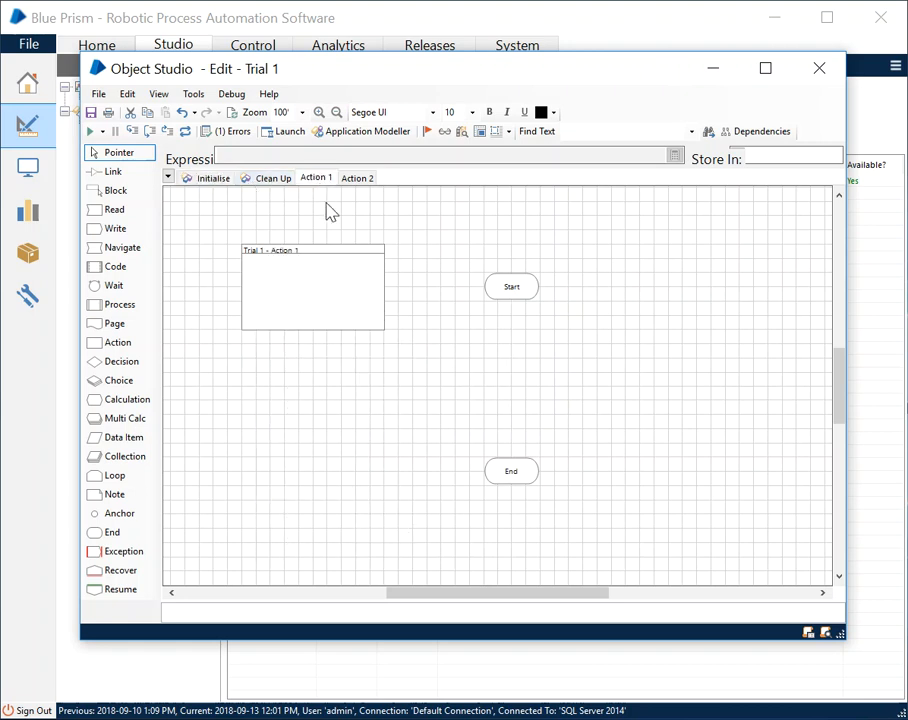
mouse_move(348, 224)
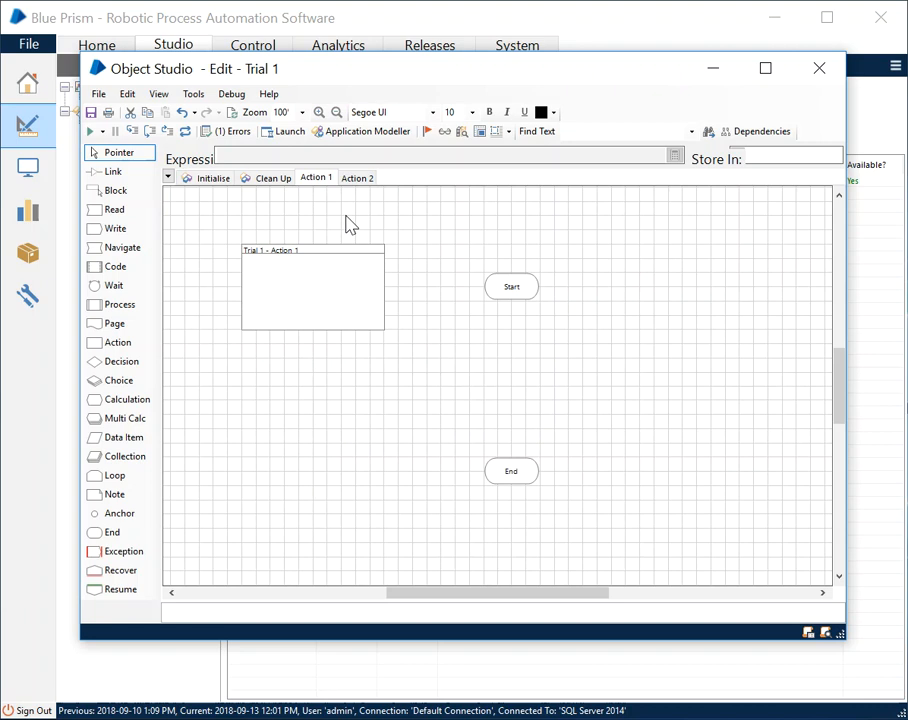
click(512, 286)
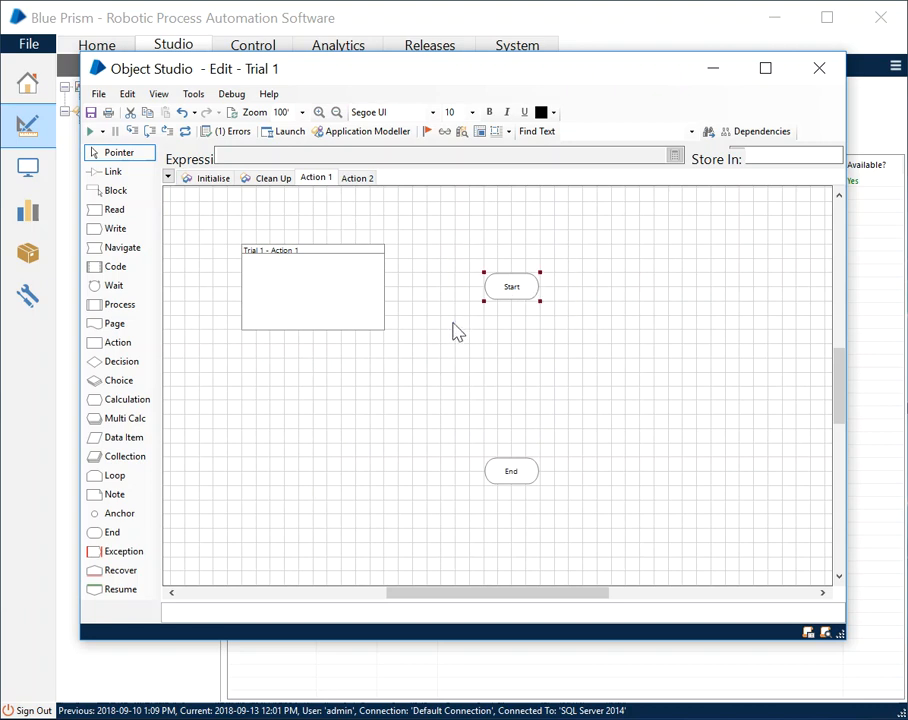
click(448, 508)
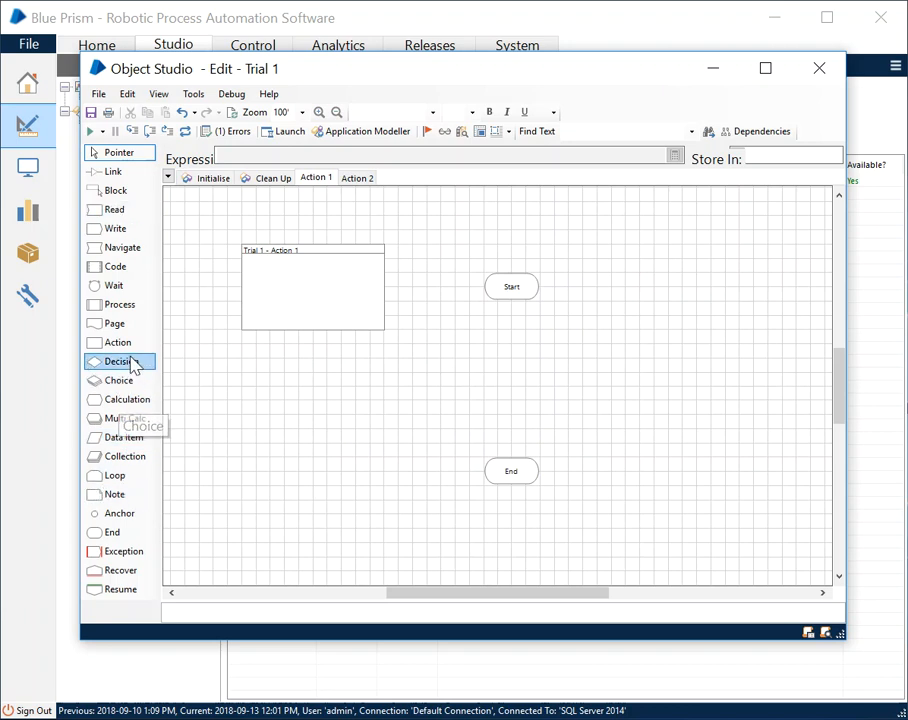
Step: Place a Decision1 stage on Action 1 and position it below Start
drag(118, 360, 298, 370)
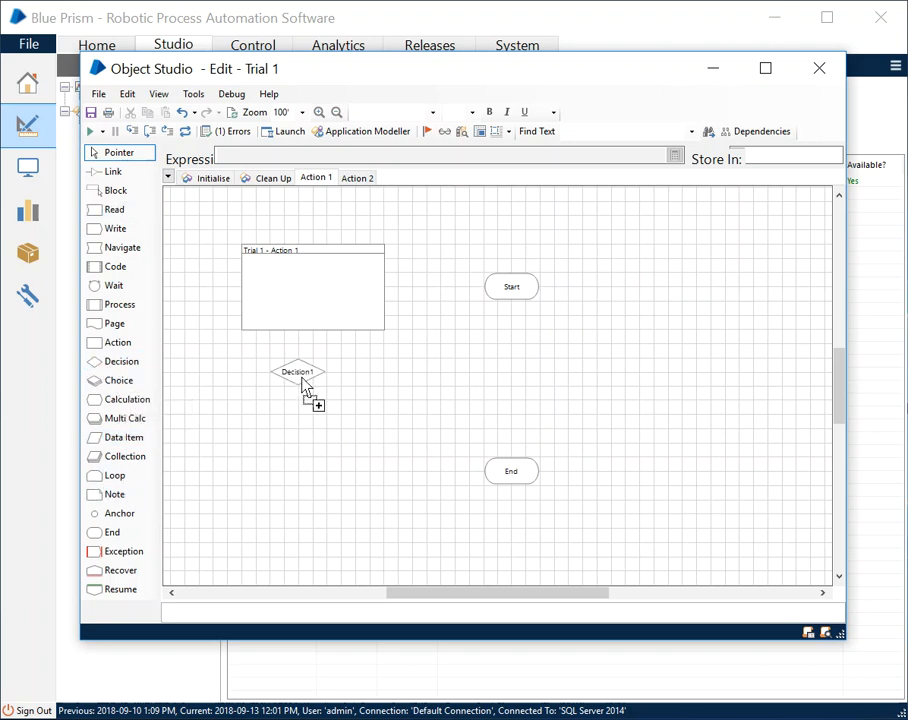
drag(296, 370, 482, 344)
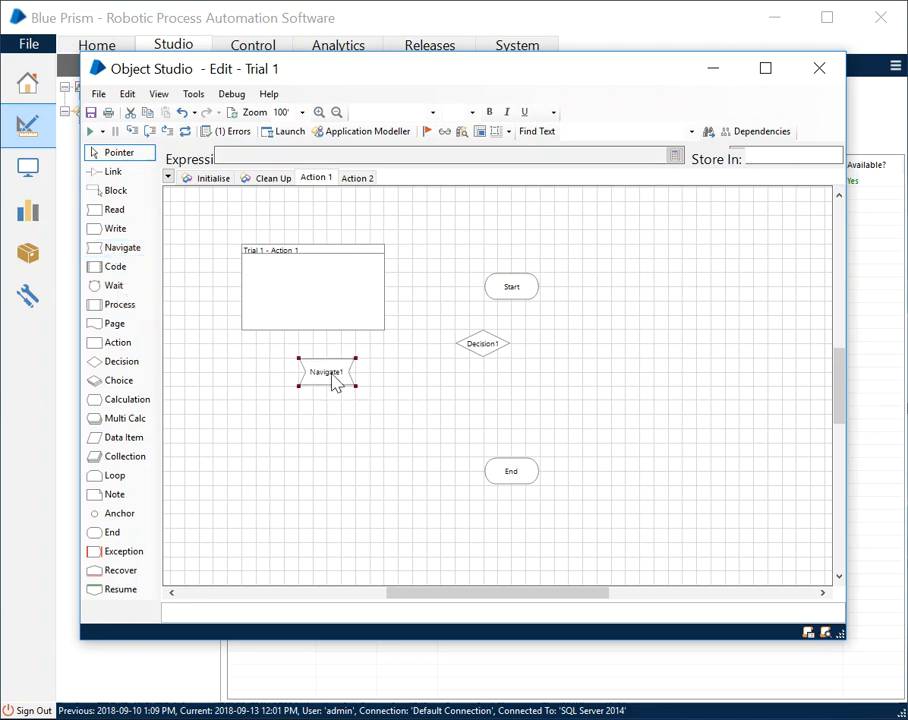
mouse_move(328, 372)
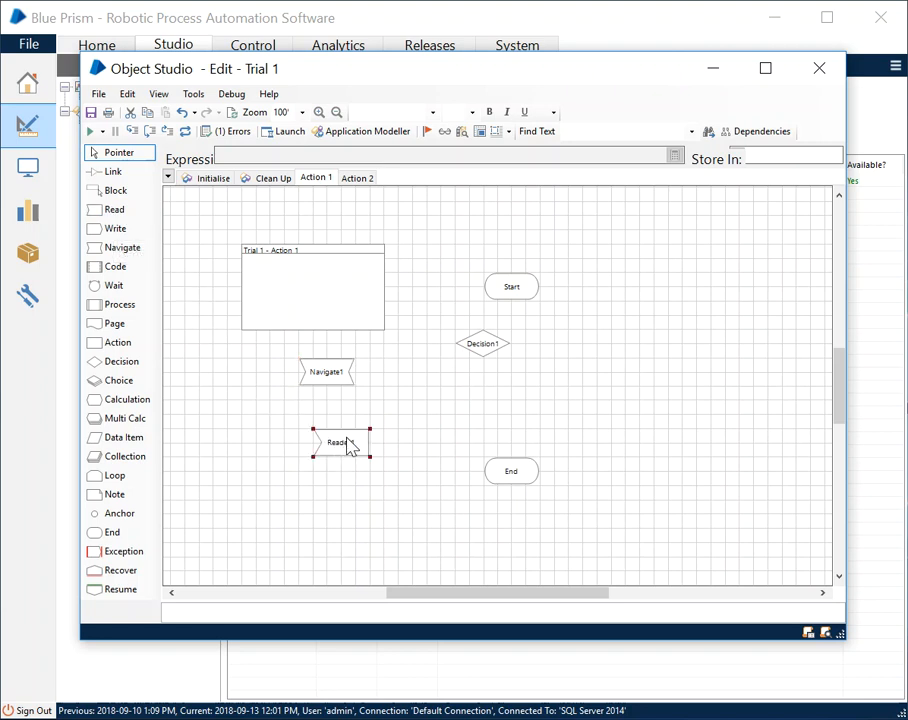
mouse_move(116, 228)
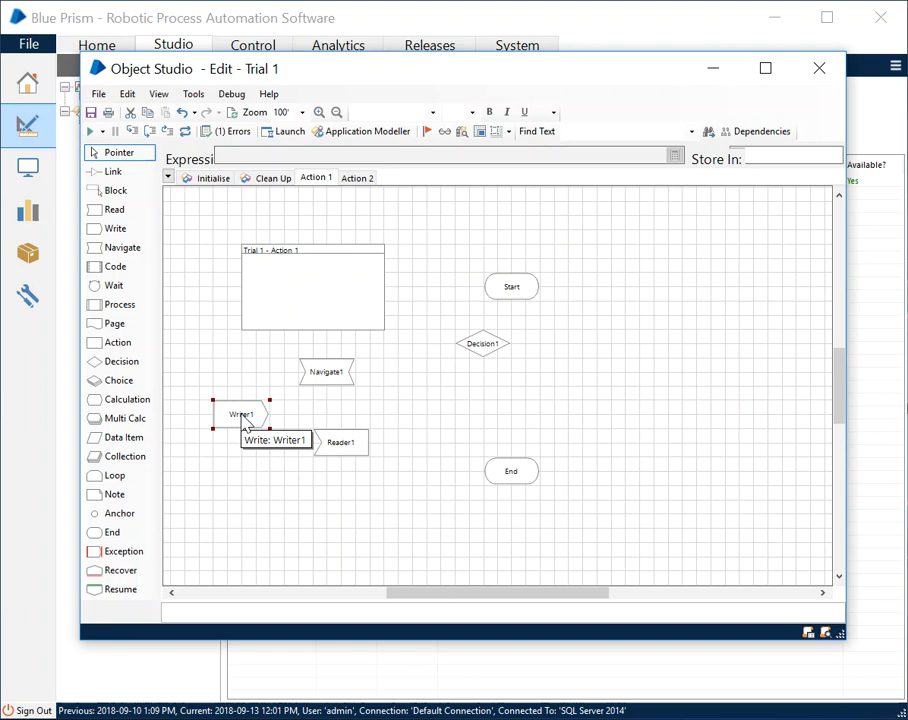
mouse_move(244, 414)
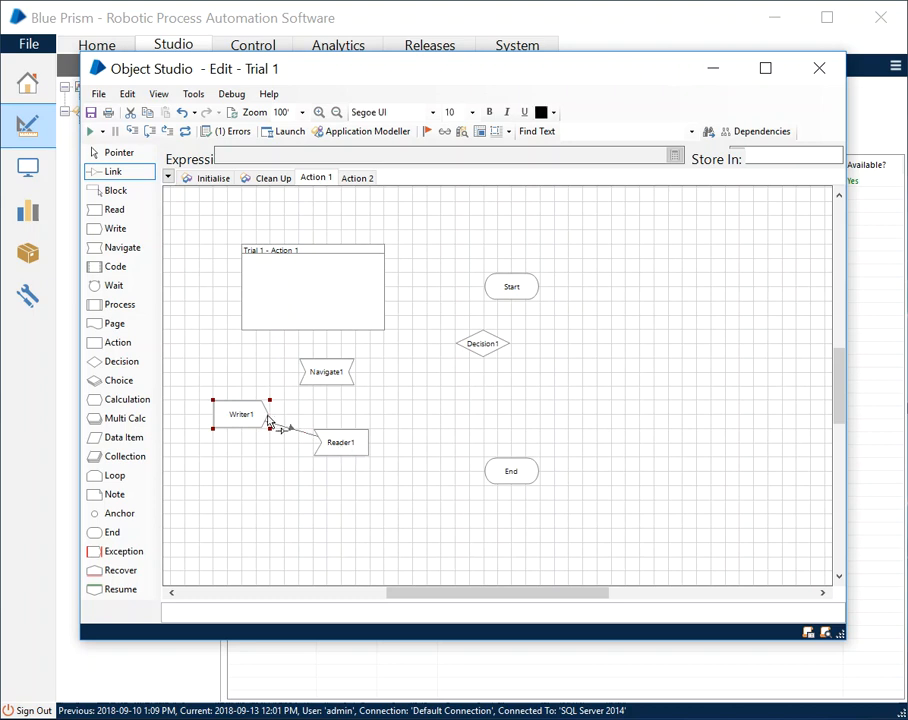
mouse_move(290, 424)
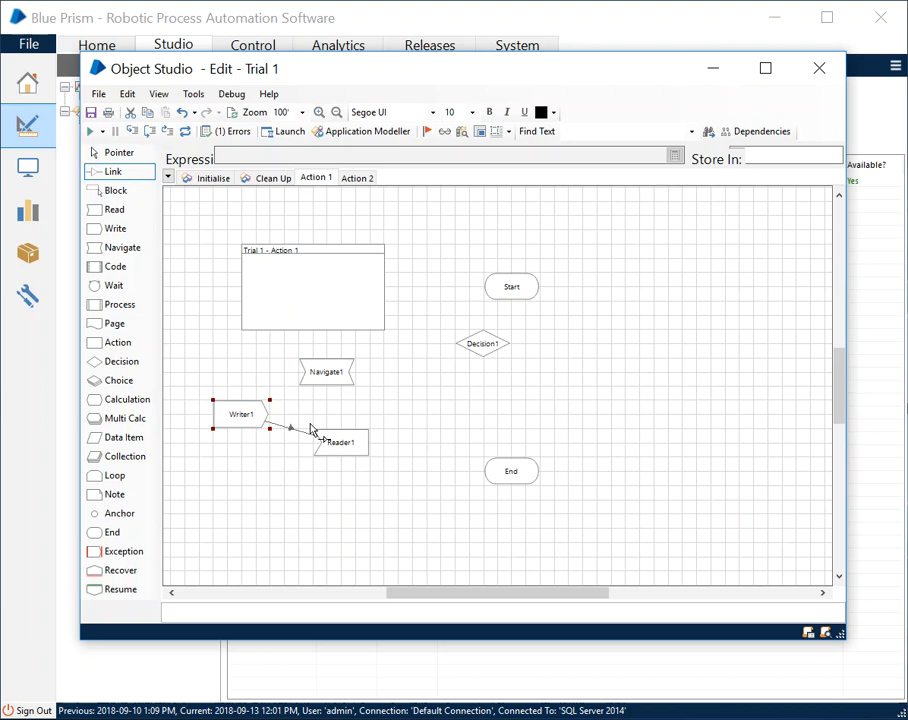
mouse_move(344, 422)
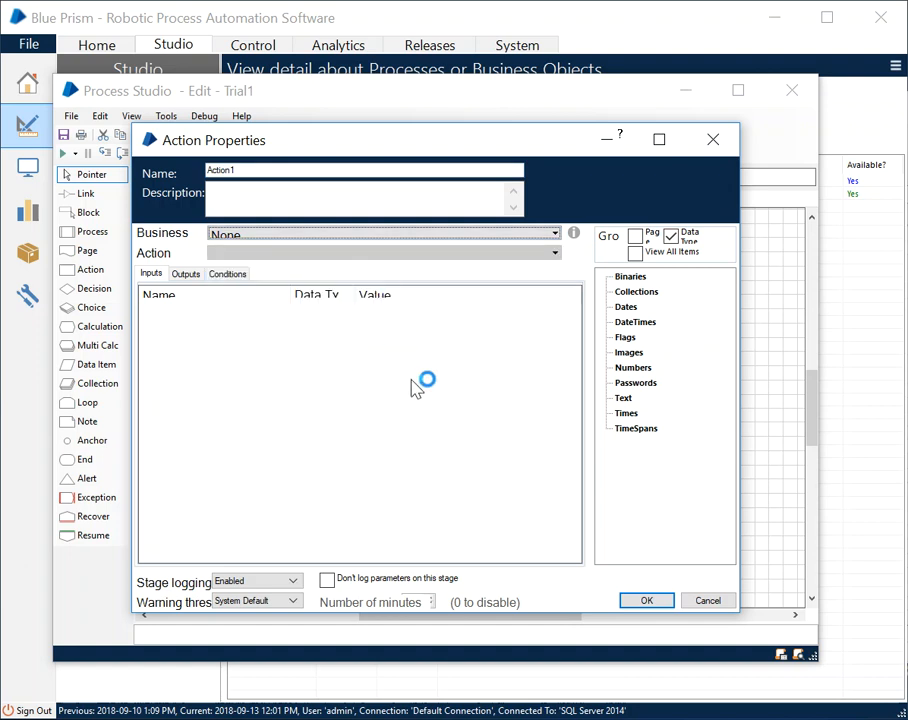
Step: Bring the Trial 1 Object Studio editor to the front
click(646, 600)
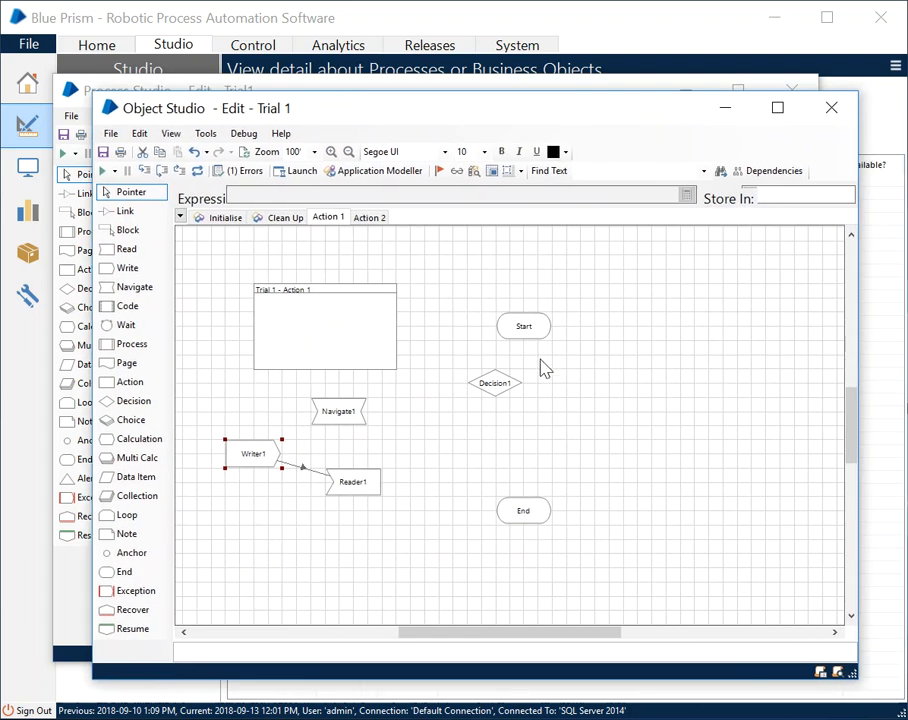
mouse_move(506, 108)
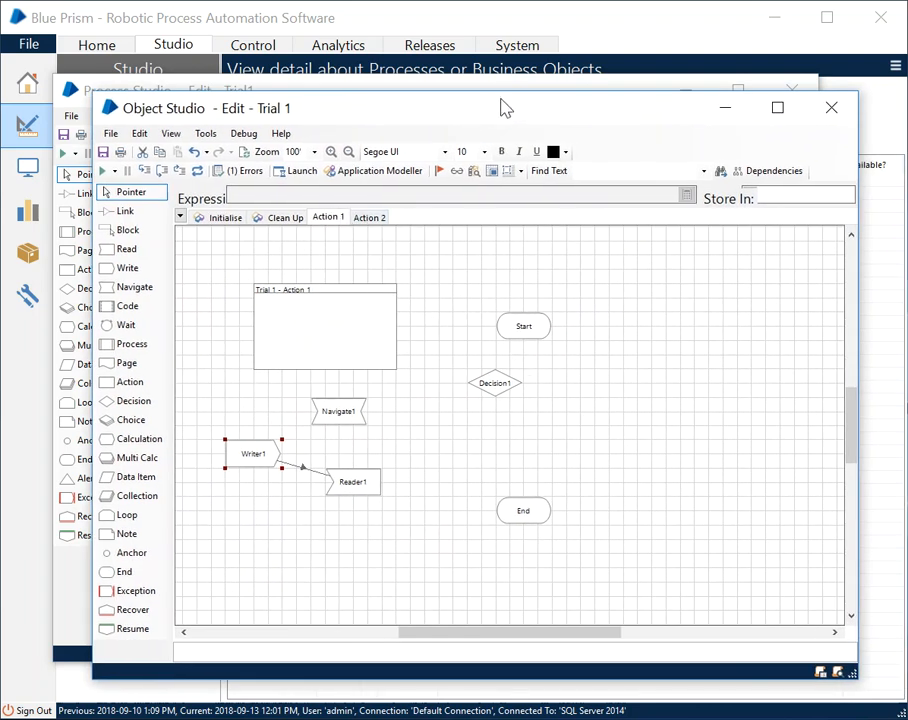
mouse_move(462, 300)
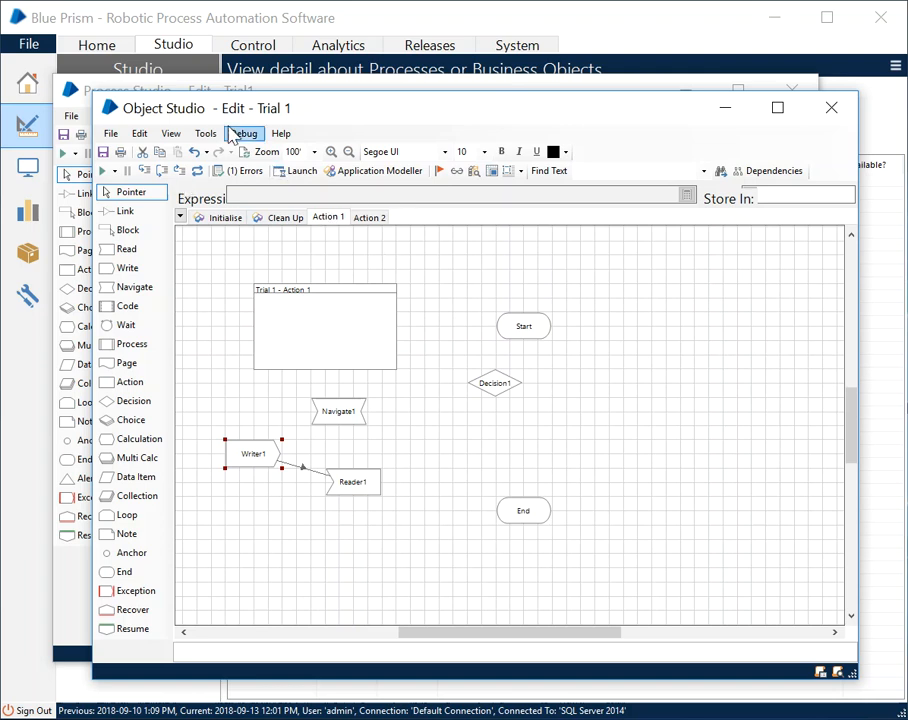
mouse_move(500, 230)
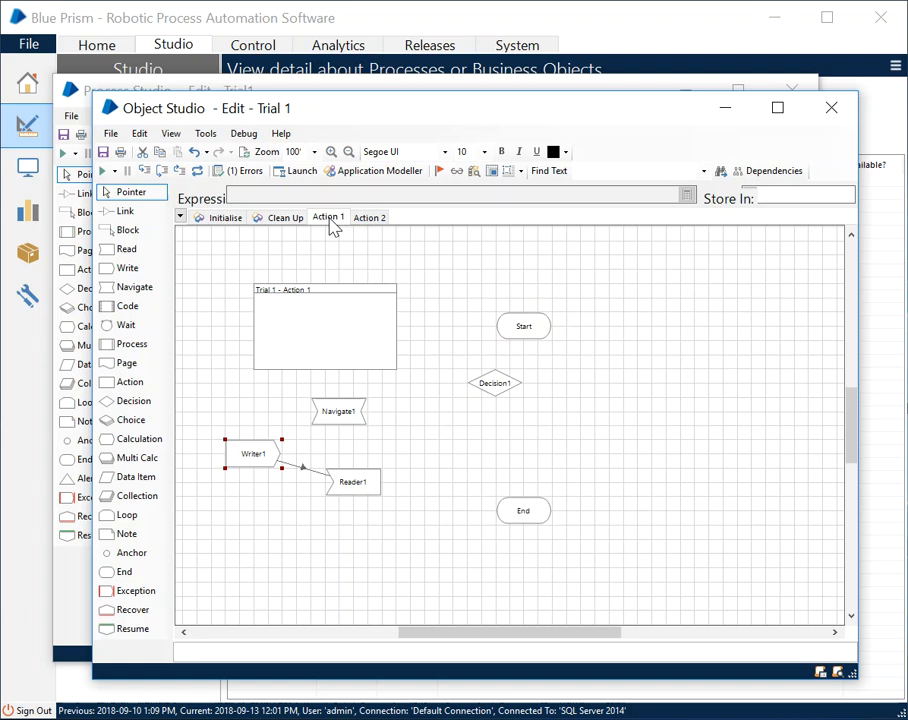
mouse_move(358, 256)
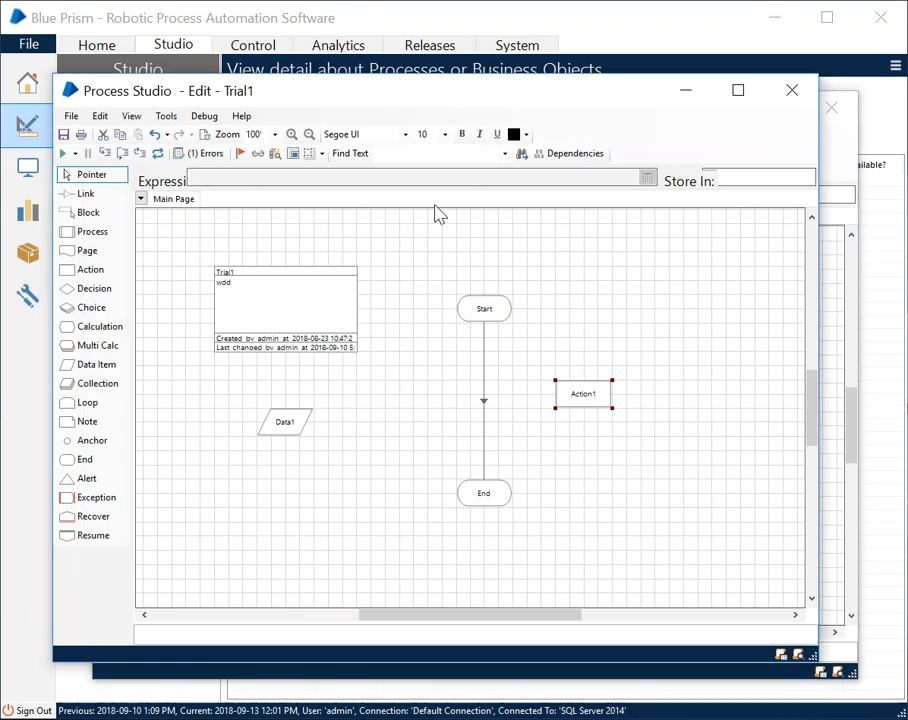
mouse_move(540, 328)
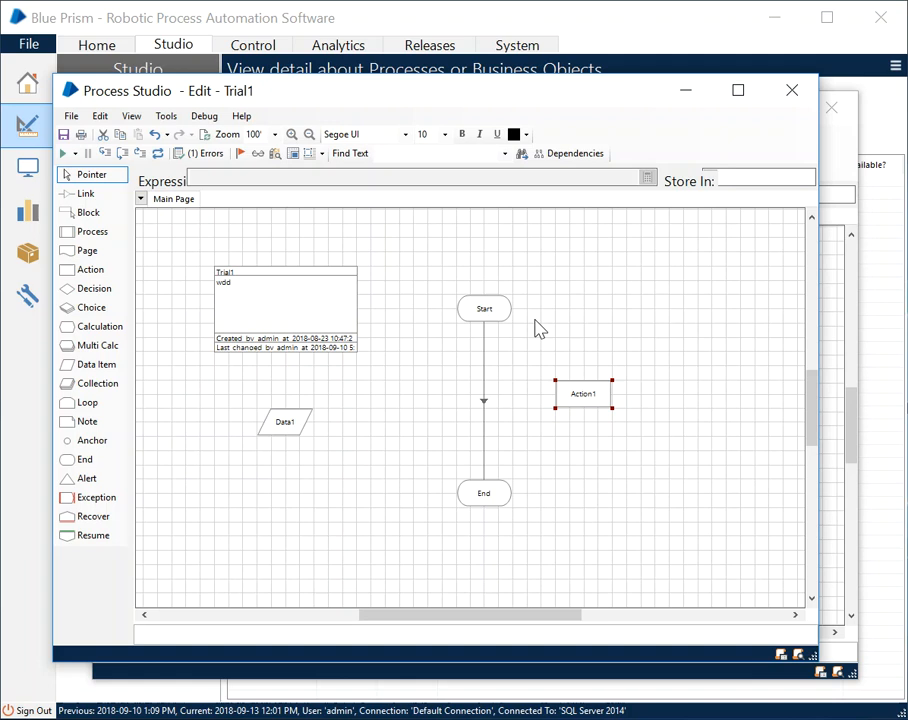
mouse_move(636, 112)
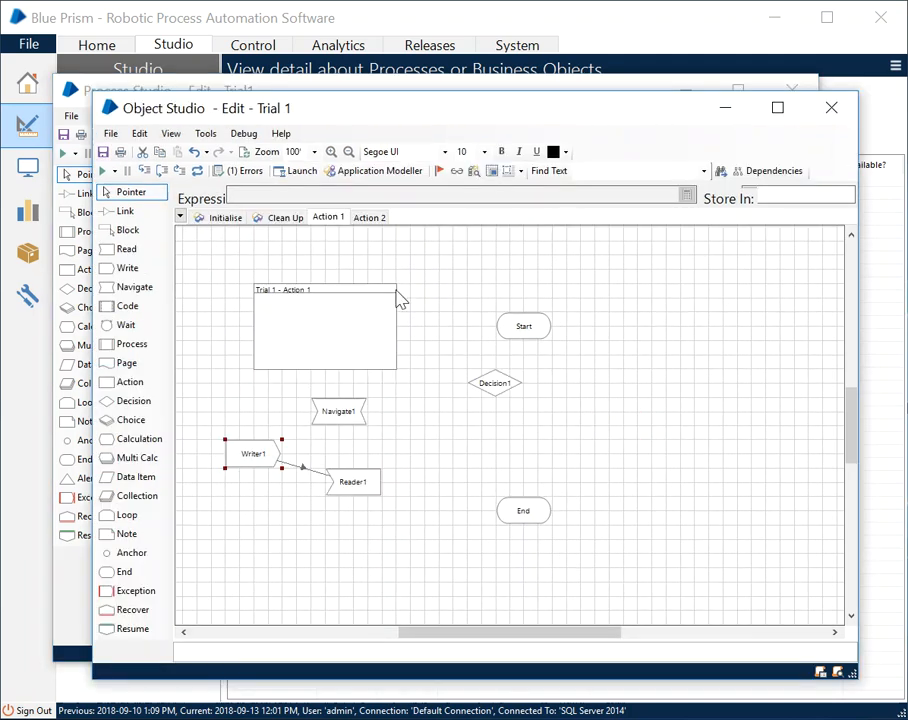
mouse_move(336, 212)
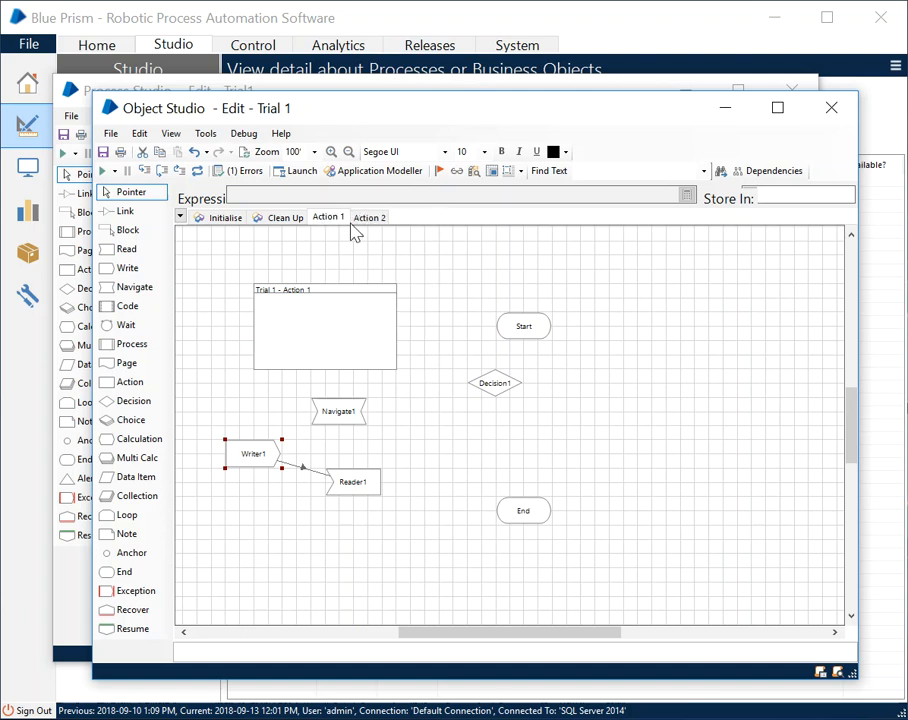
mouse_move(392, 252)
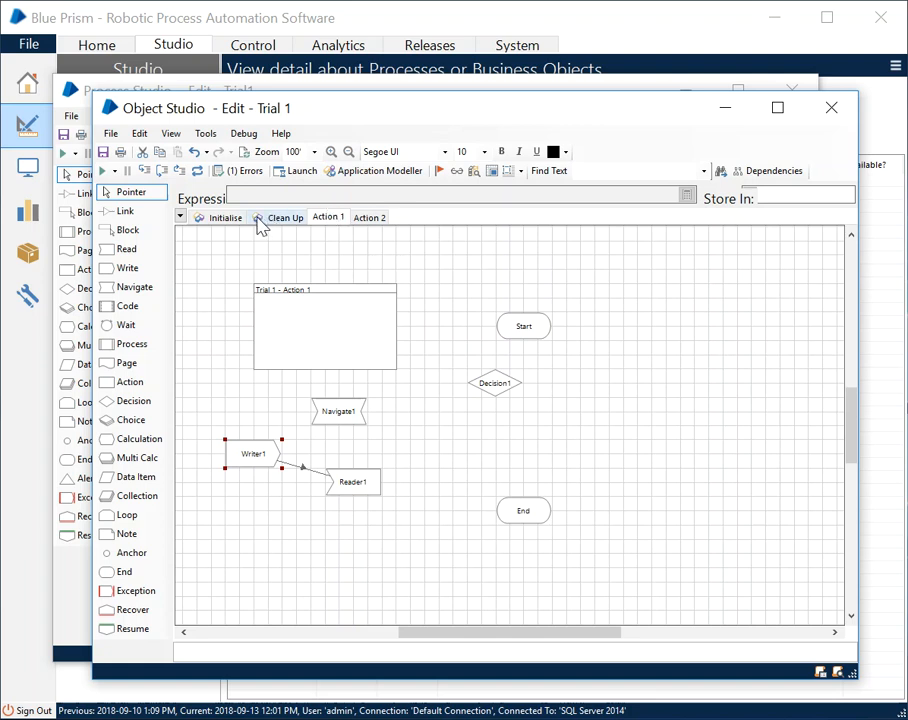
mouse_move(260, 228)
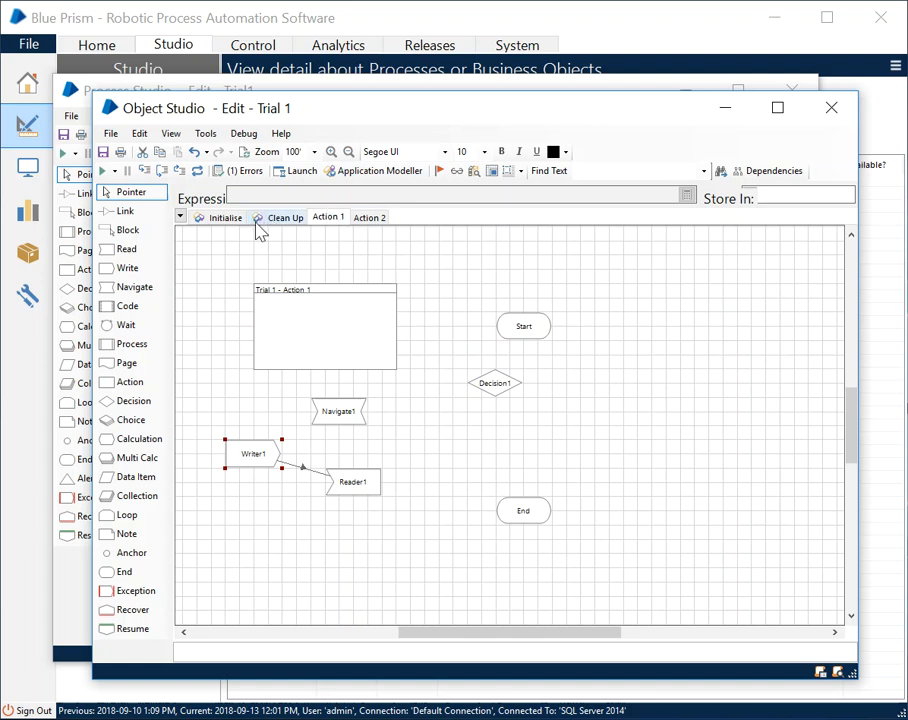
mouse_move(258, 222)
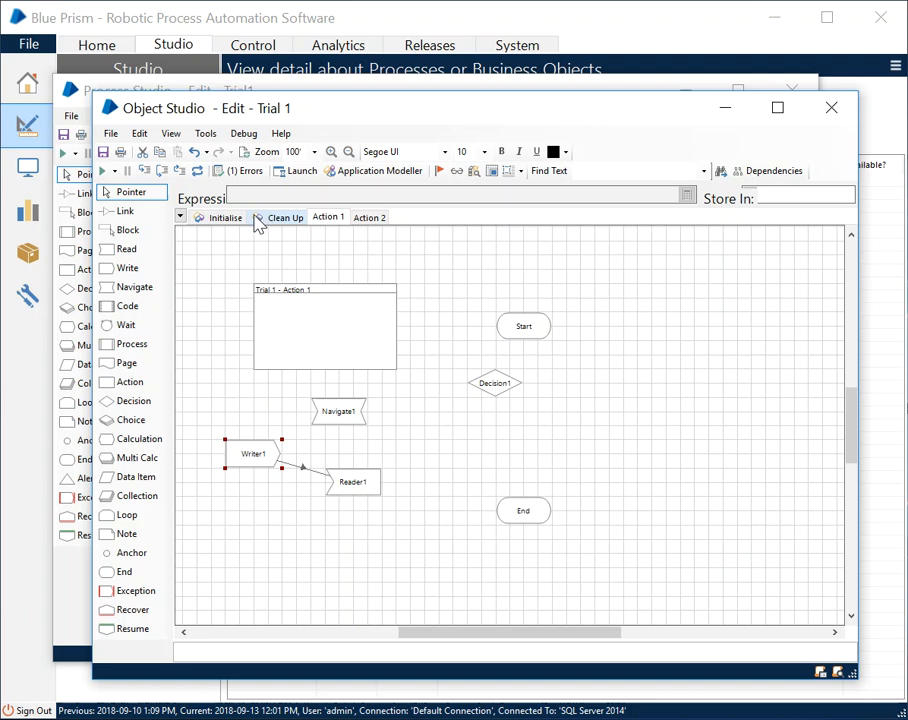
mouse_move(268, 222)
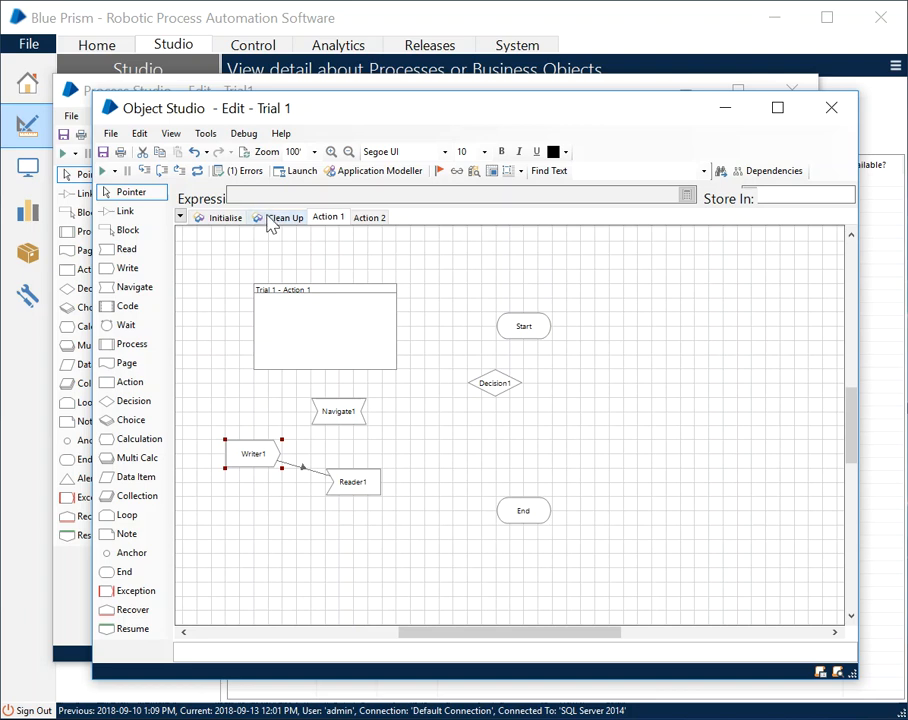
mouse_move(262, 228)
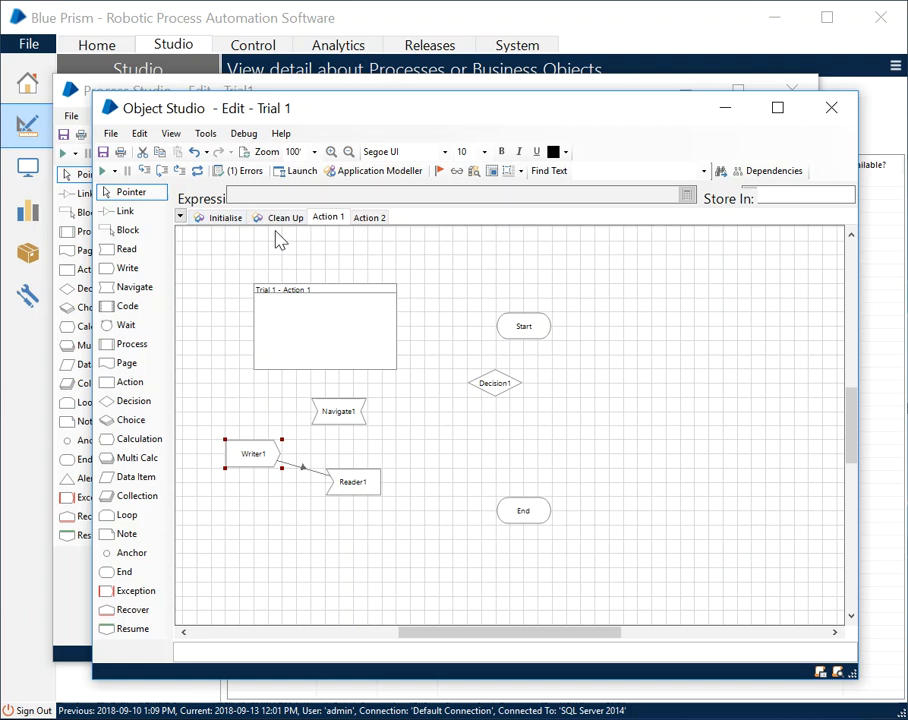
mouse_move(344, 224)
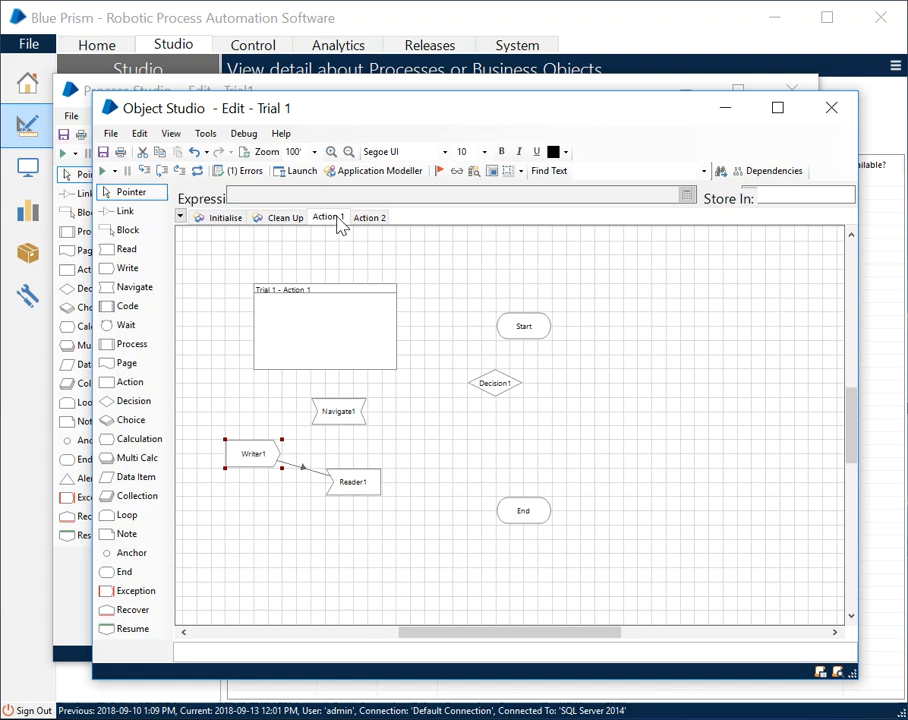
mouse_move(376, 172)
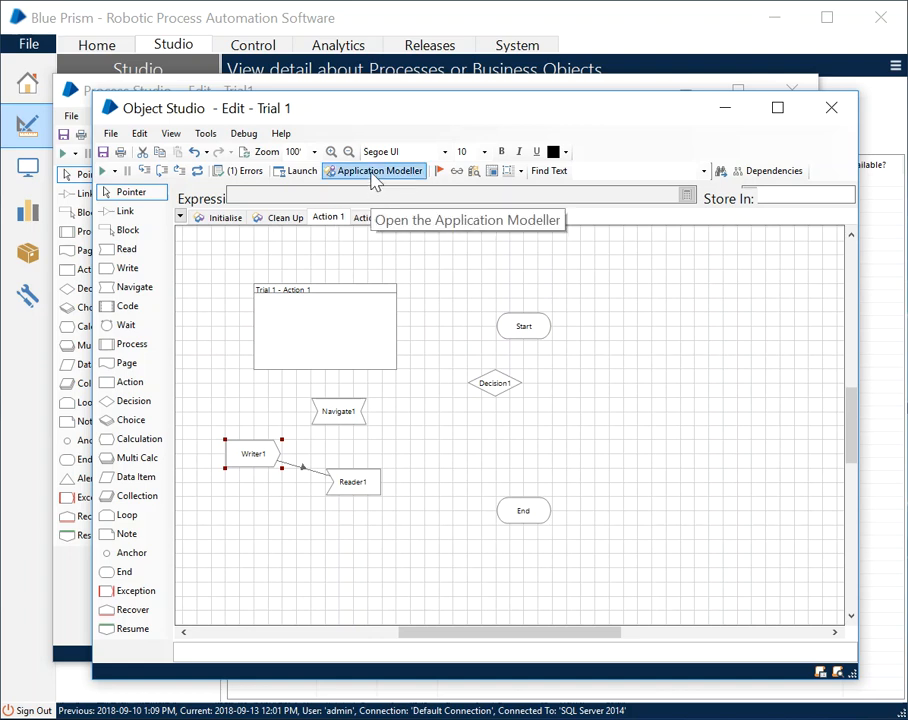
Step: Start the Application Modeller and name the new application model 'Training'
click(380, 170)
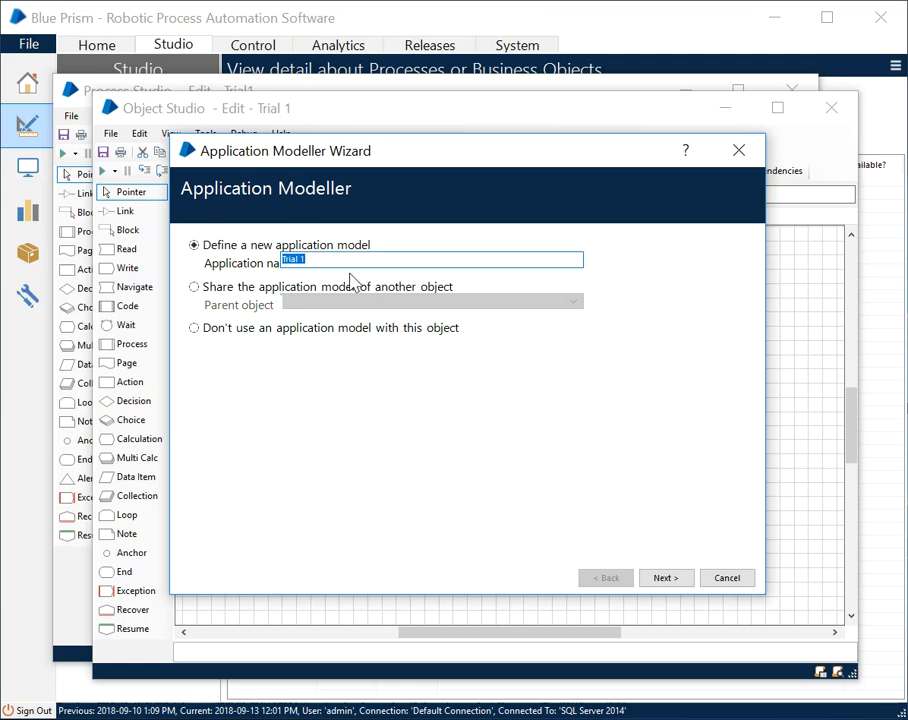
mouse_move(390, 206)
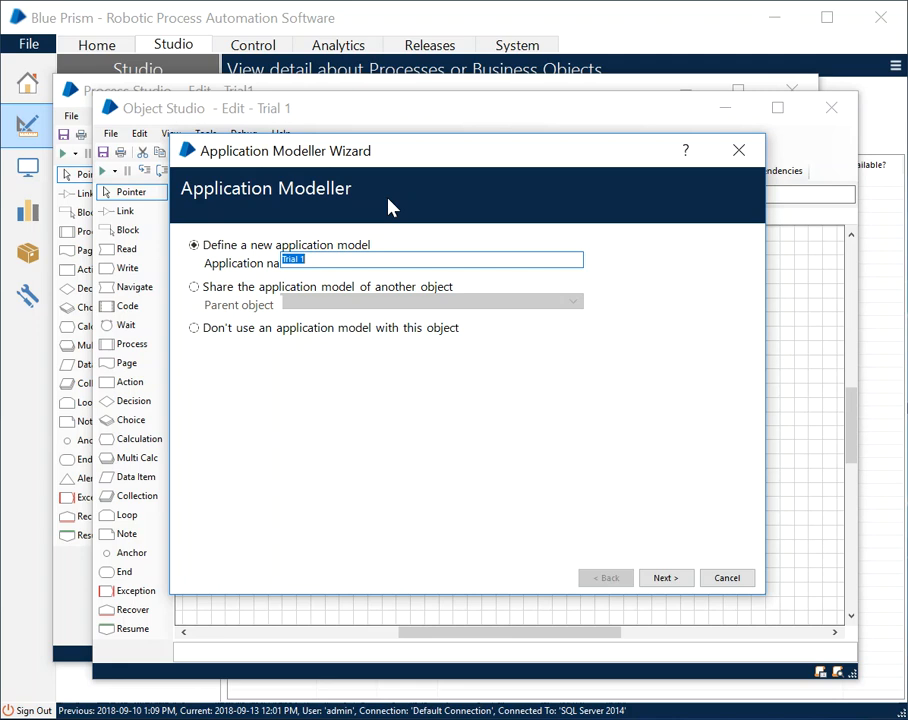
mouse_move(336, 256)
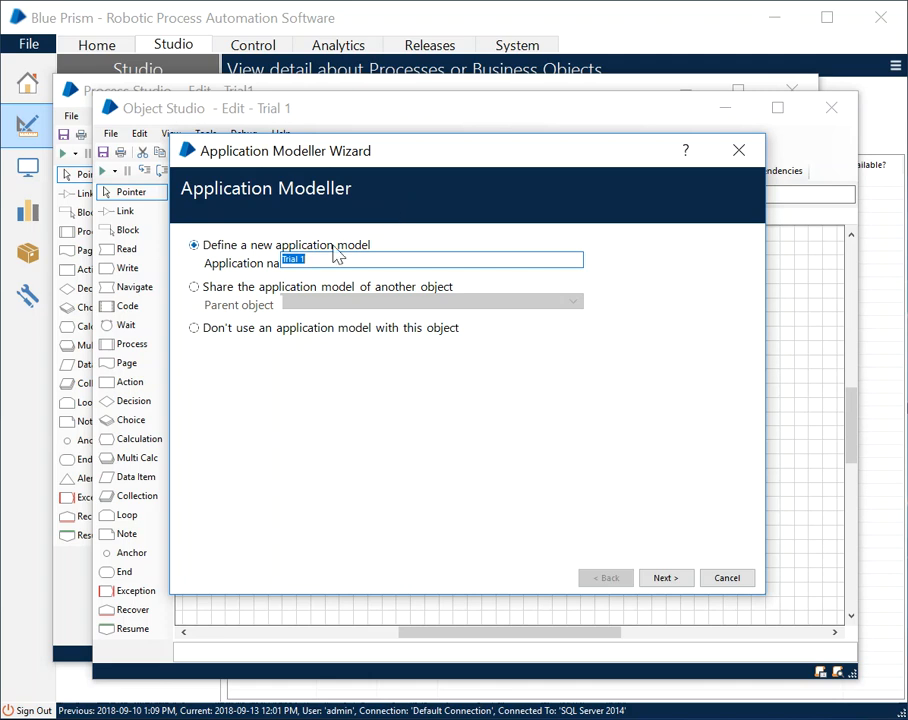
mouse_move(336, 284)
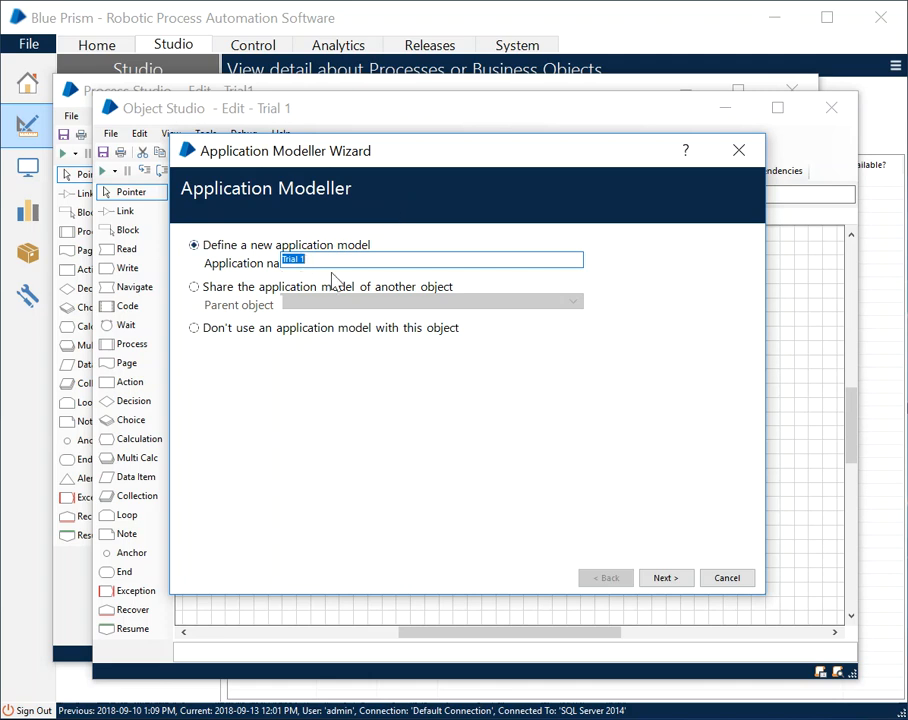
text(Training)
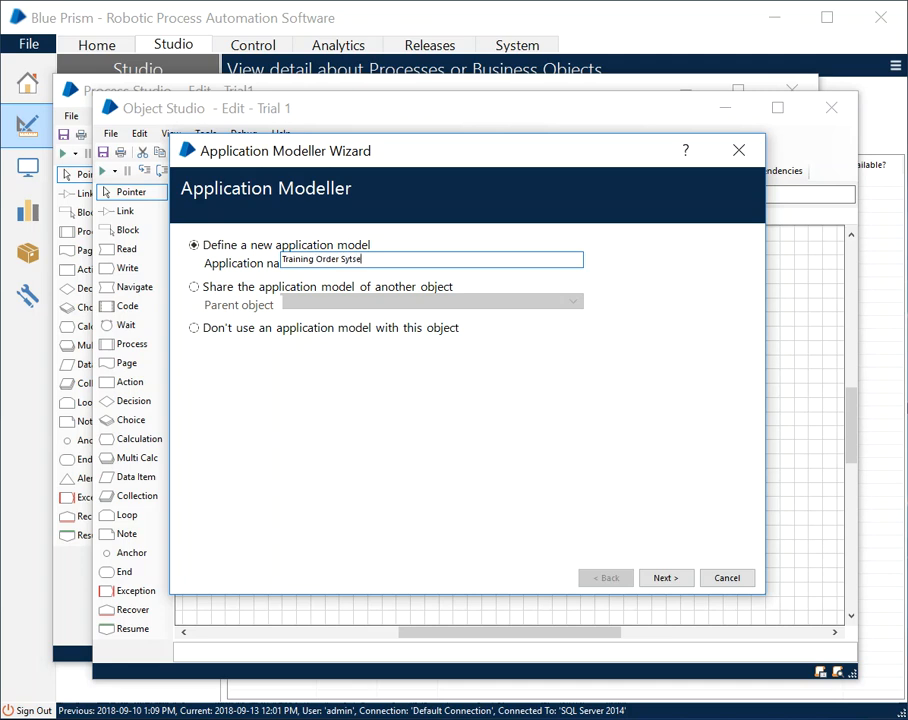
Step: Advance the wizard to the application-type step with Windows Application chosen
click(664, 578)
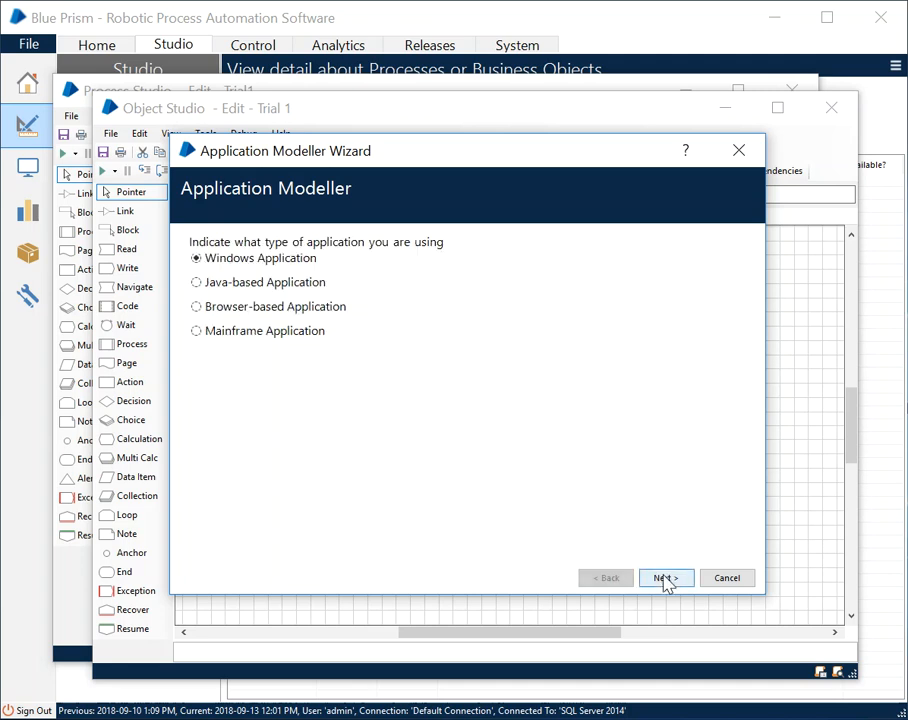
mouse_move(308, 364)
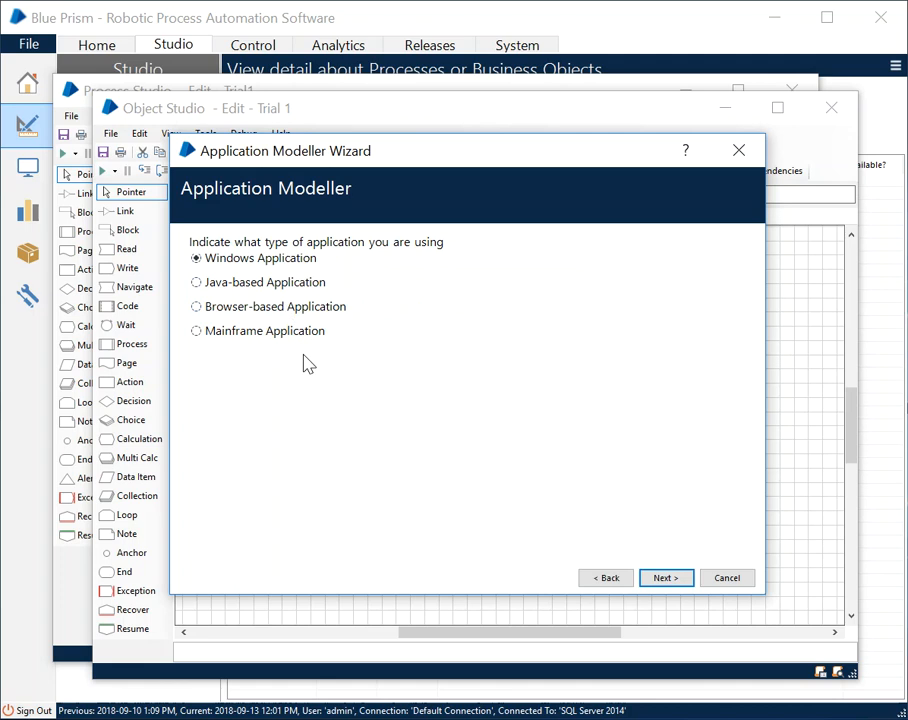
mouse_move(318, 344)
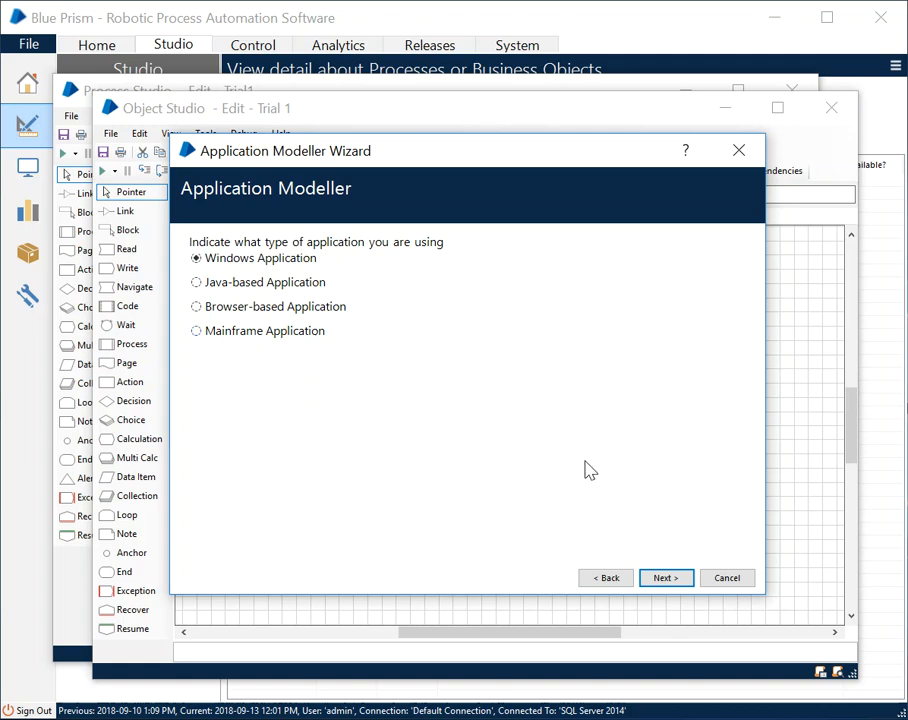
mouse_move(598, 412)
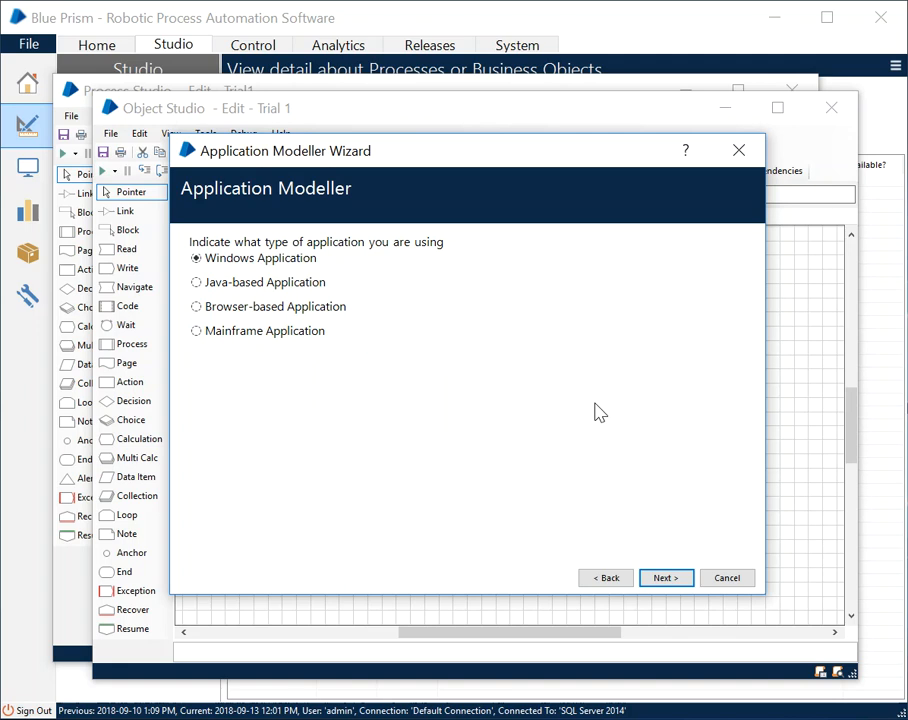
mouse_move(564, 528)
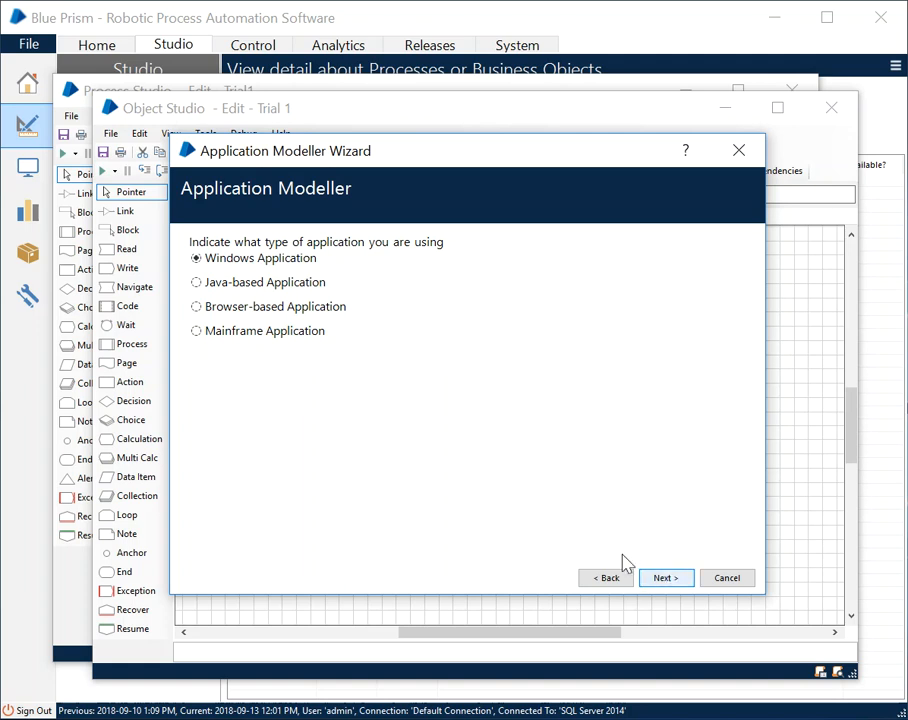
mouse_move(612, 552)
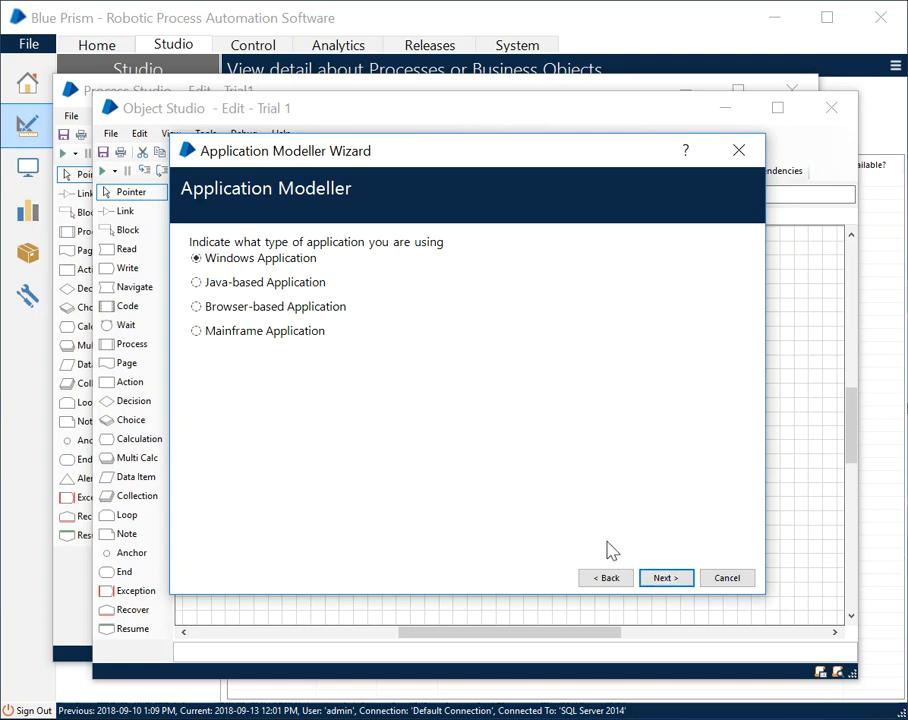
mouse_move(648, 530)
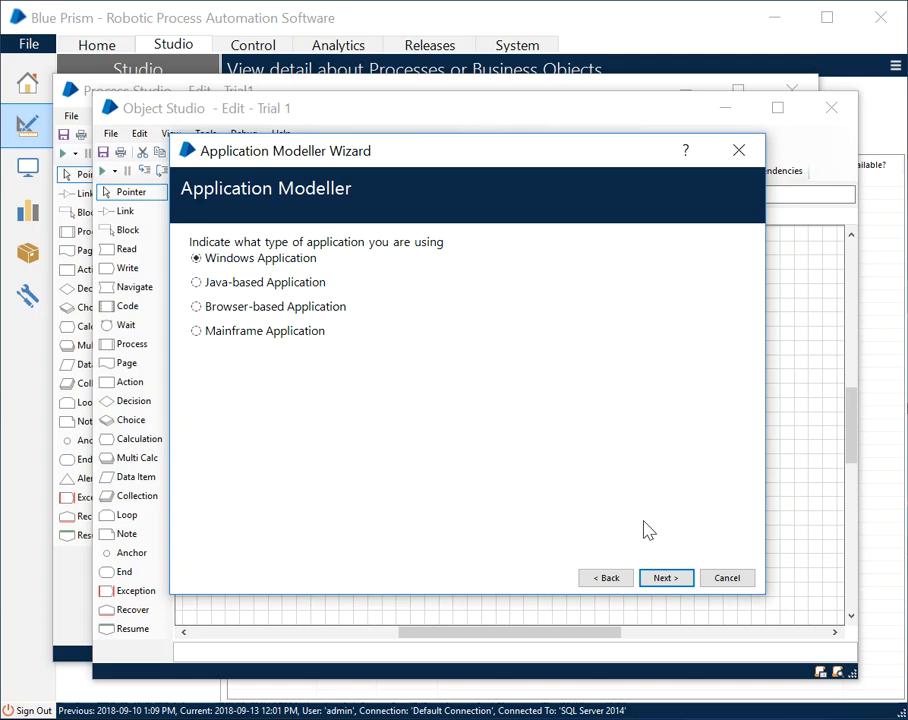
mouse_move(520, 490)
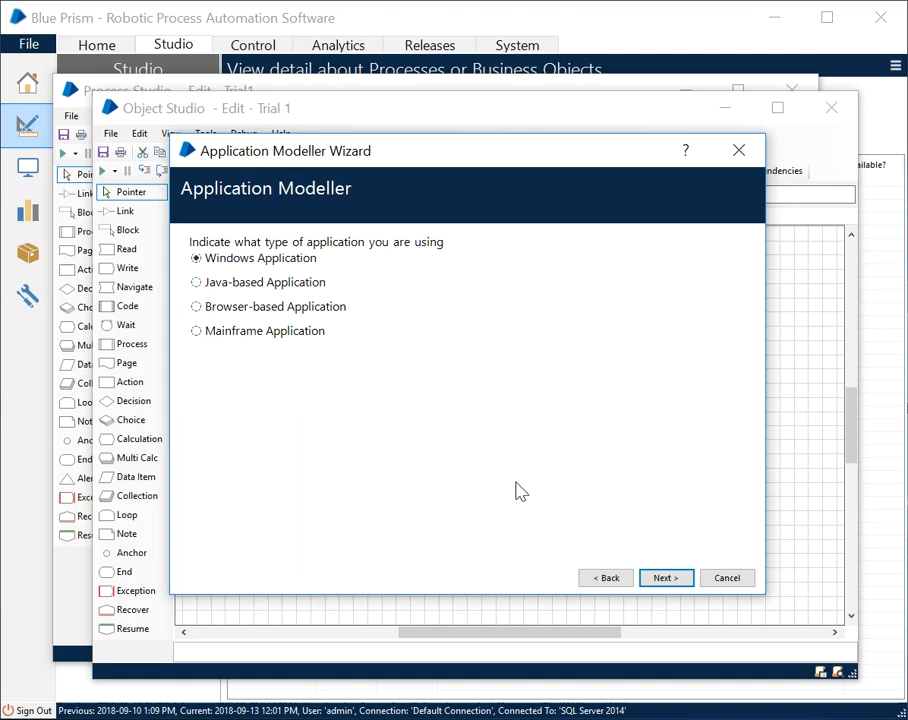
Step: Confirm Windows Application and the launch-from-executable-file option
click(664, 576)
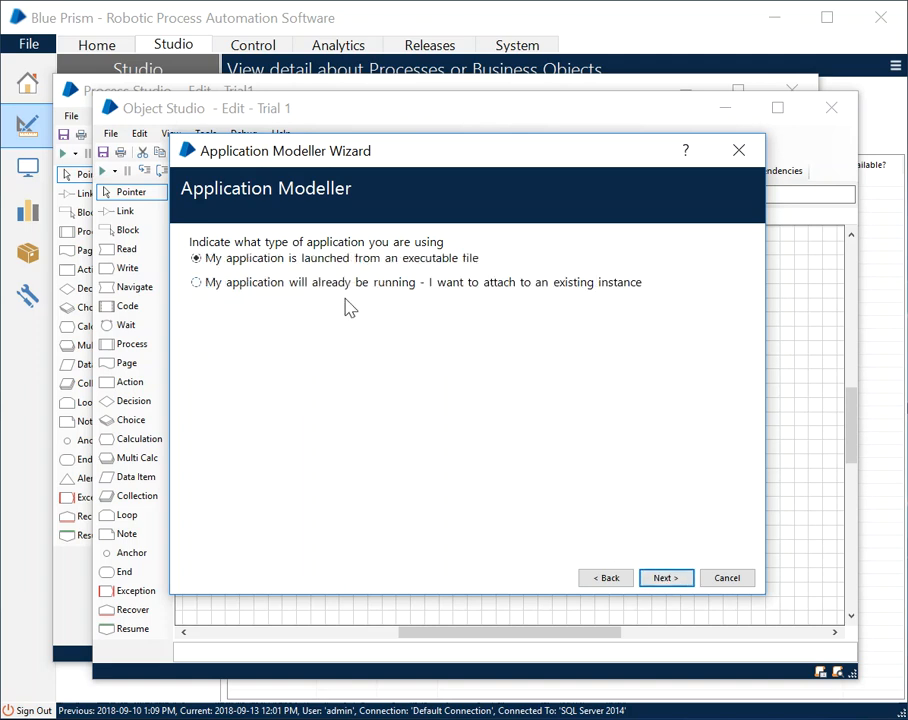
mouse_move(280, 292)
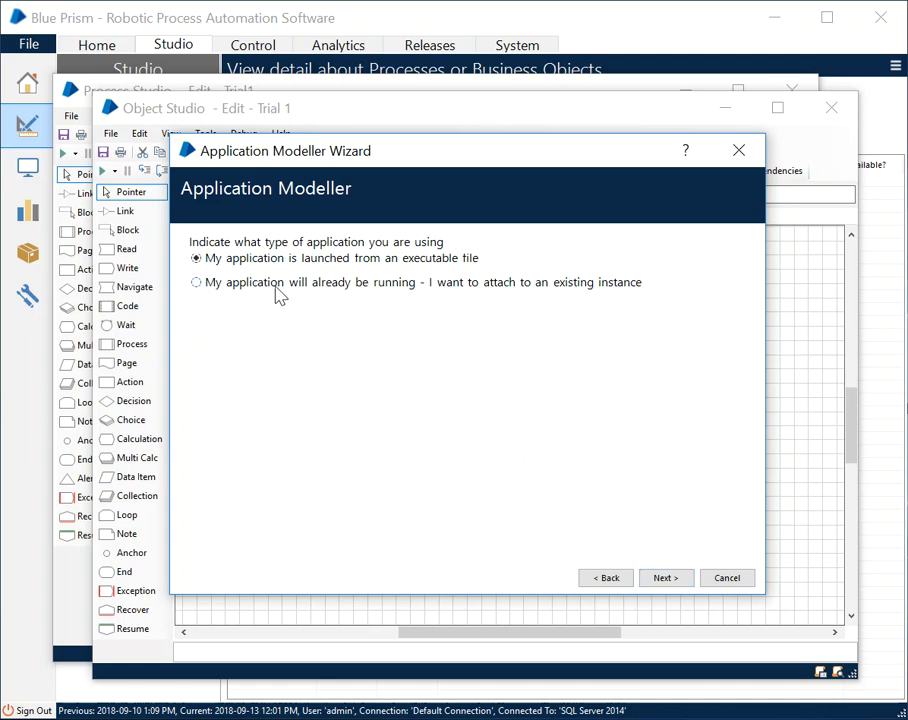
mouse_move(598, 304)
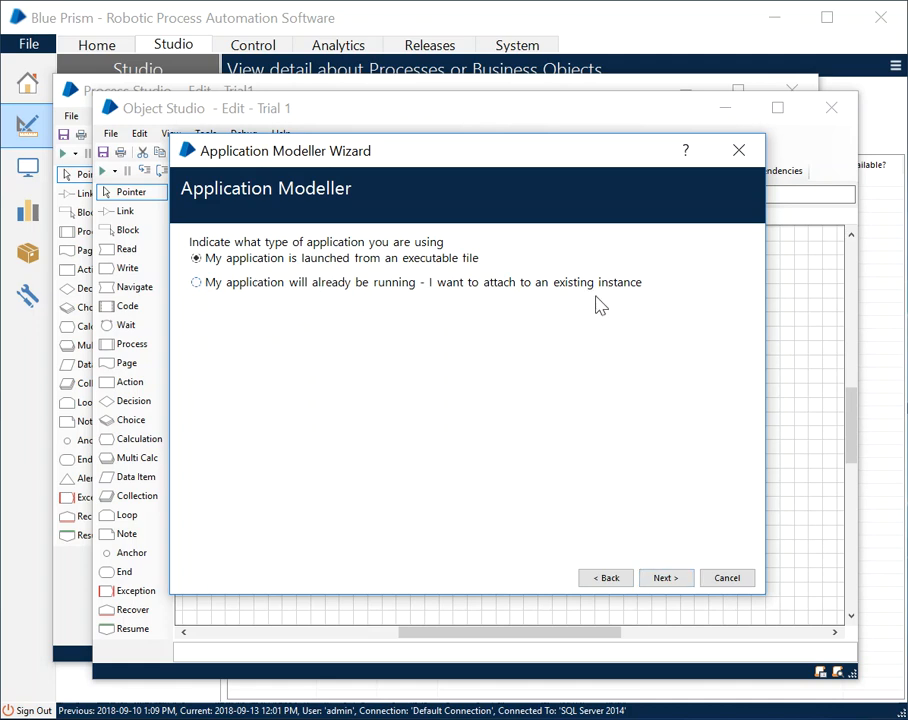
mouse_move(620, 306)
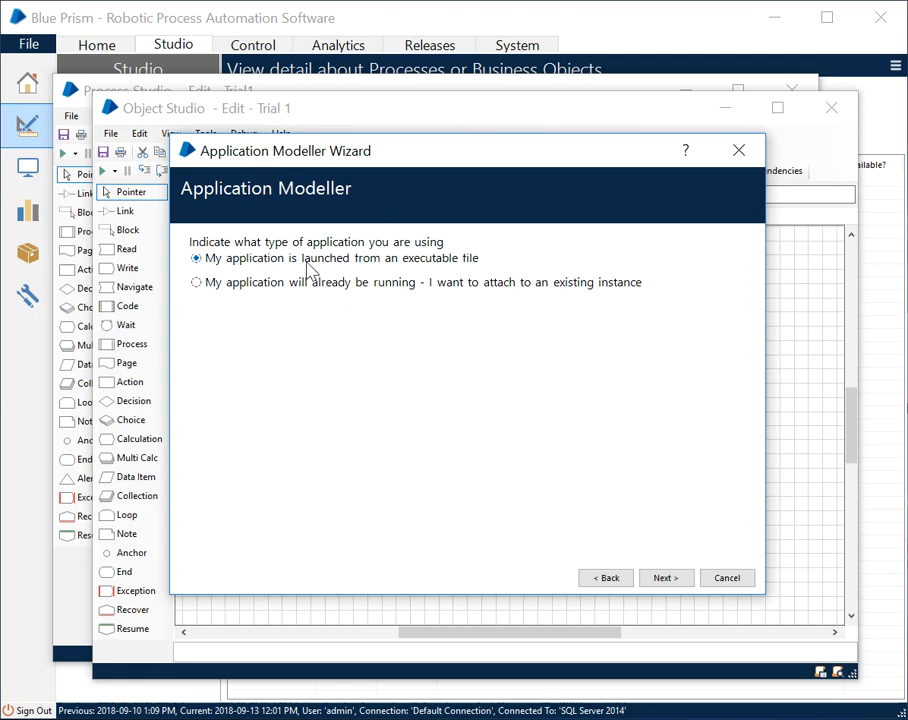
mouse_move(436, 276)
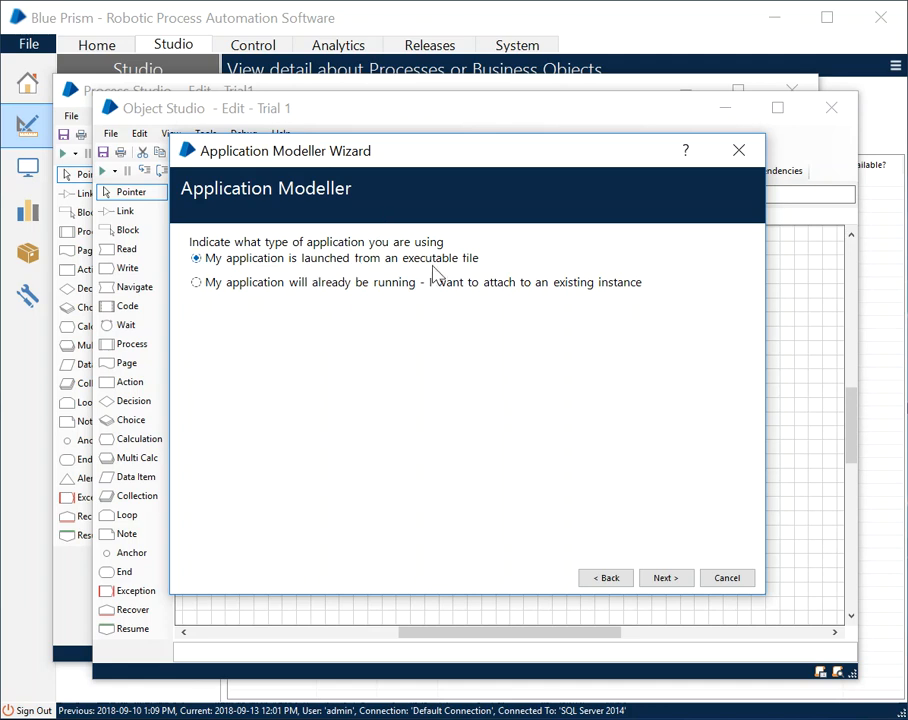
mouse_move(388, 296)
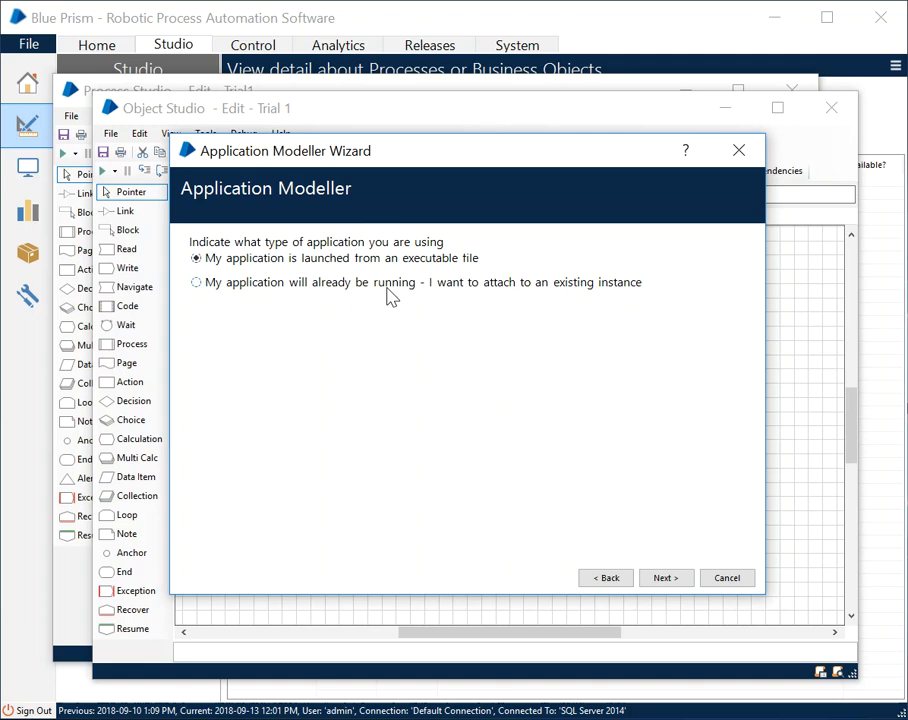
mouse_move(532, 288)
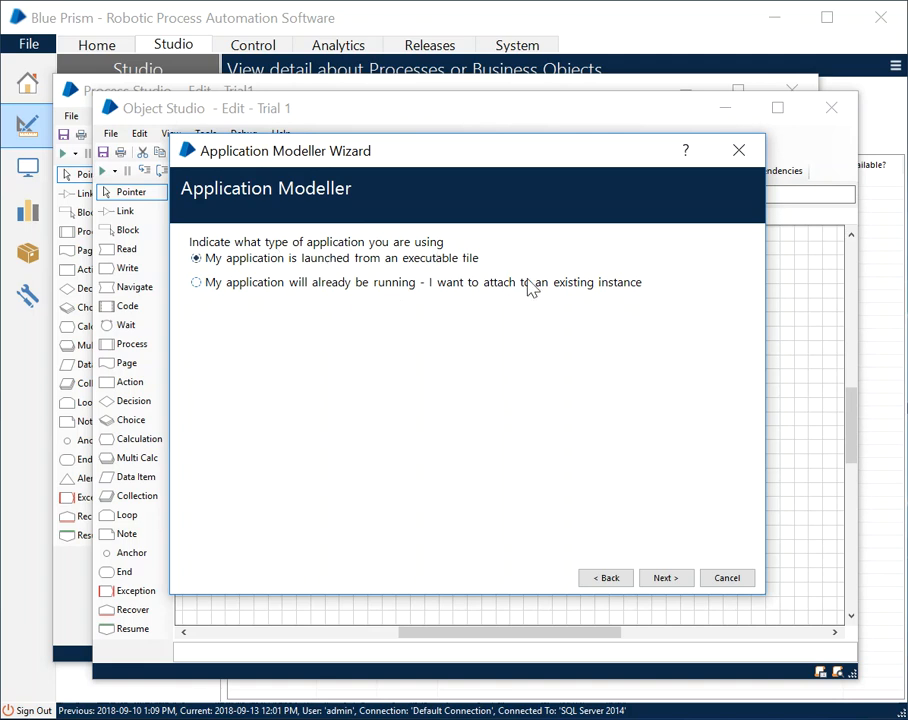
mouse_move(608, 378)
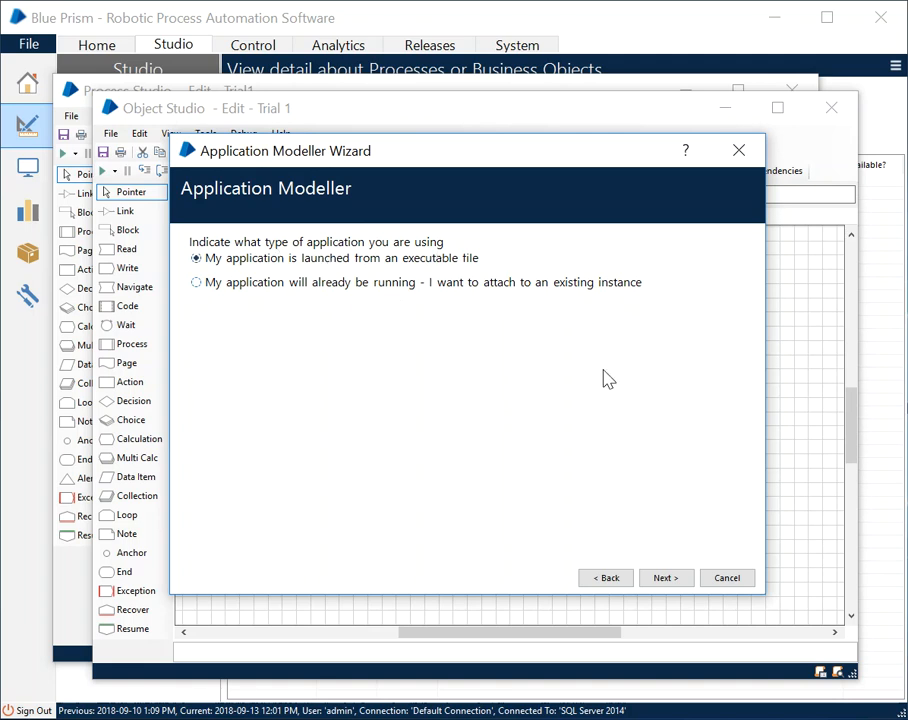
click(664, 576)
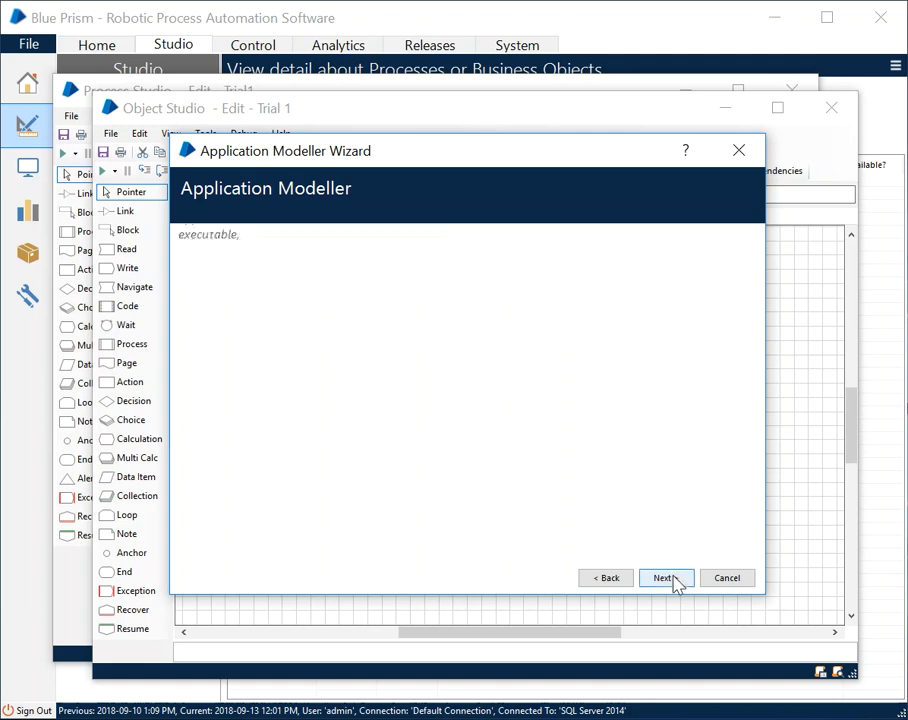
Step: Browse for the application's executable path, opening the Locate file dialog
click(664, 576)
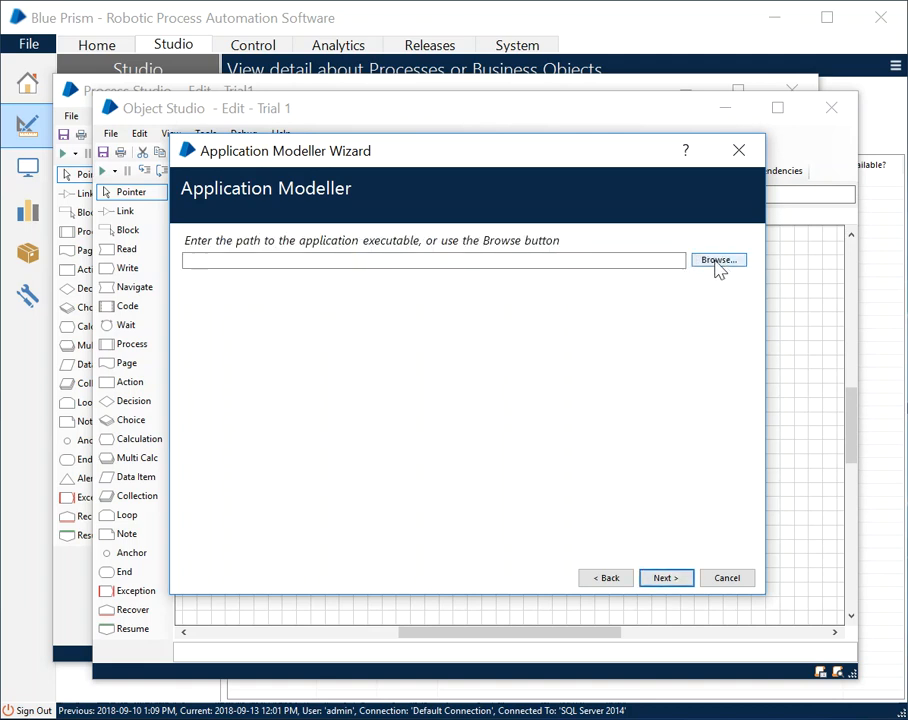
click(718, 260)
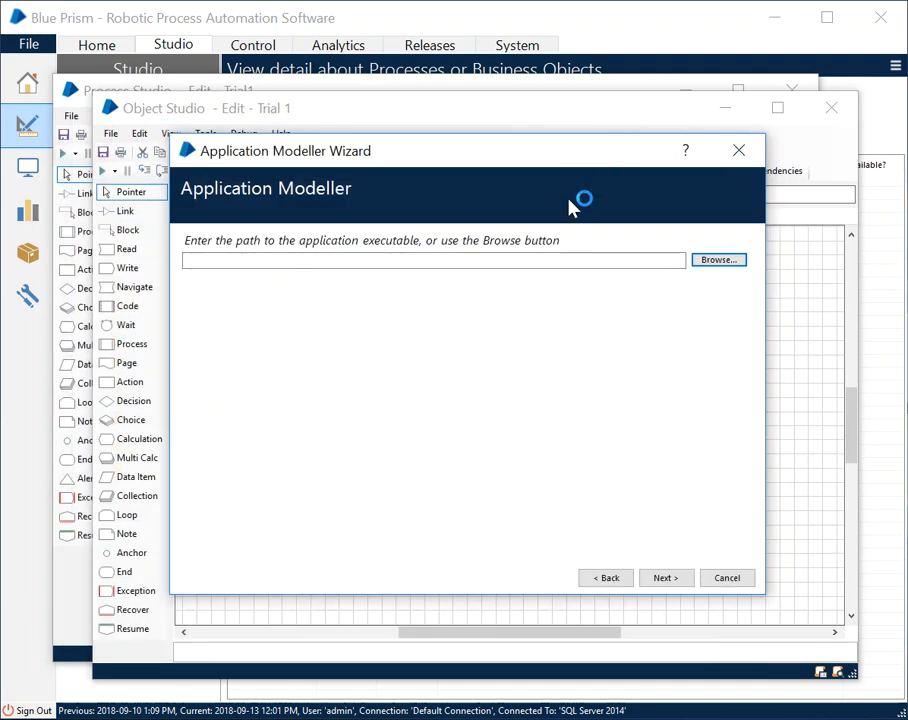
click(718, 260)
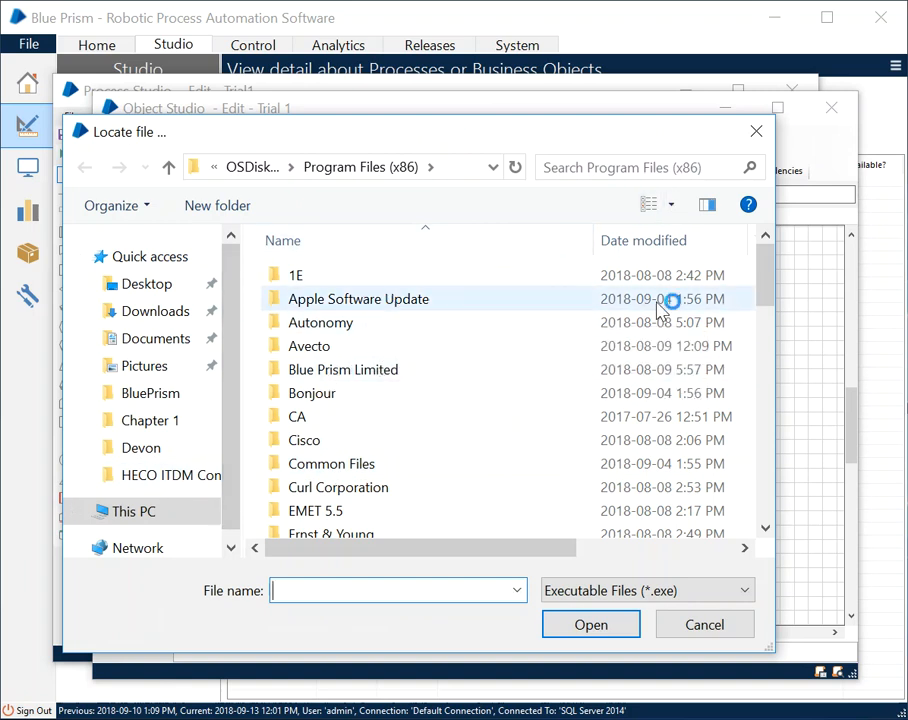
mouse_move(558, 222)
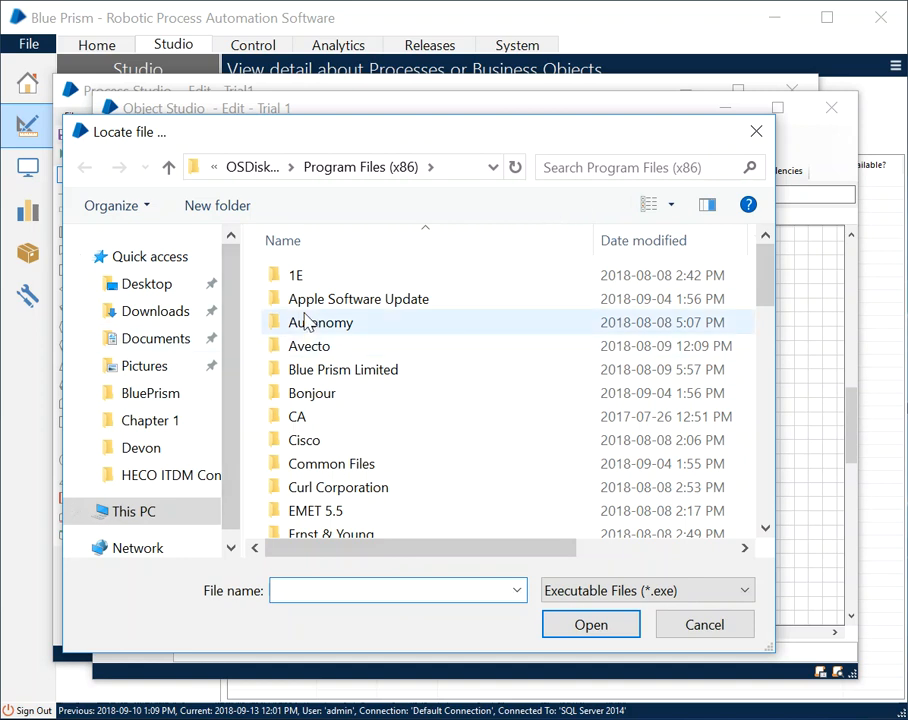
Step: Attach to an existing instance with window title *-Chrome instead of launching an executable
click(704, 624)
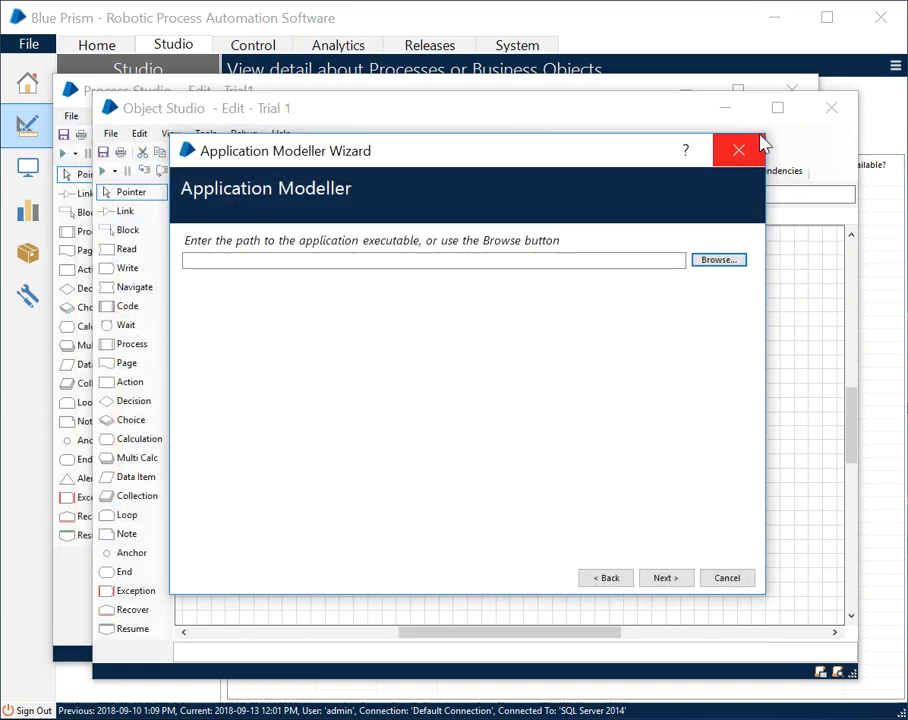
mouse_move(740, 150)
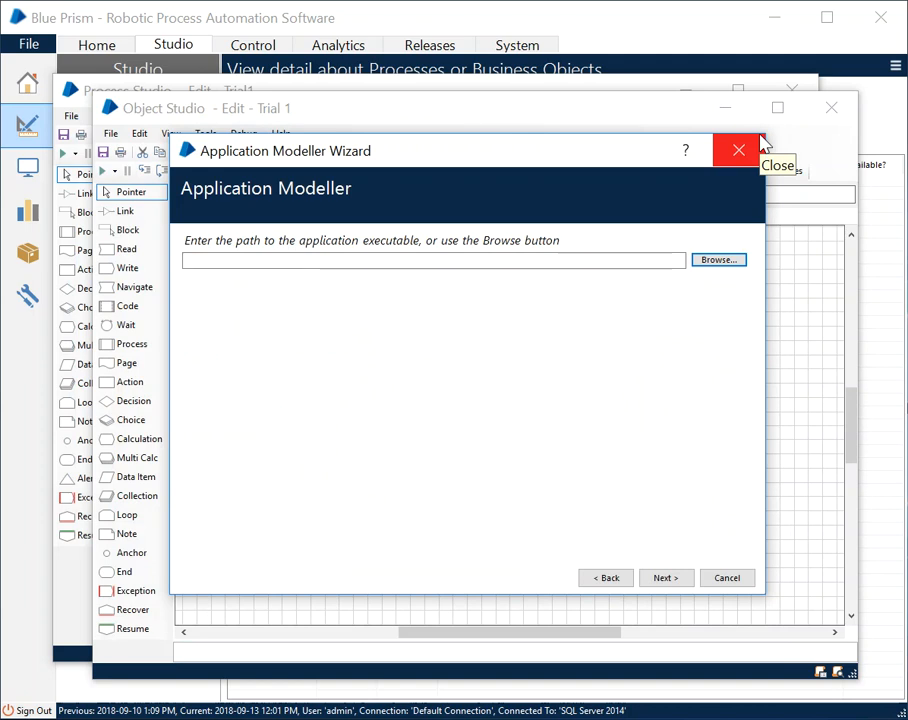
mouse_move(612, 278)
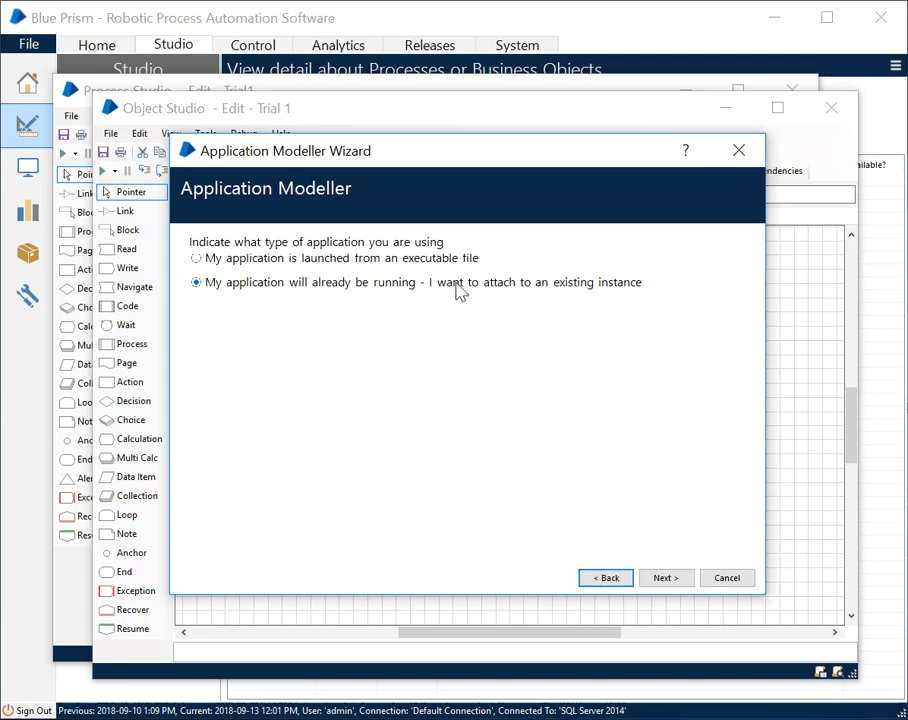
click(664, 576)
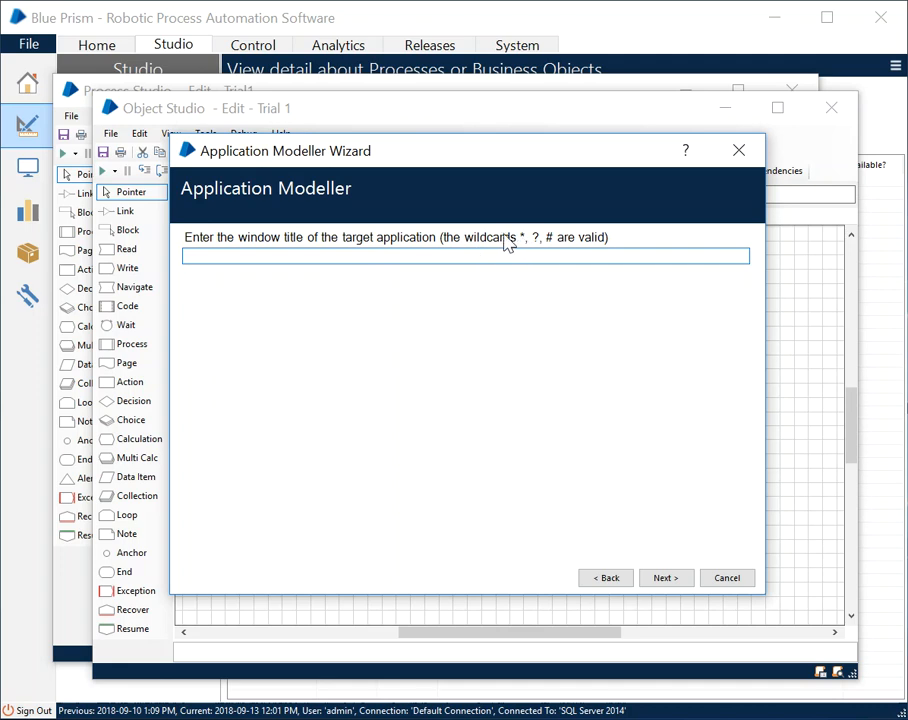
mouse_move(536, 250)
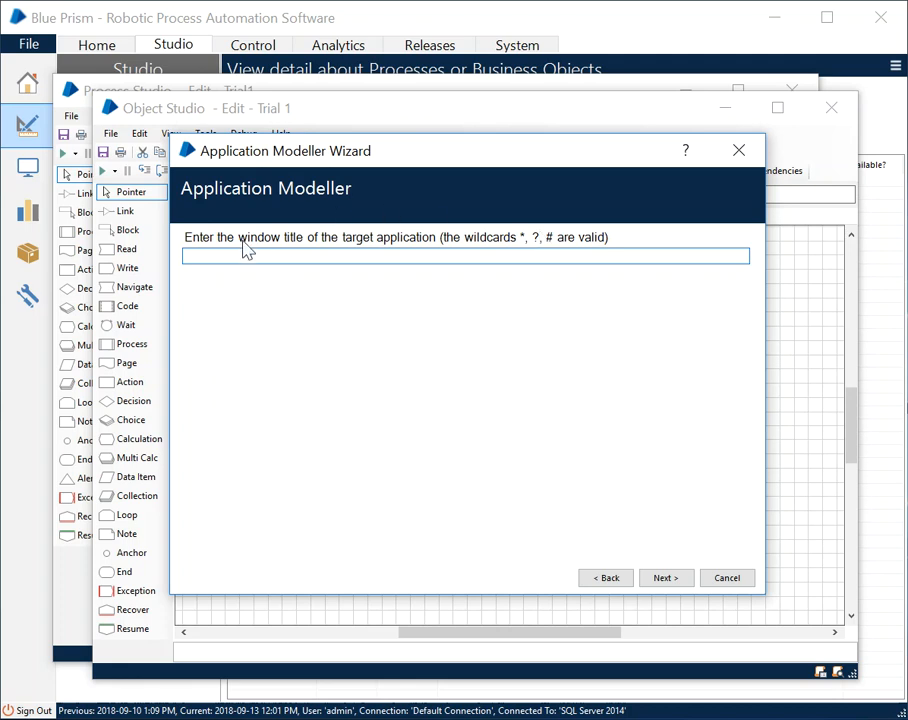
mouse_move(318, 242)
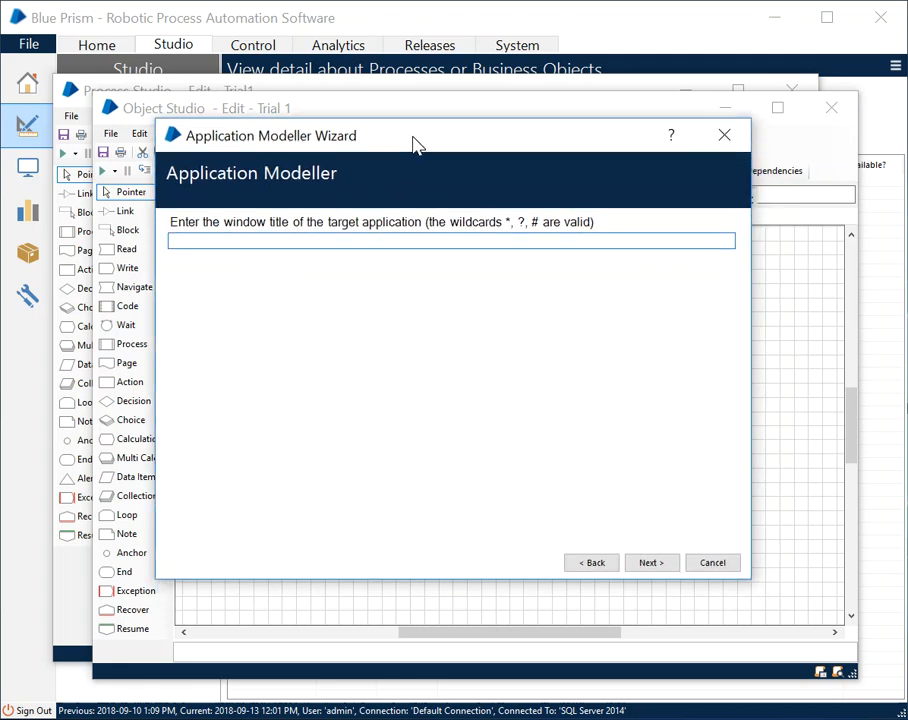
mouse_move(324, 204)
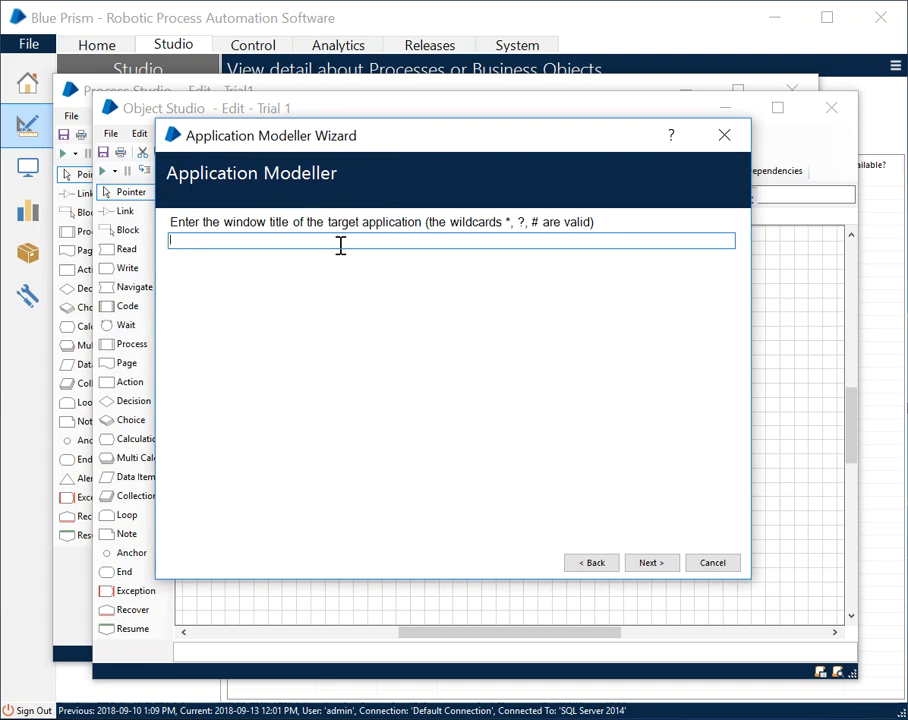
text(*-Chrom)
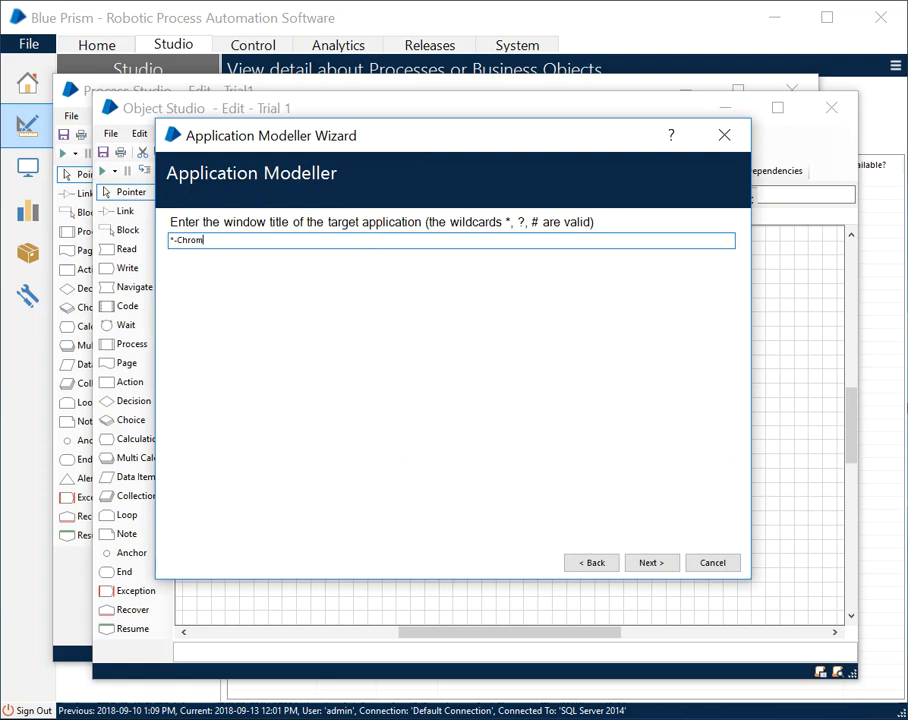
text(e)
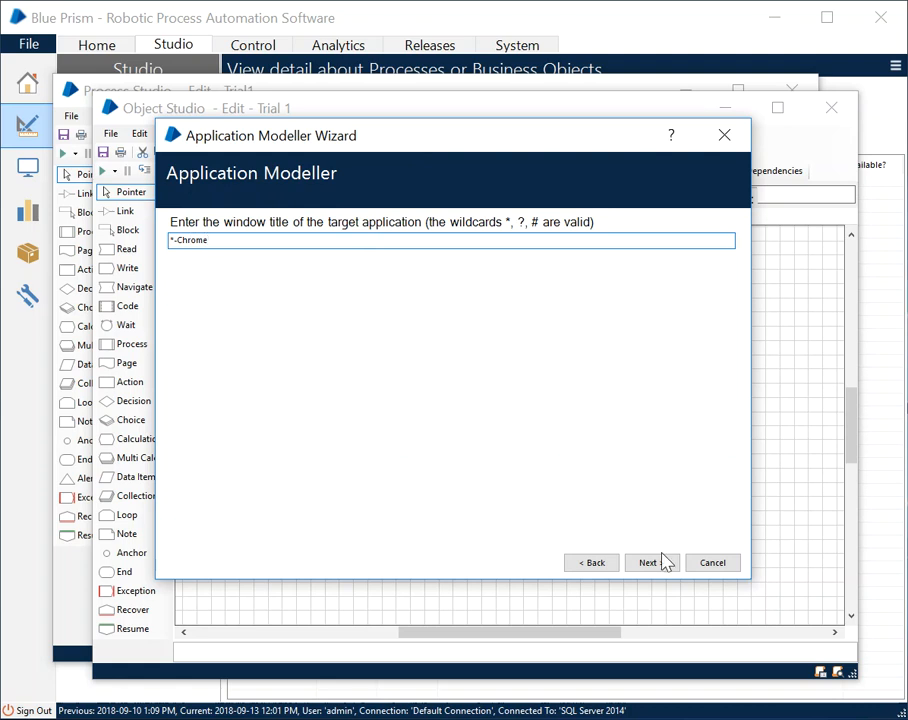
click(646, 562)
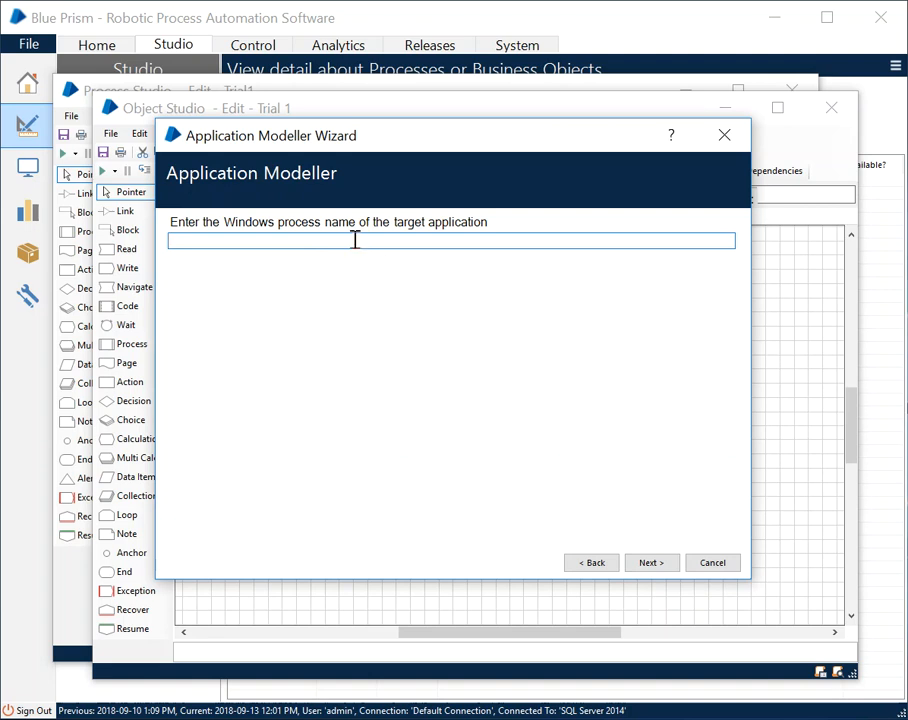
Step: Skip process name and fallback launch path, then finish to create the application model
click(652, 562)
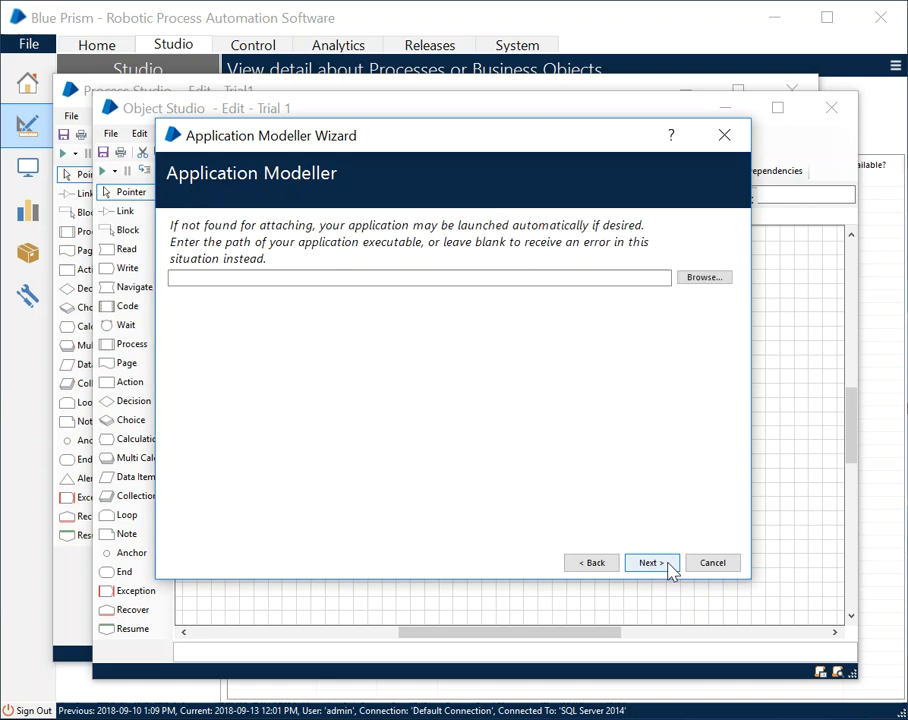
click(648, 562)
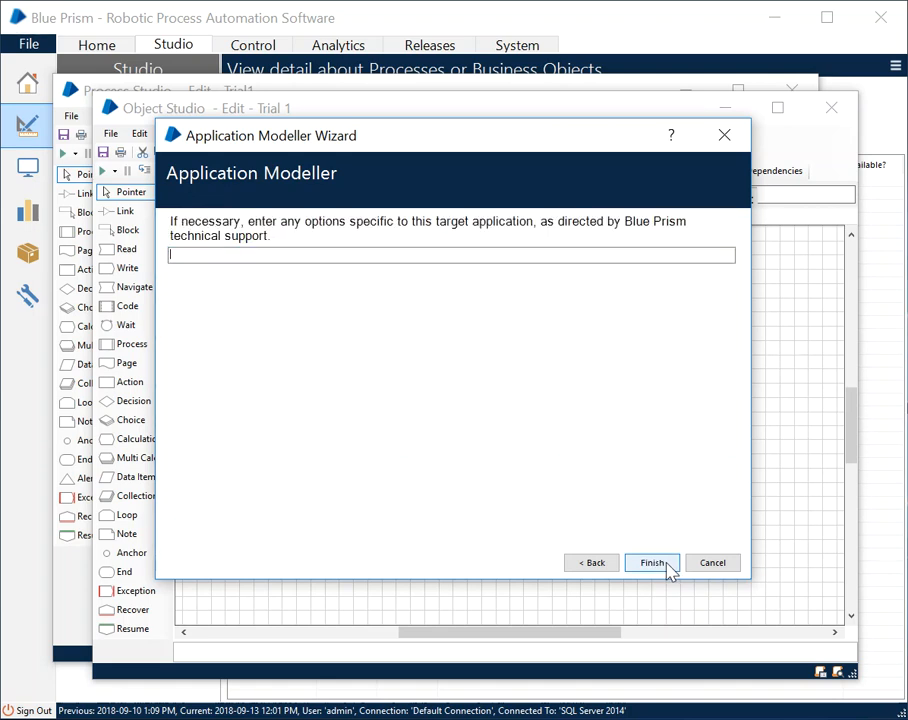
click(652, 562)
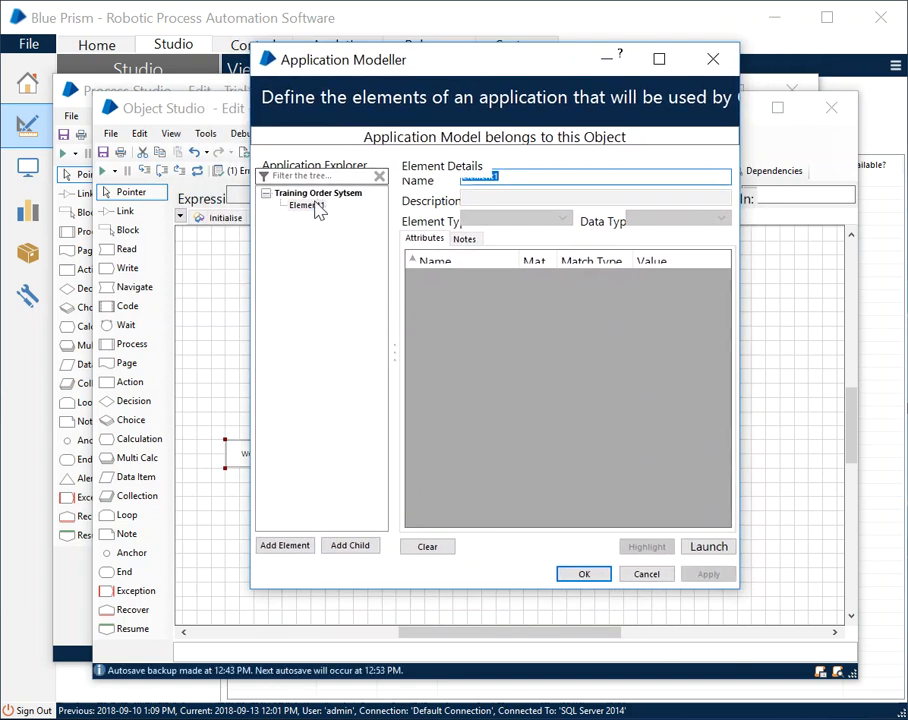
click(304, 204)
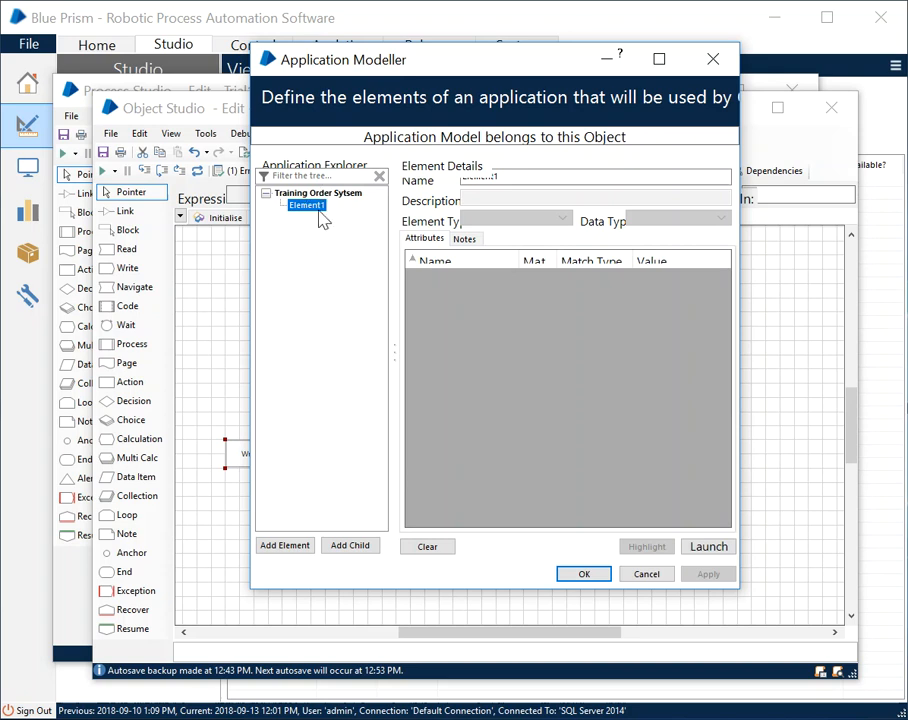
mouse_move(292, 222)
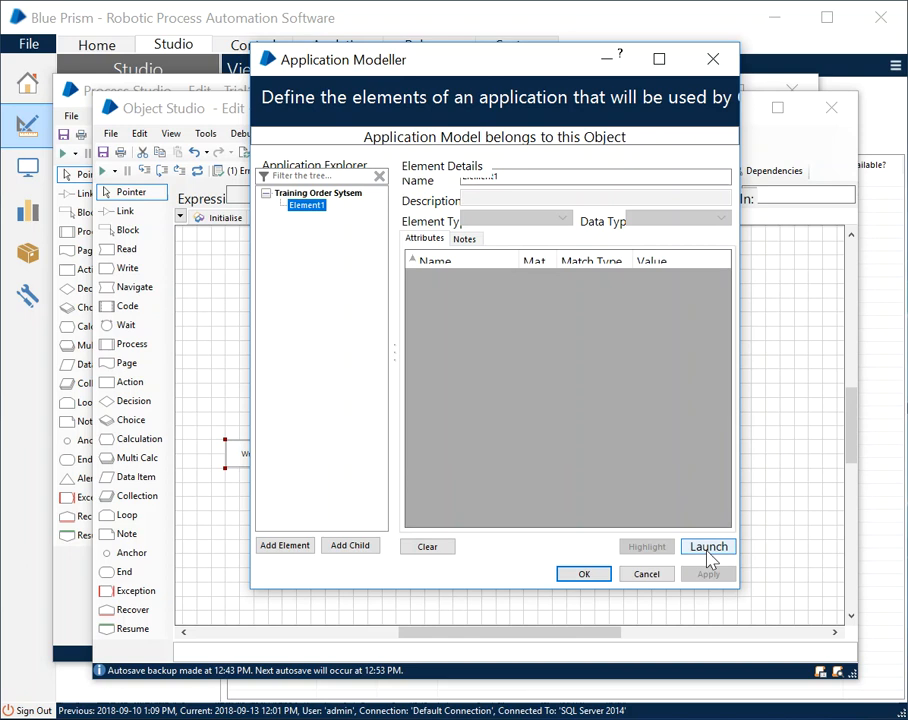
click(708, 546)
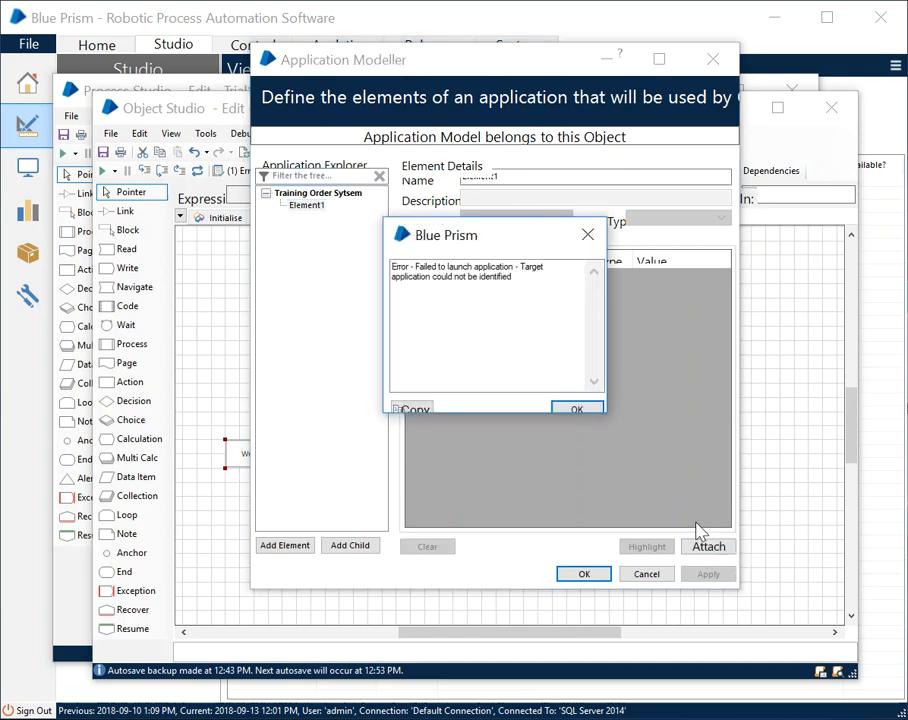
click(576, 408)
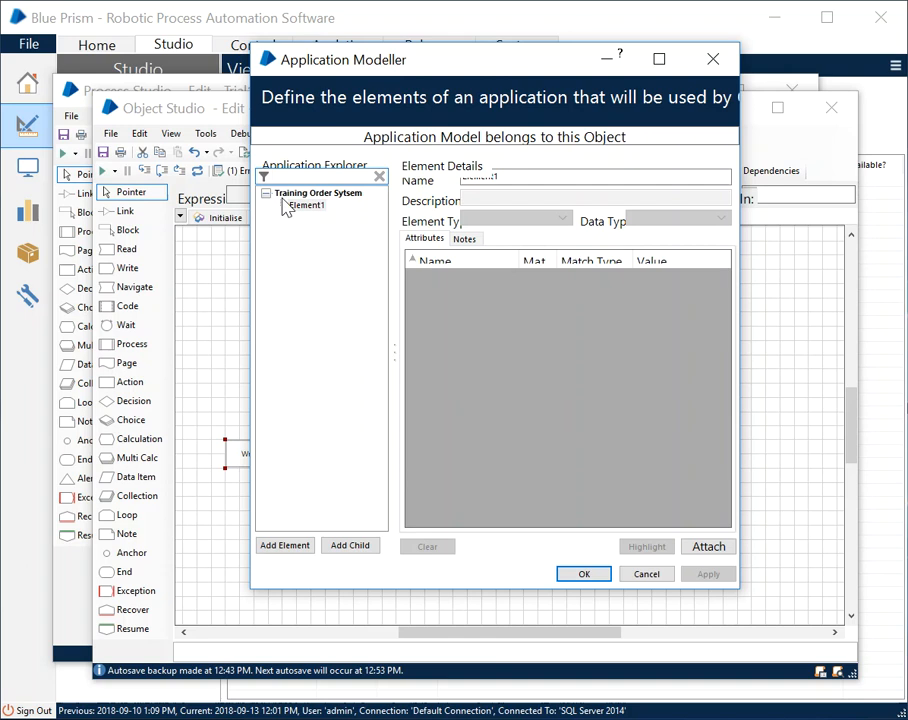
click(304, 204)
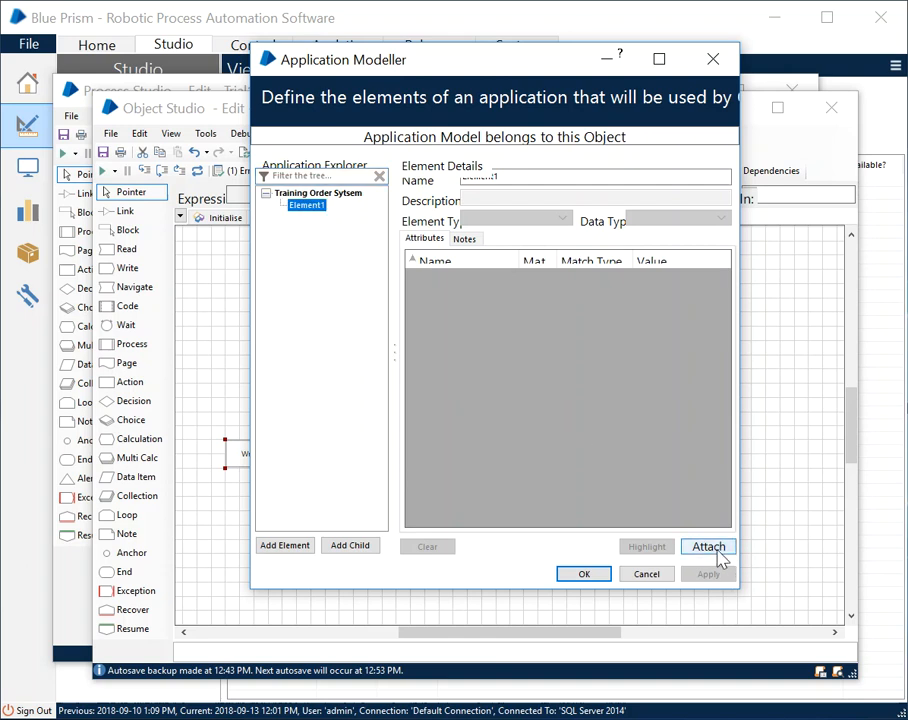
click(708, 546)
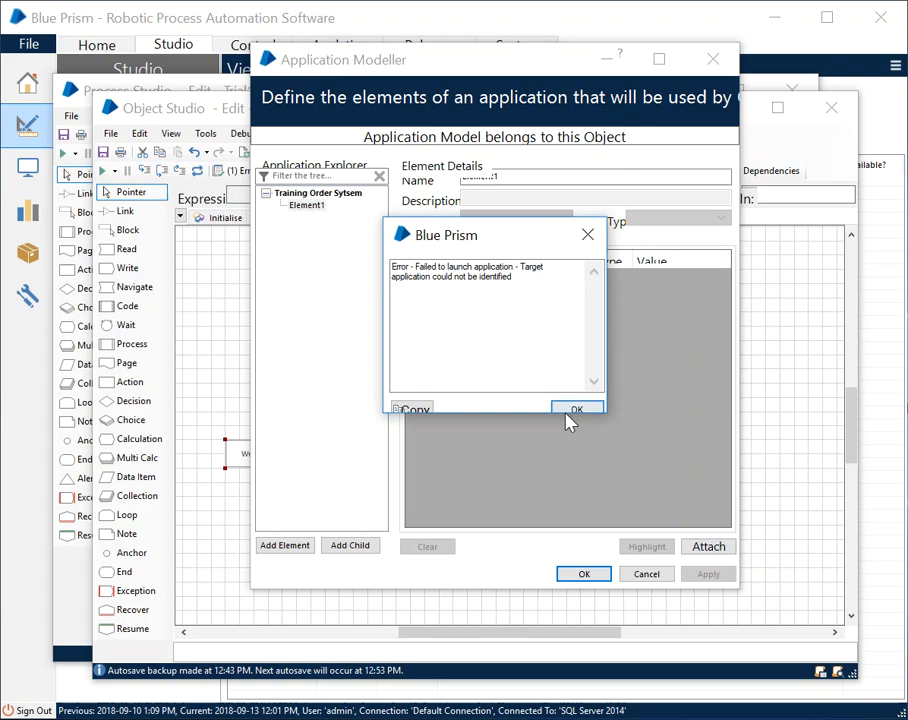
click(576, 408)
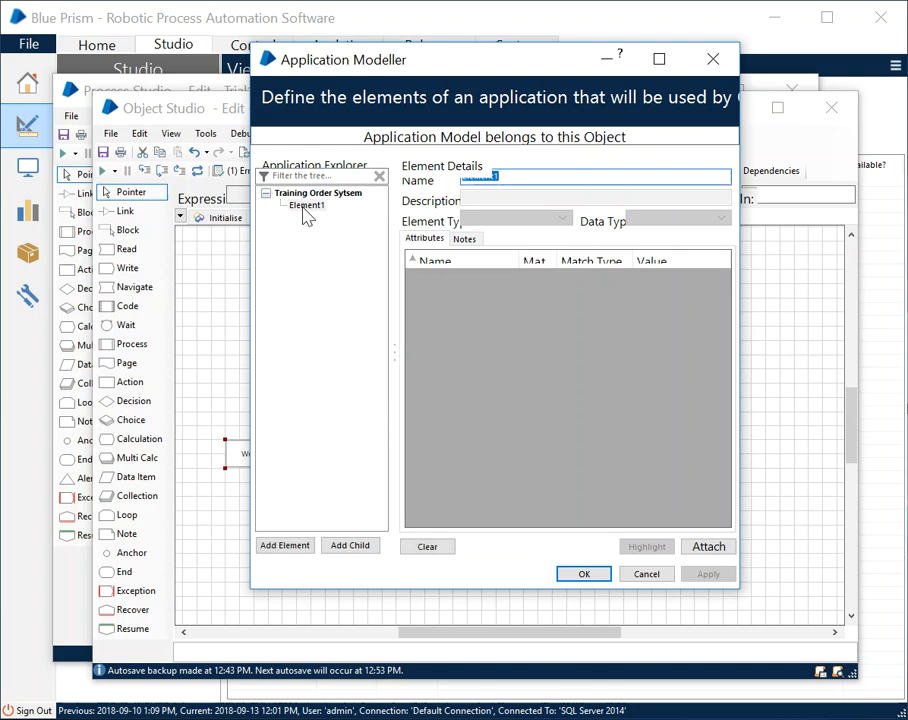
click(308, 204)
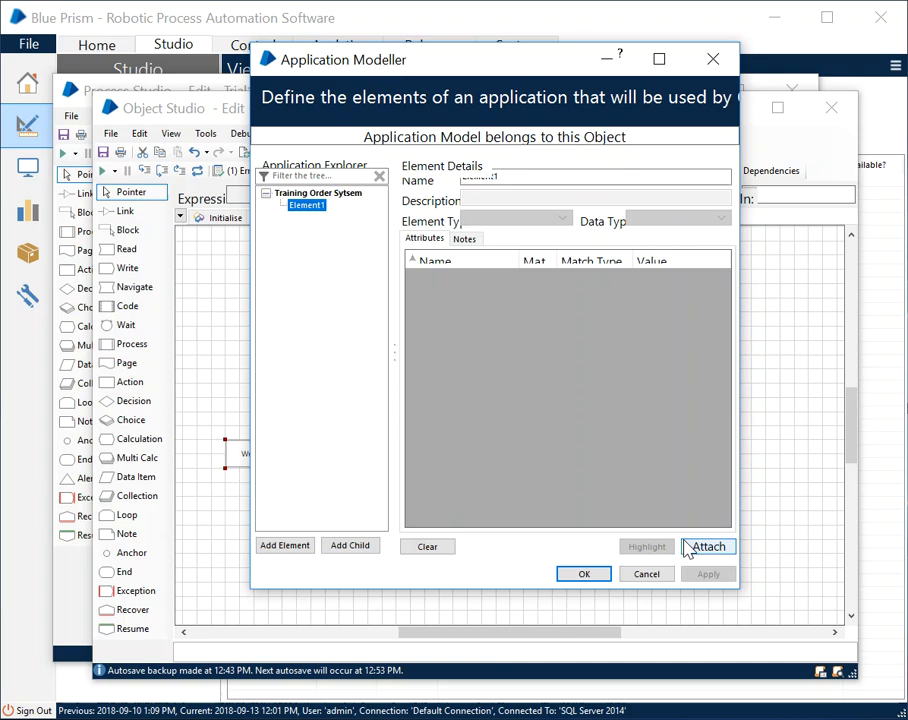
mouse_move(332, 218)
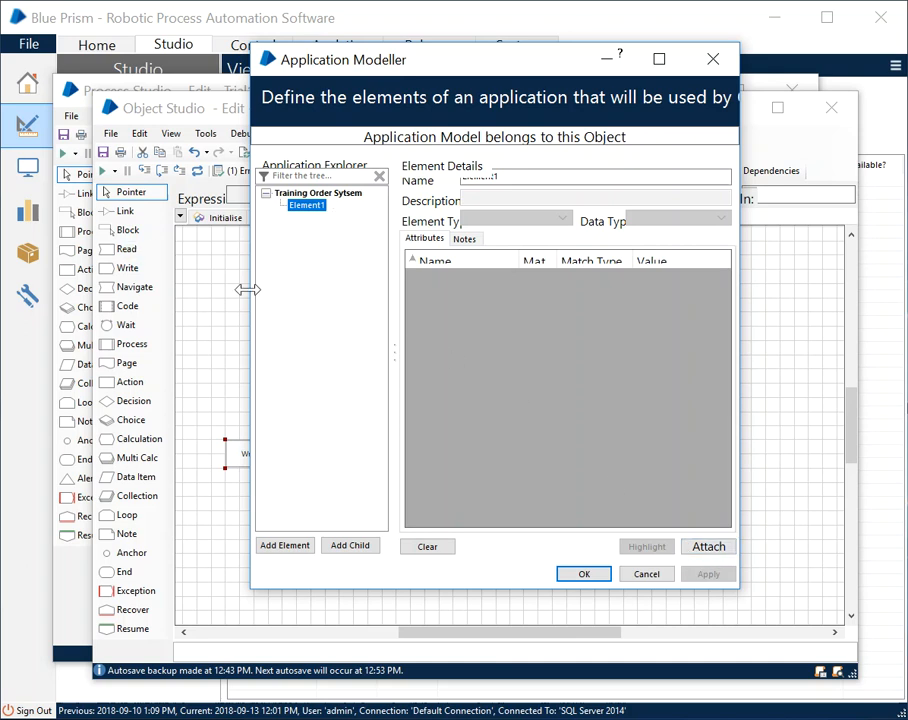
mouse_move(230, 296)
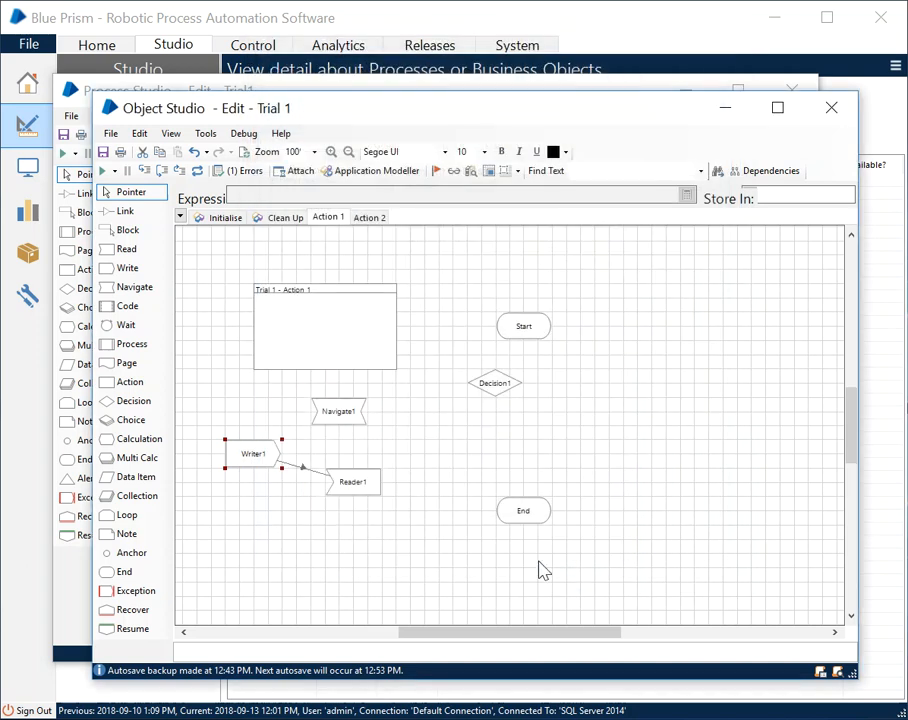
mouse_move(472, 314)
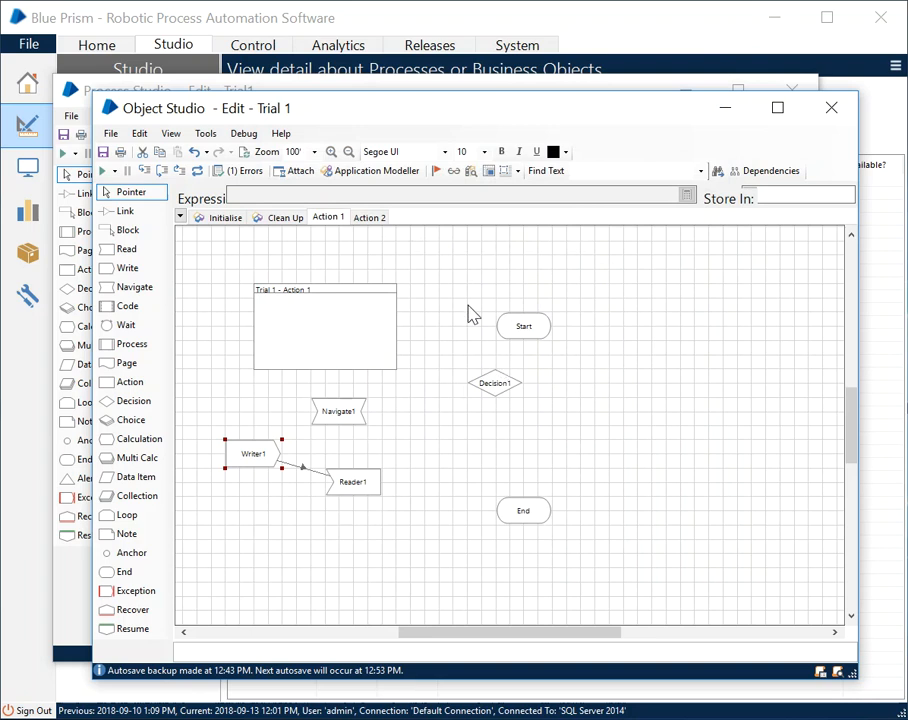
mouse_move(556, 448)
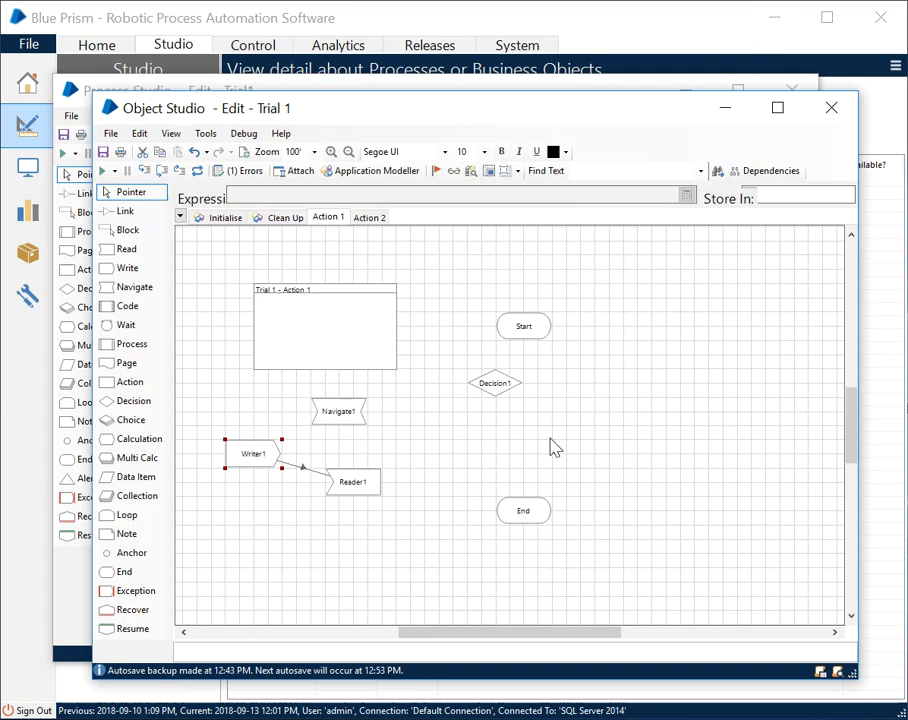
Step: Reopen Application Modeller showing Element1 under Training Order System
click(372, 172)
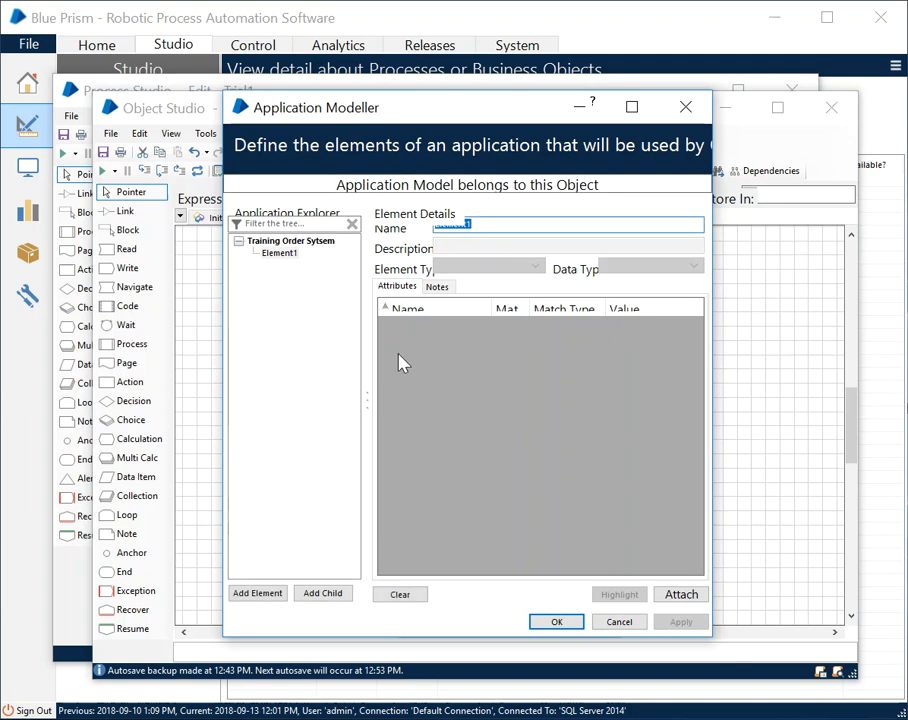
mouse_move(436, 548)
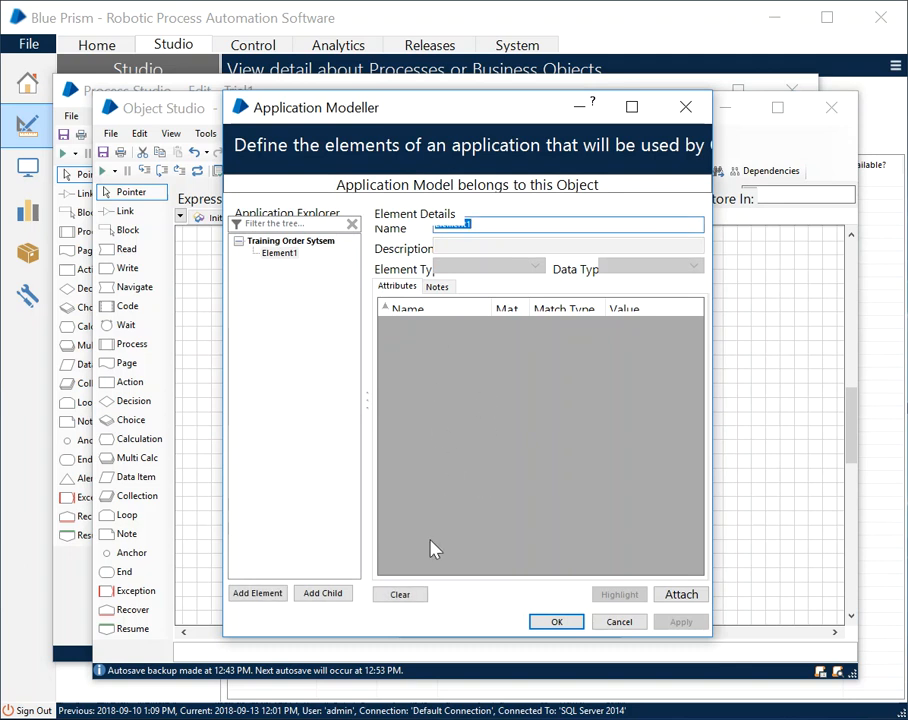
mouse_move(452, 540)
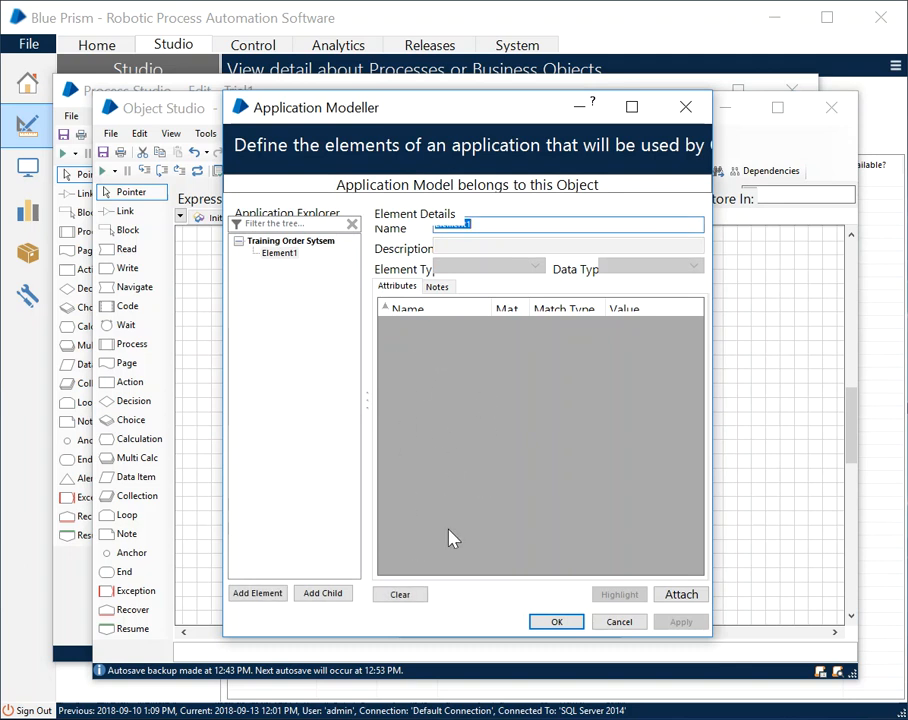
mouse_move(456, 496)
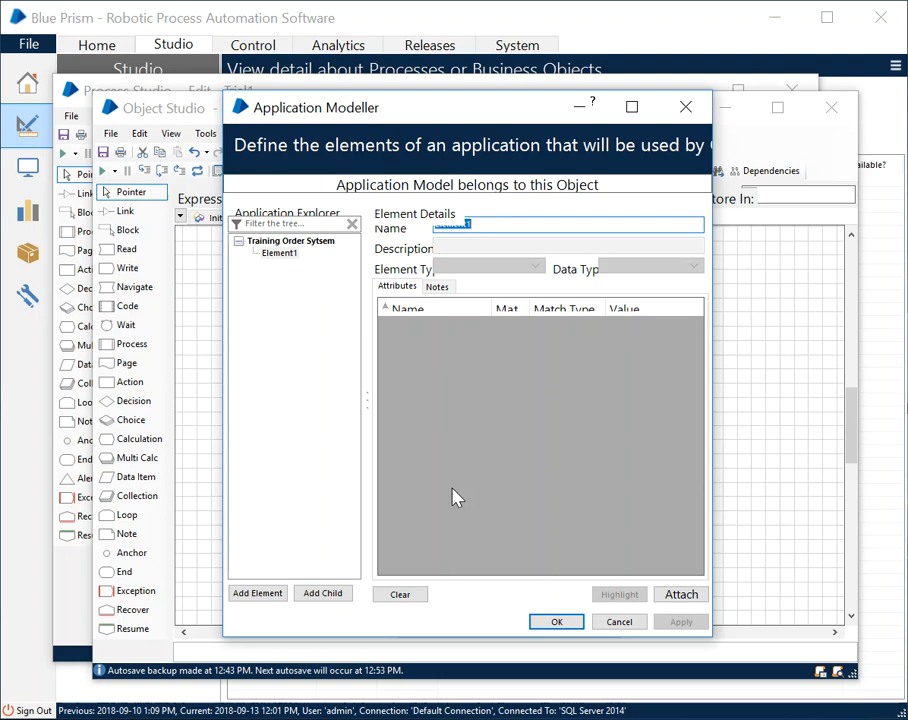
Step: Select Element1 in the Training Order System model to load its details
click(278, 252)
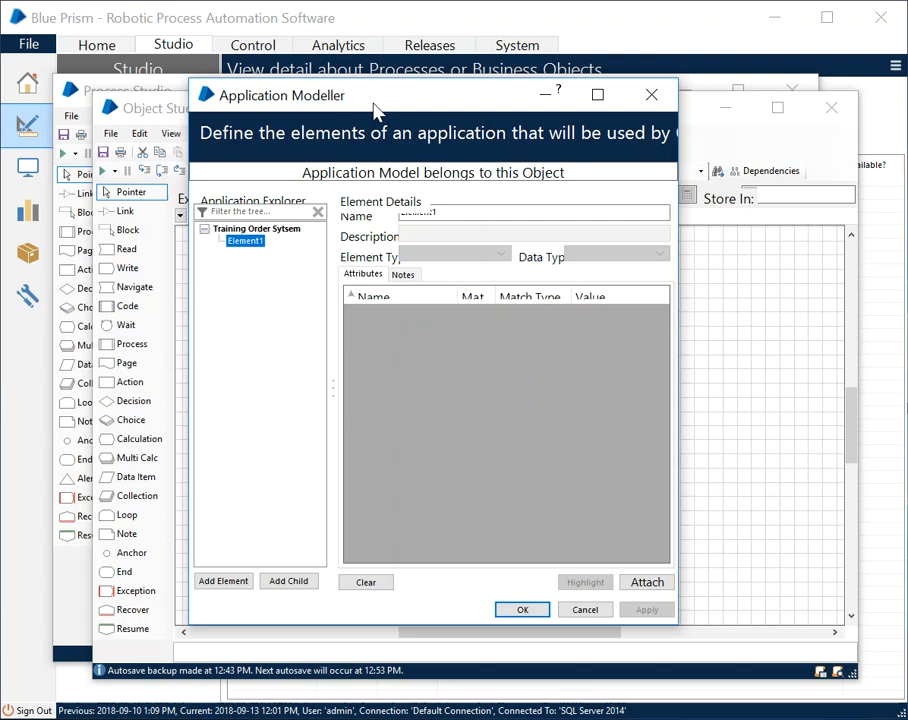
mouse_move(364, 514)
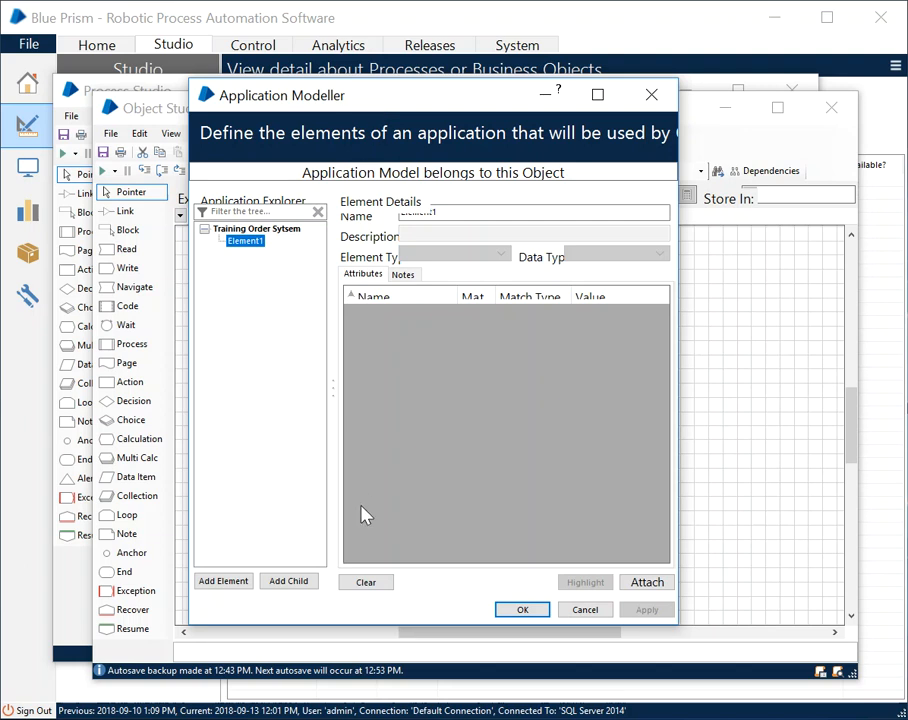
mouse_move(406, 460)
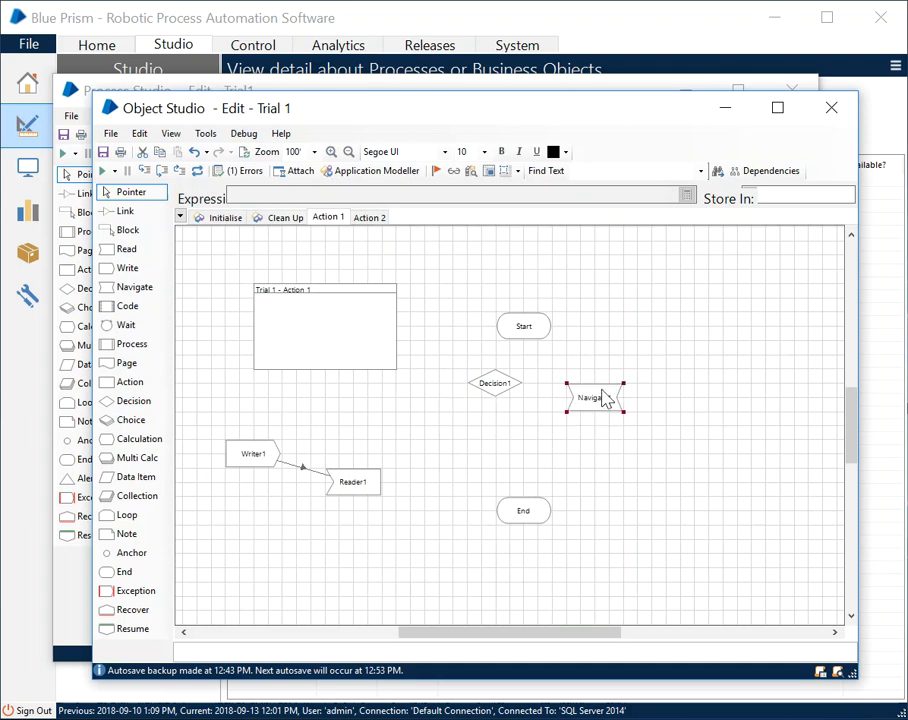
double_click(596, 396)
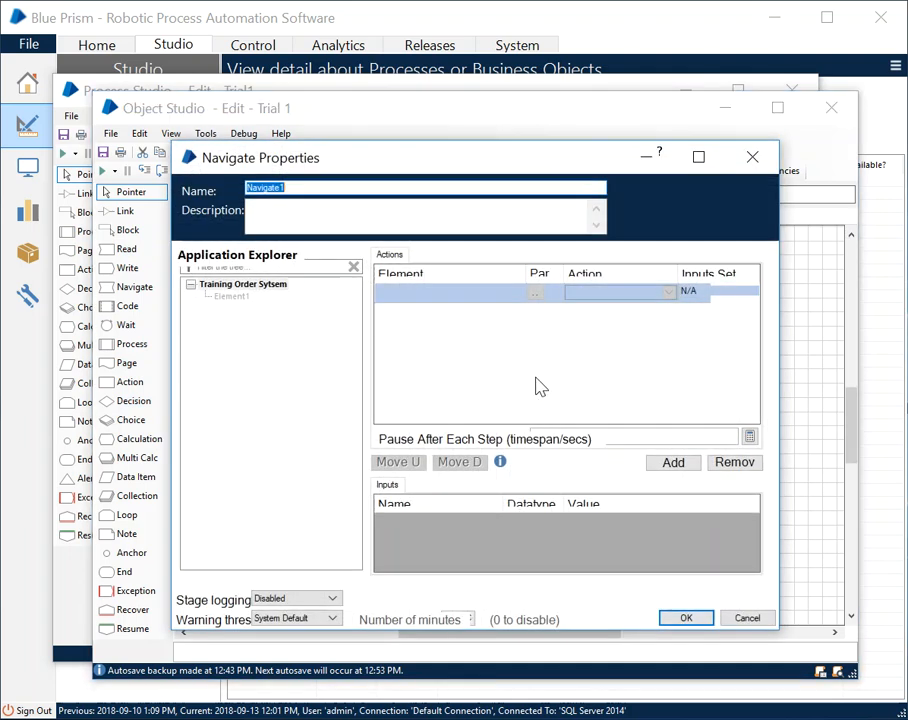
click(230, 296)
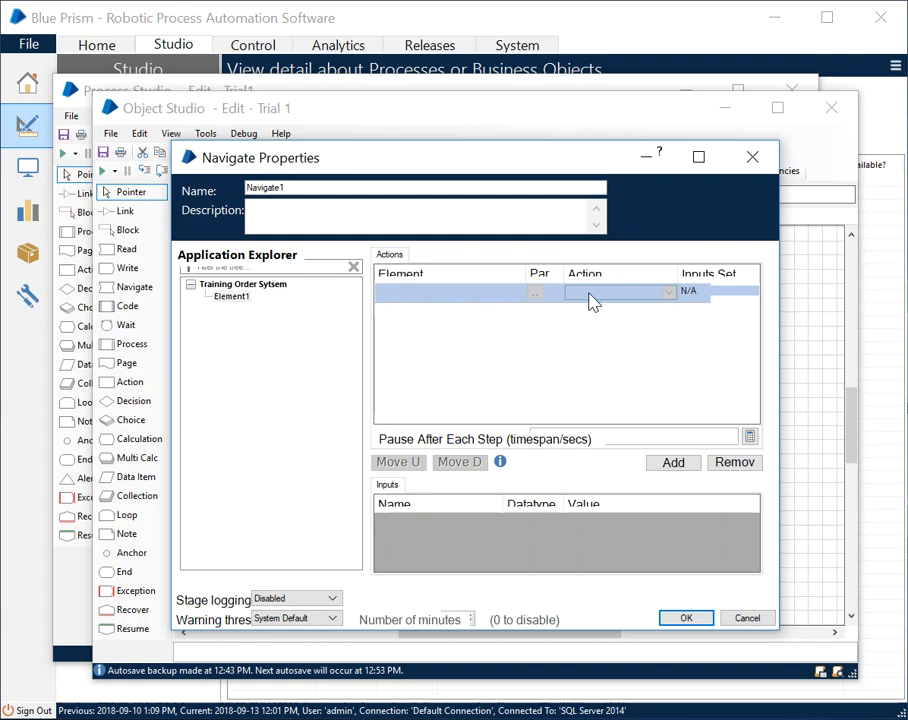
mouse_move(676, 614)
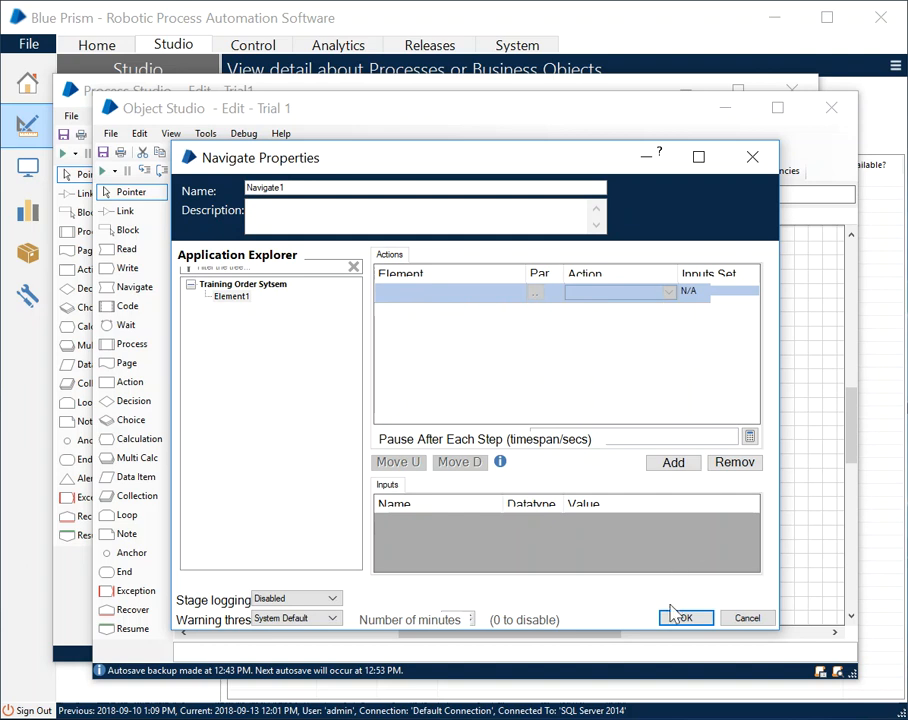
click(686, 616)
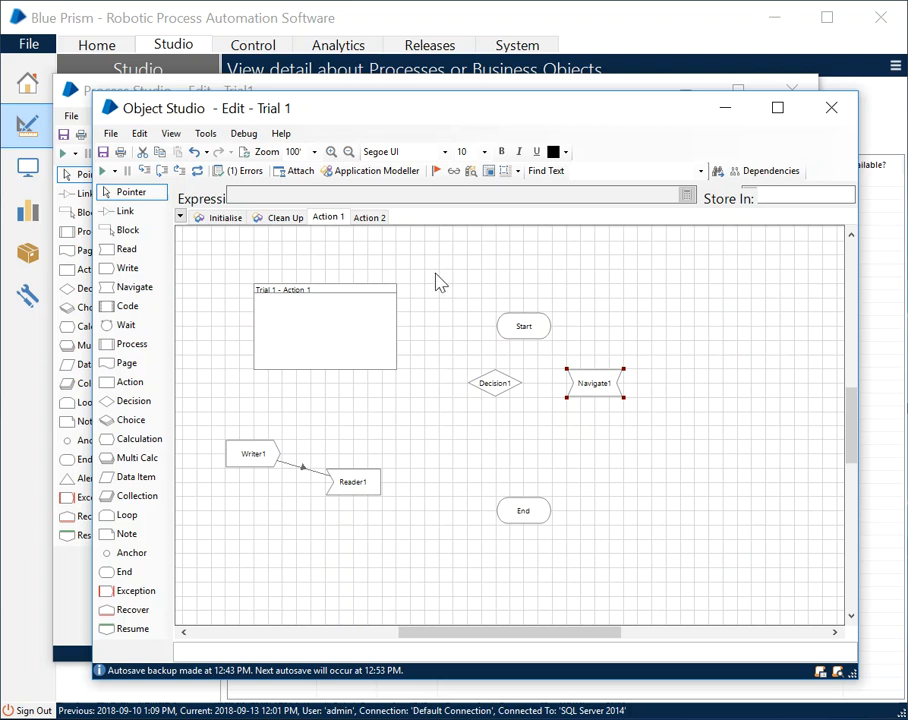
mouse_move(430, 328)
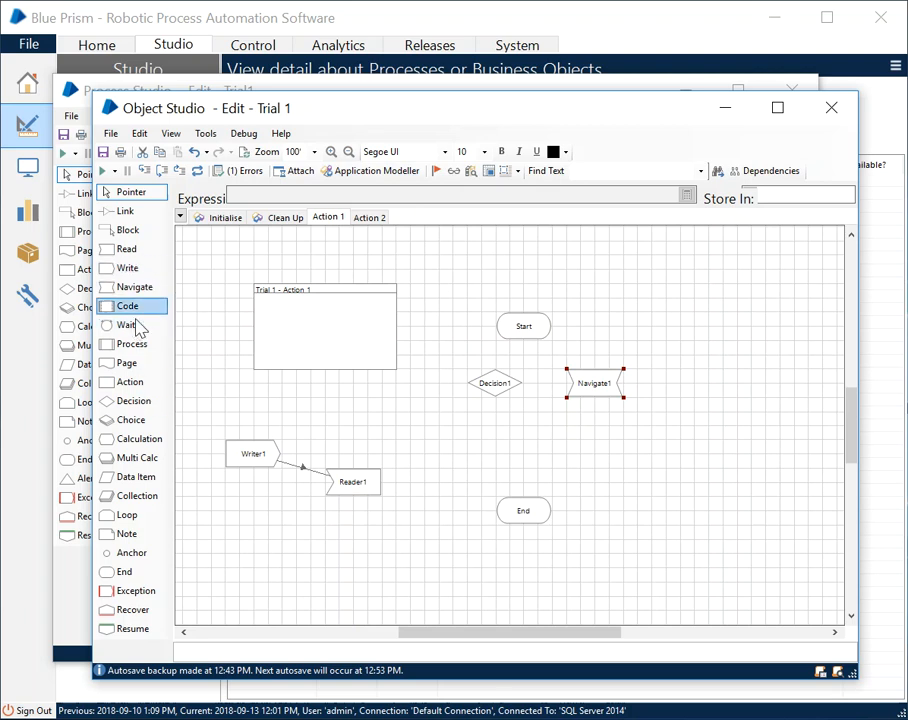
mouse_move(132, 420)
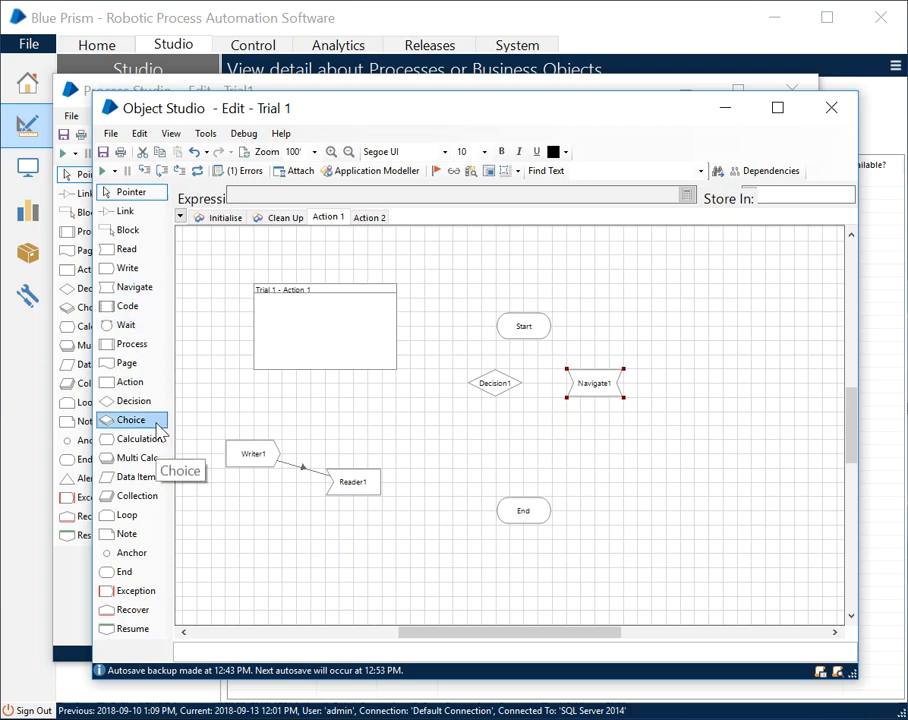
mouse_move(356, 502)
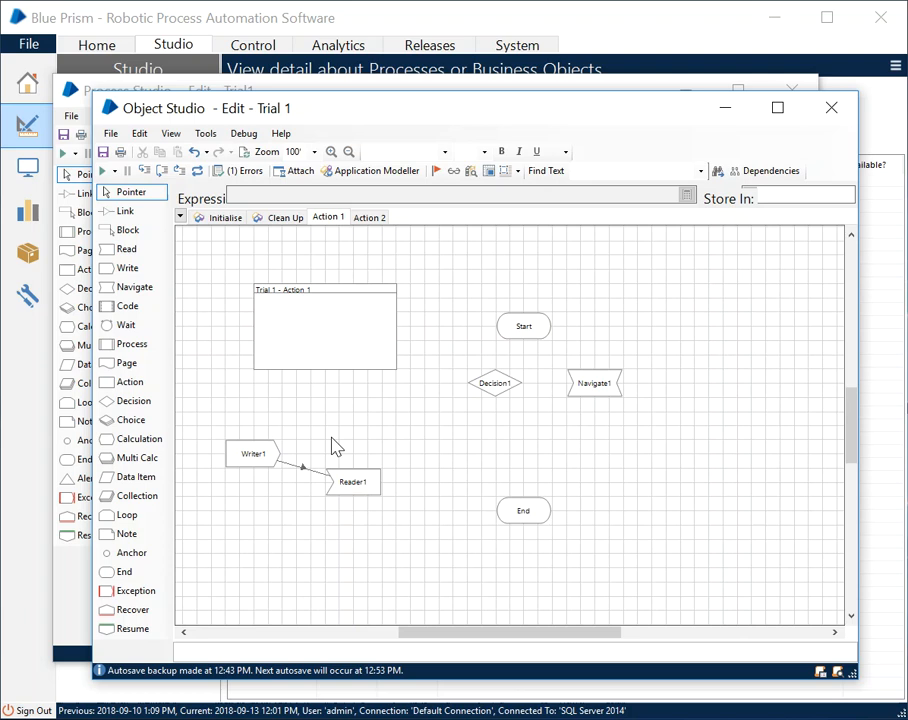
mouse_move(512, 68)
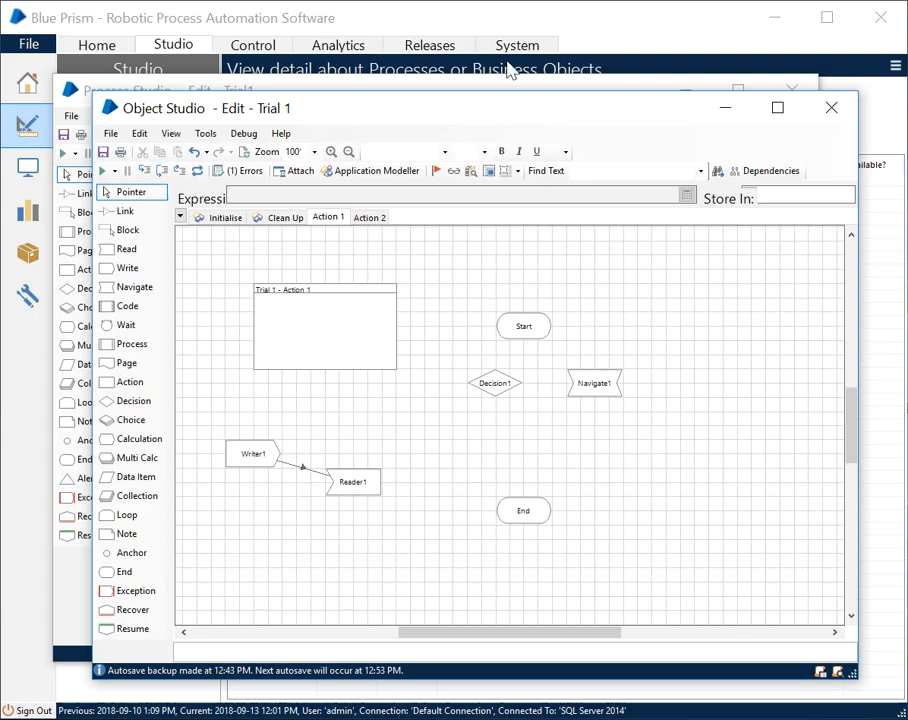